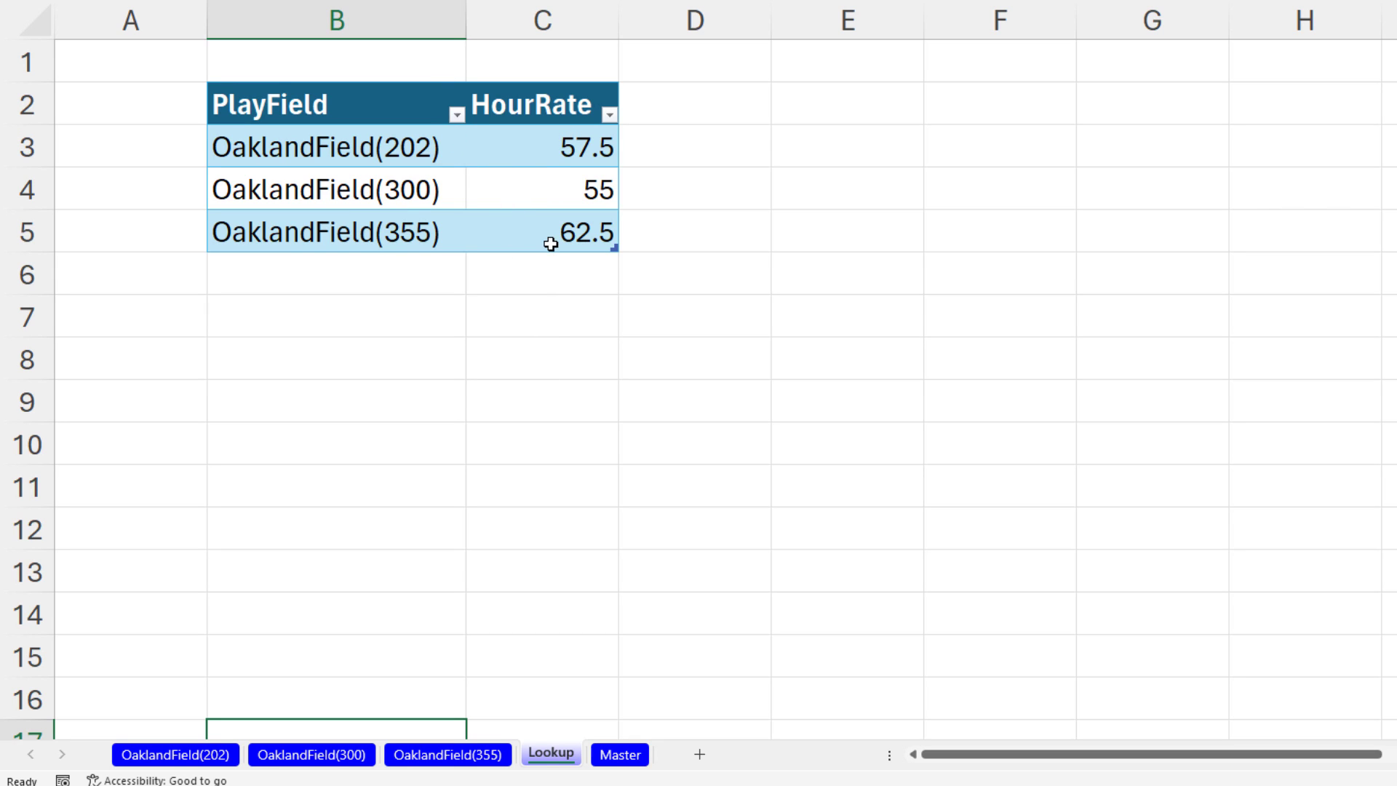
pyautogui.moveTo(453, 270)
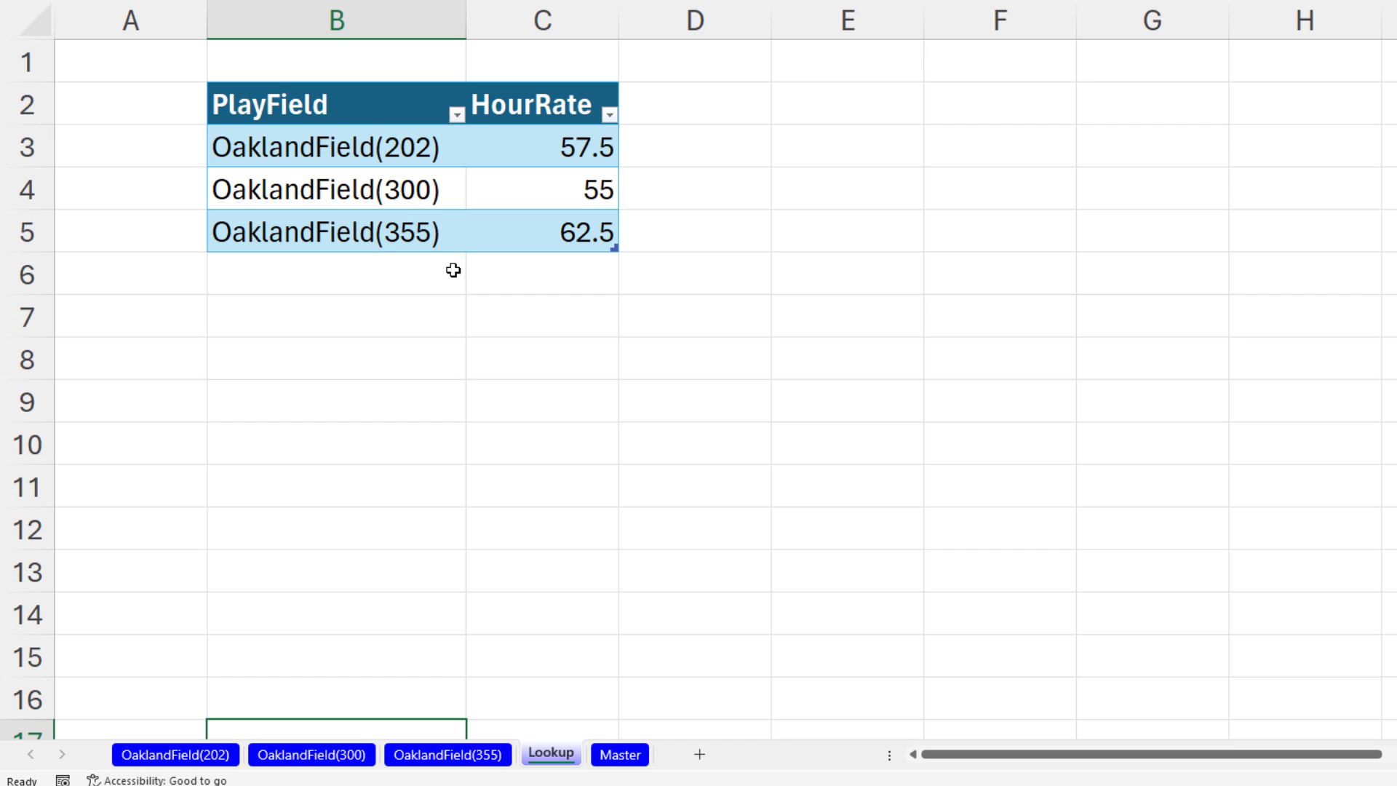
pyautogui.moveTo(407, 621)
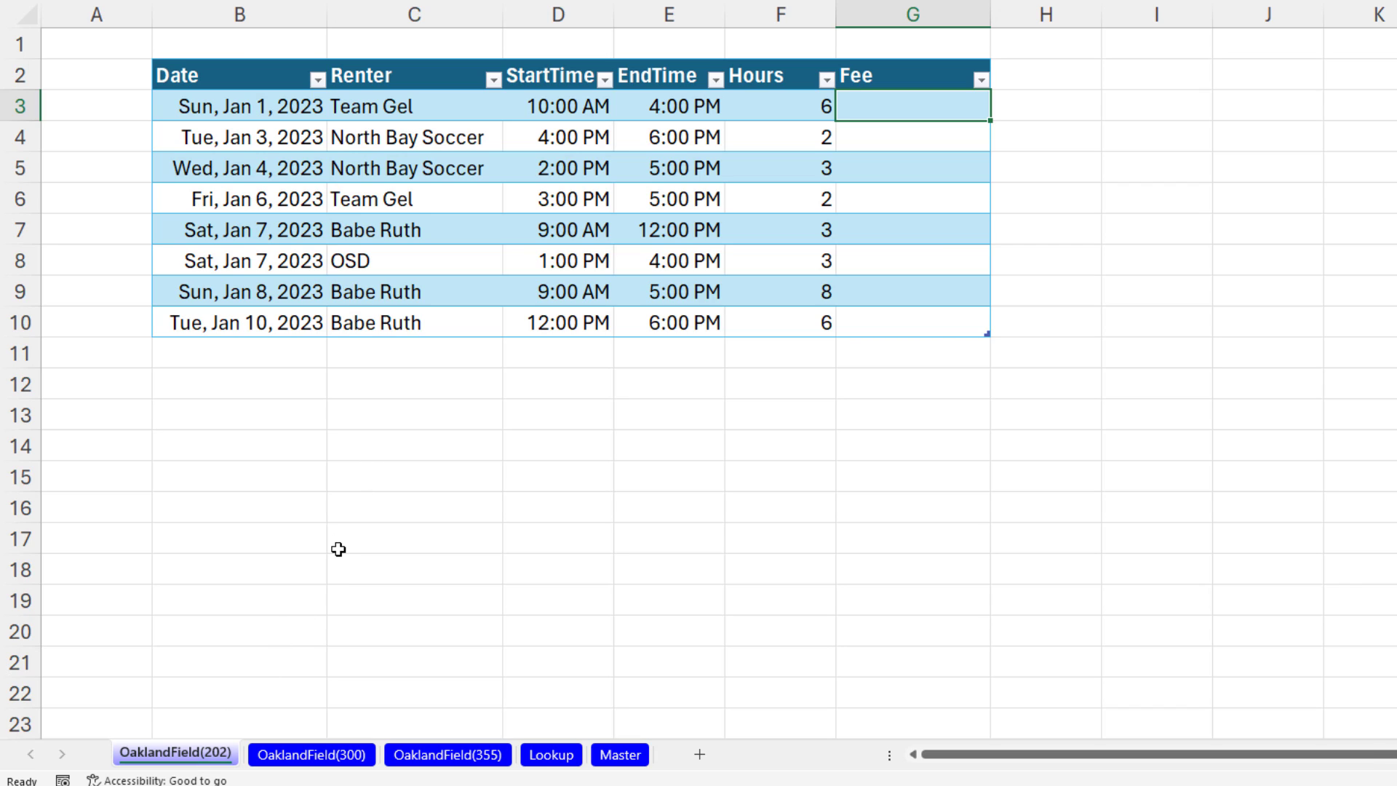
pyautogui.moveTo(204, 705)
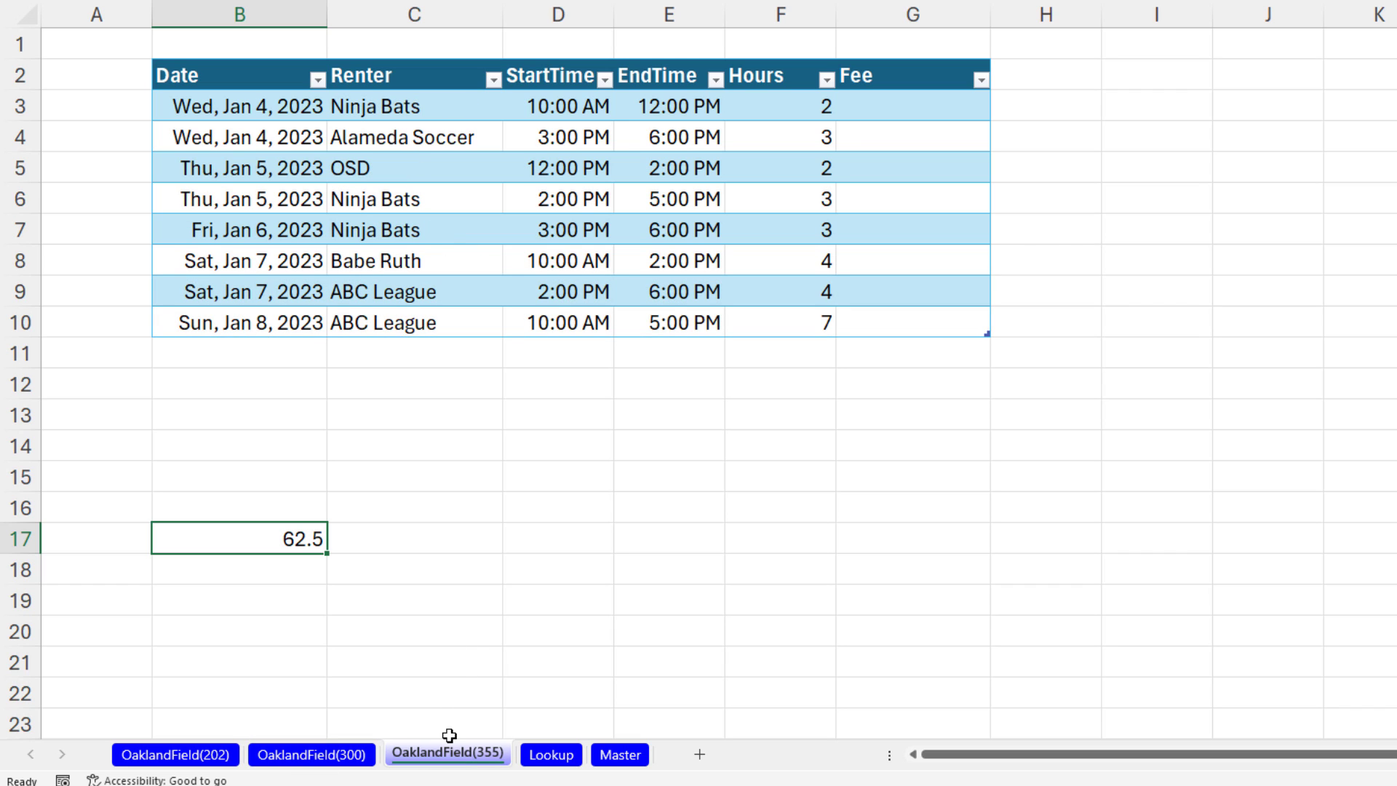
# Switch from the Lookup rate table to the OaklandField(202) sheet with its empty Fee column.
pyautogui.click(176, 754)
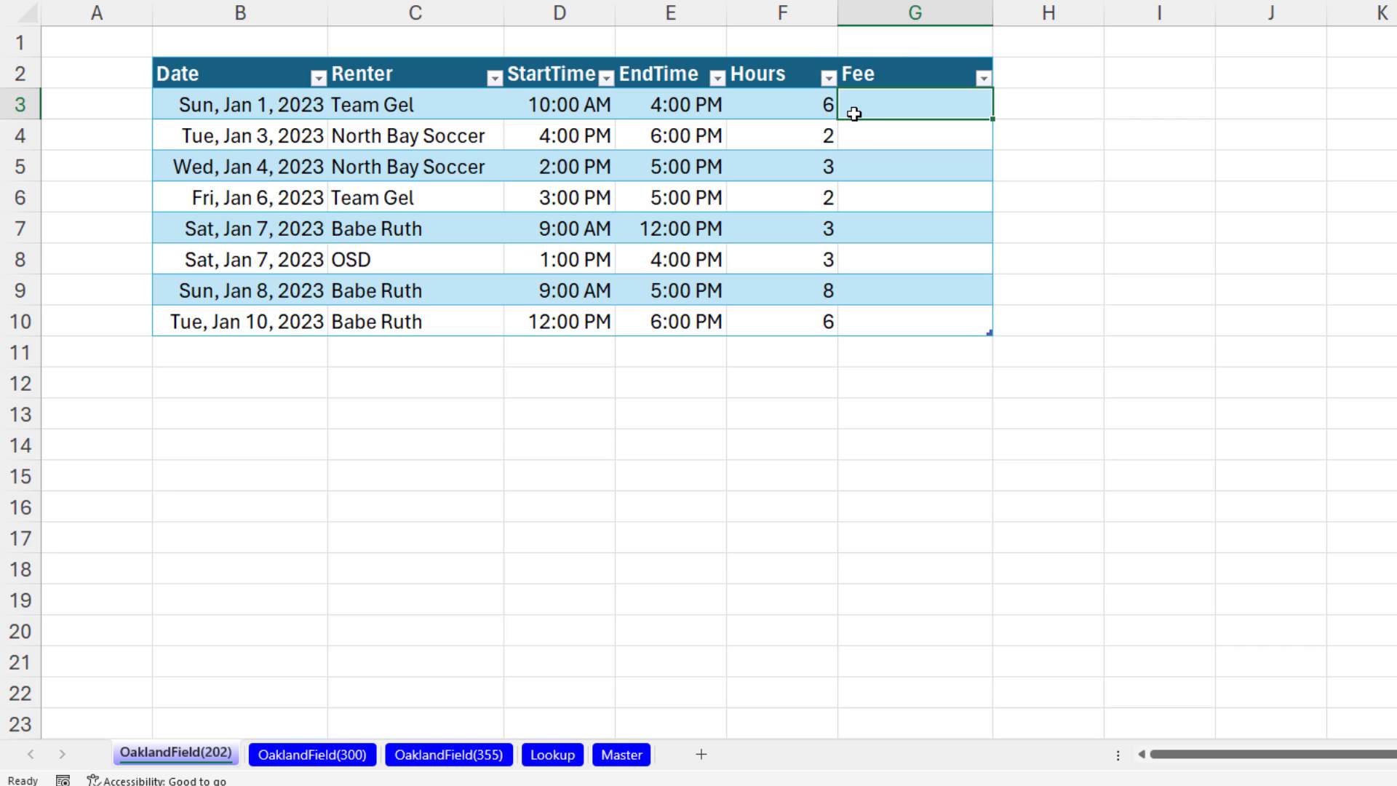
pyautogui.moveTo(898, 125)
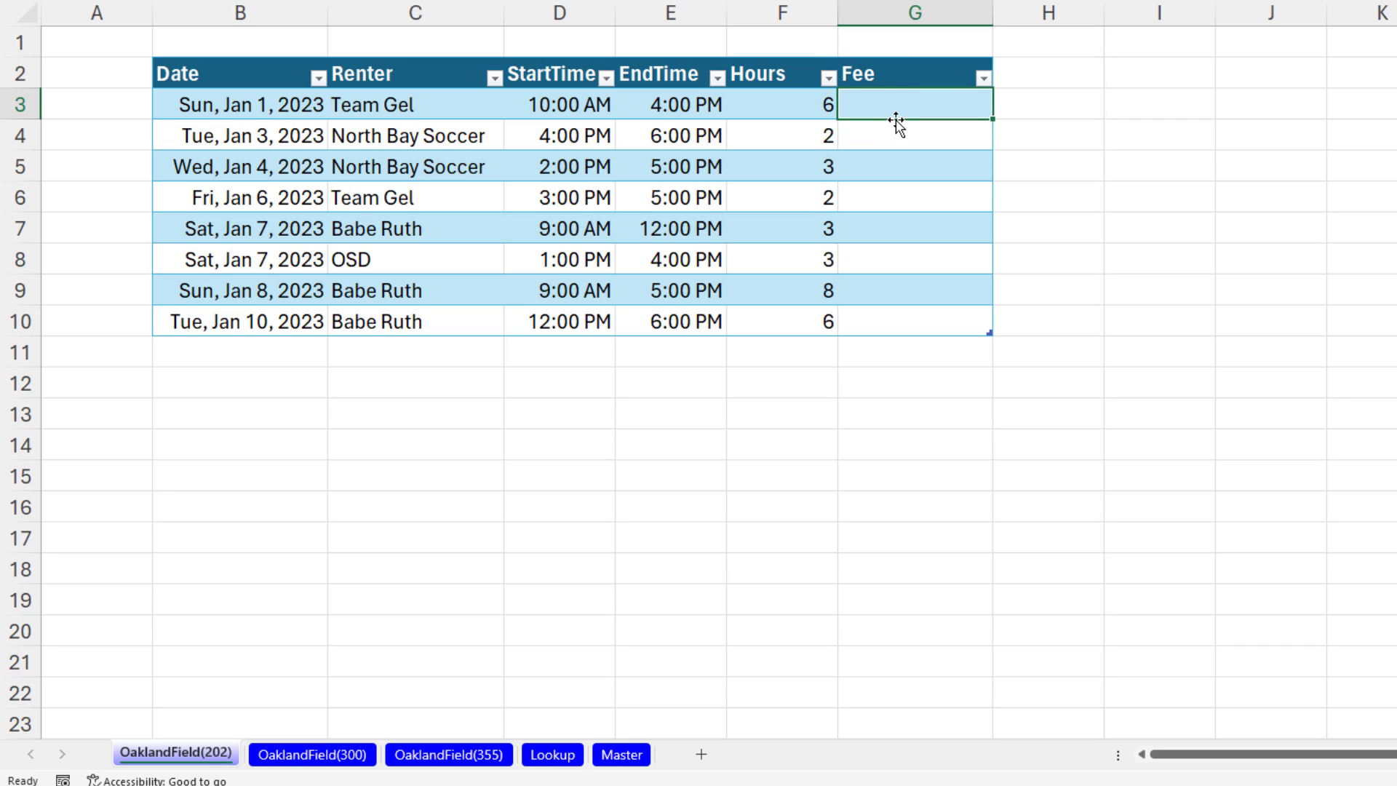
pyautogui.moveTo(818, 125)
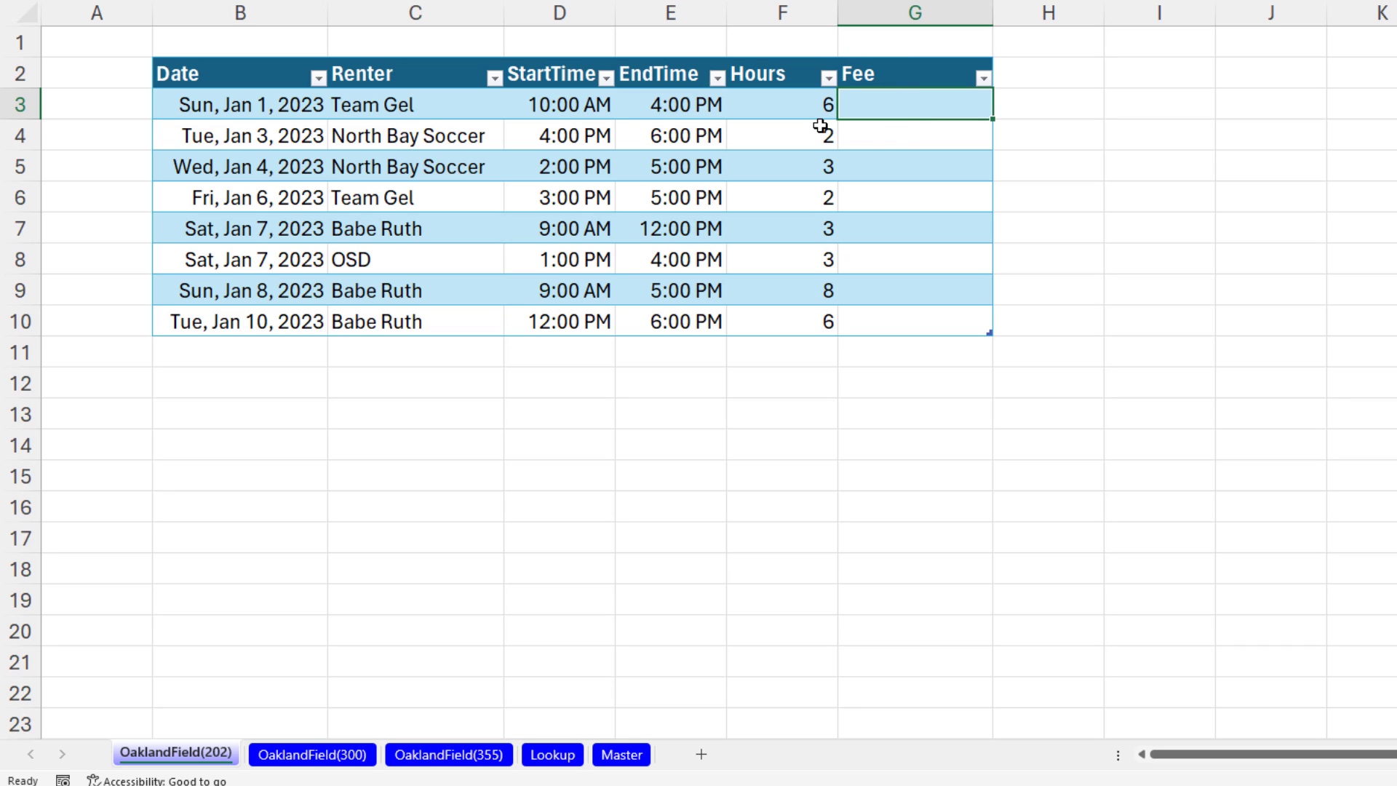
pyautogui.moveTo(402, 483)
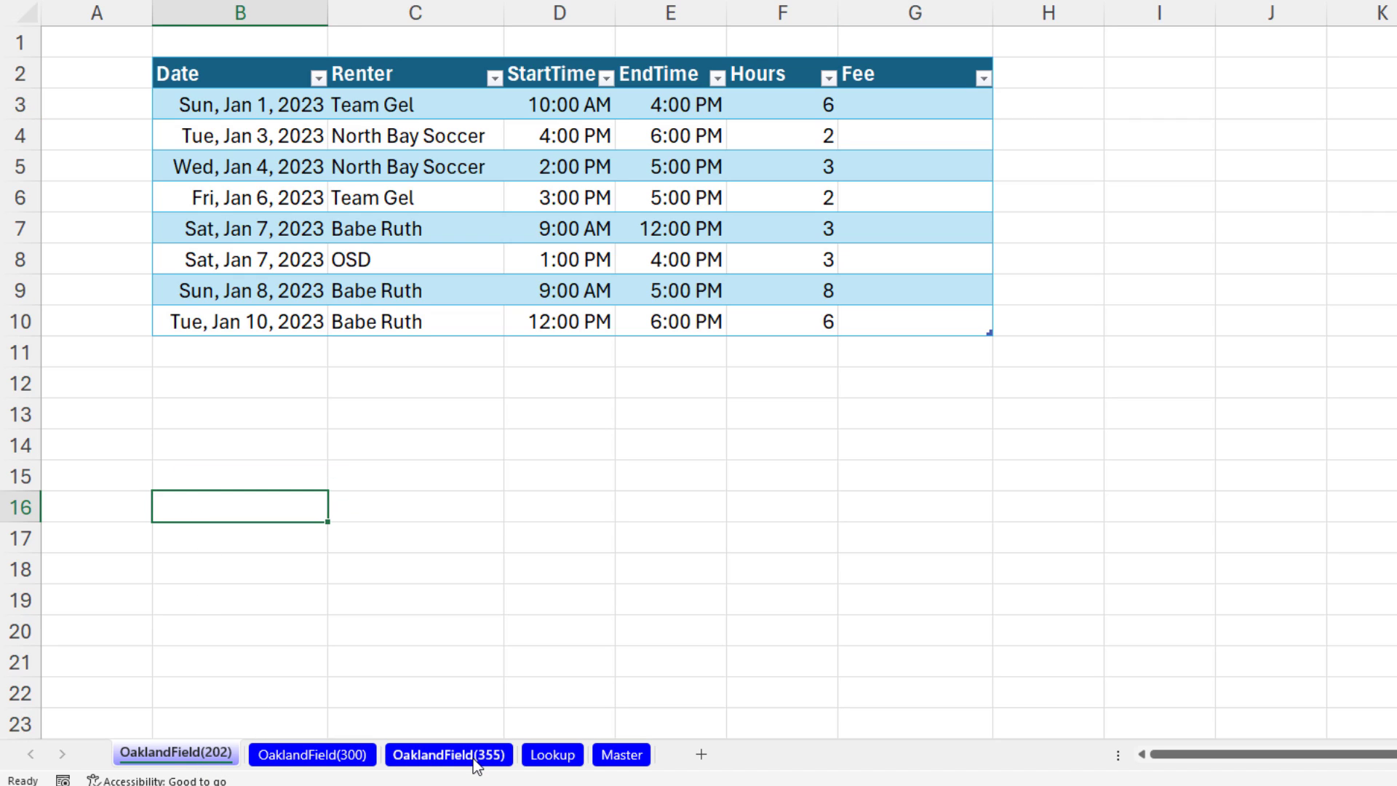
# Group the three field sheets and enter =CELL("filename",B16) in B16 to return the path and sheet name.
pyautogui.press('shift')
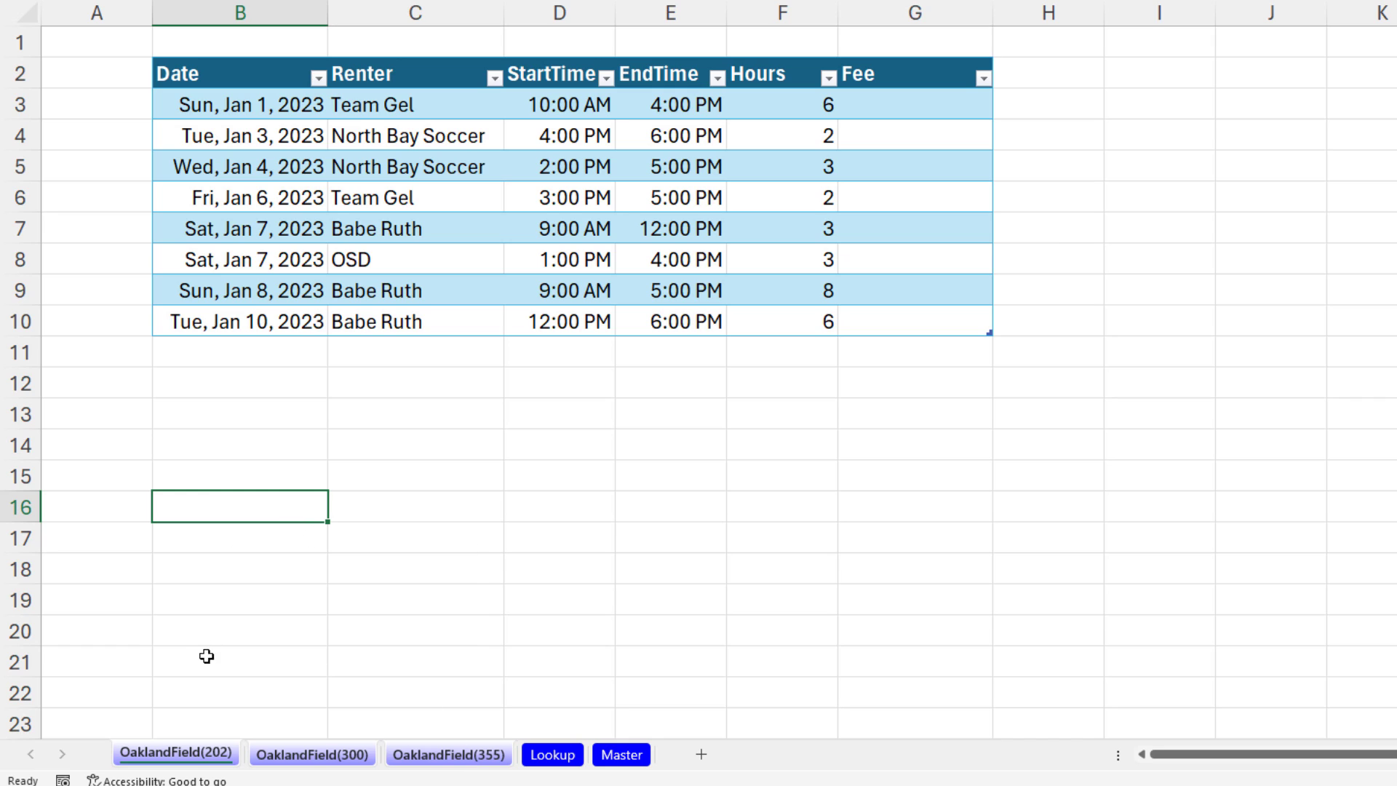
pyautogui.moveTo(490, 605)
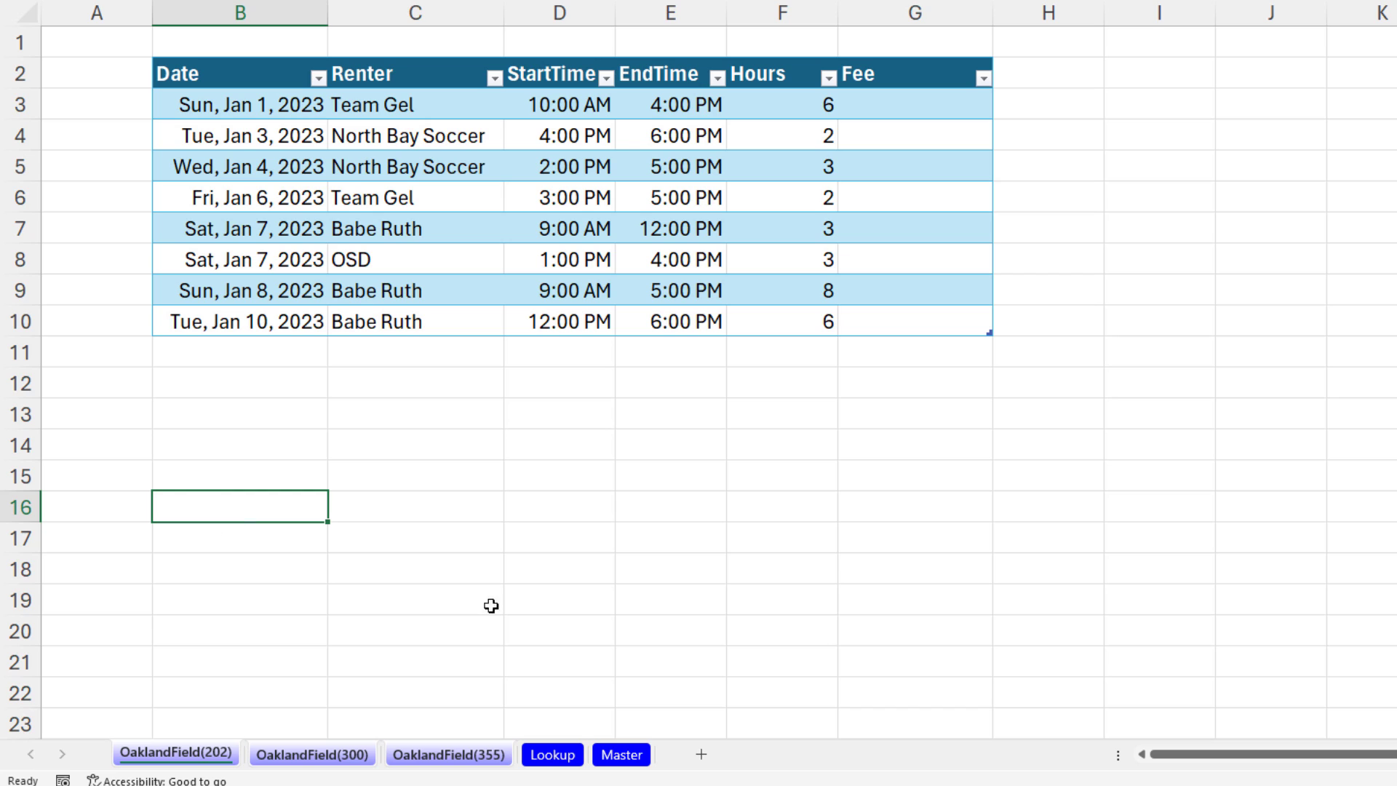
pyautogui.write('=cel')
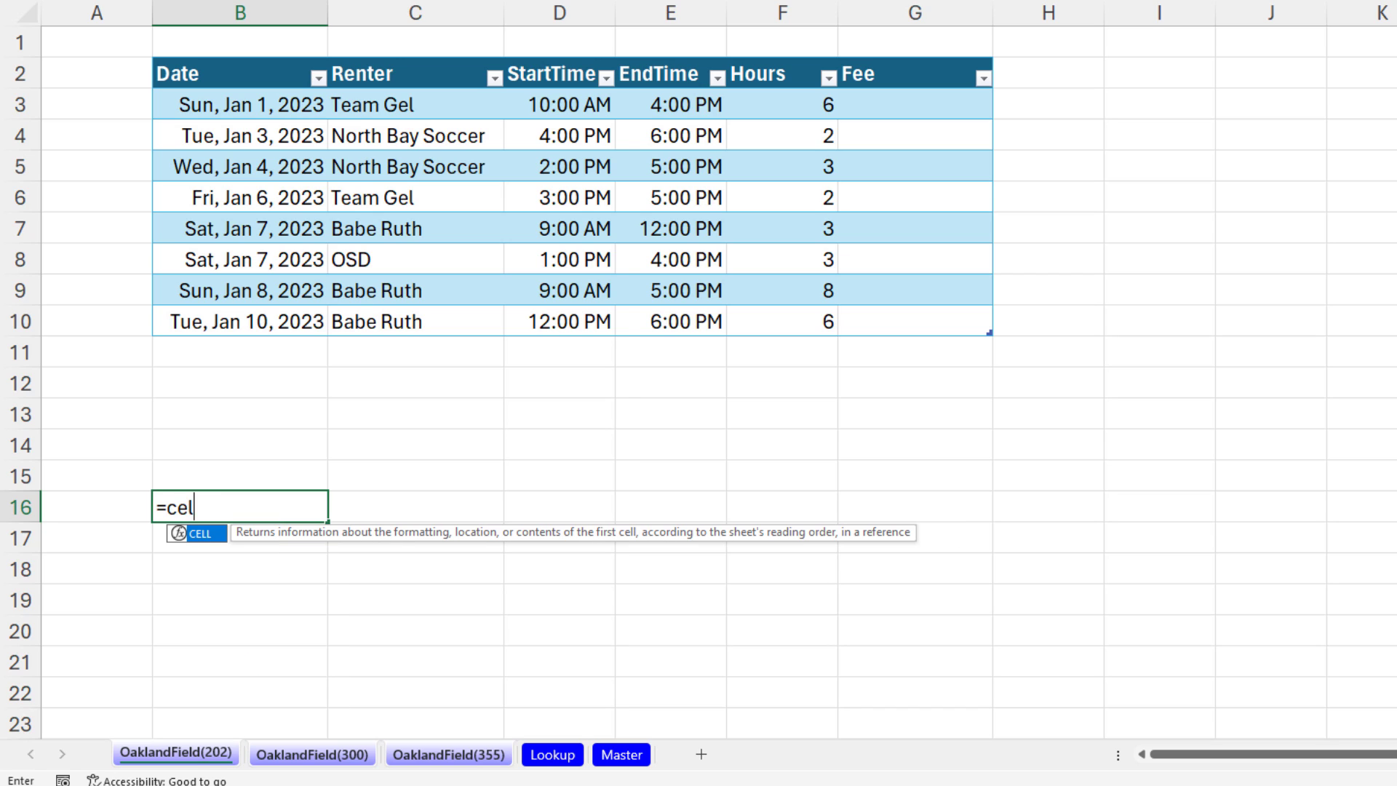
pyautogui.write('("filename')
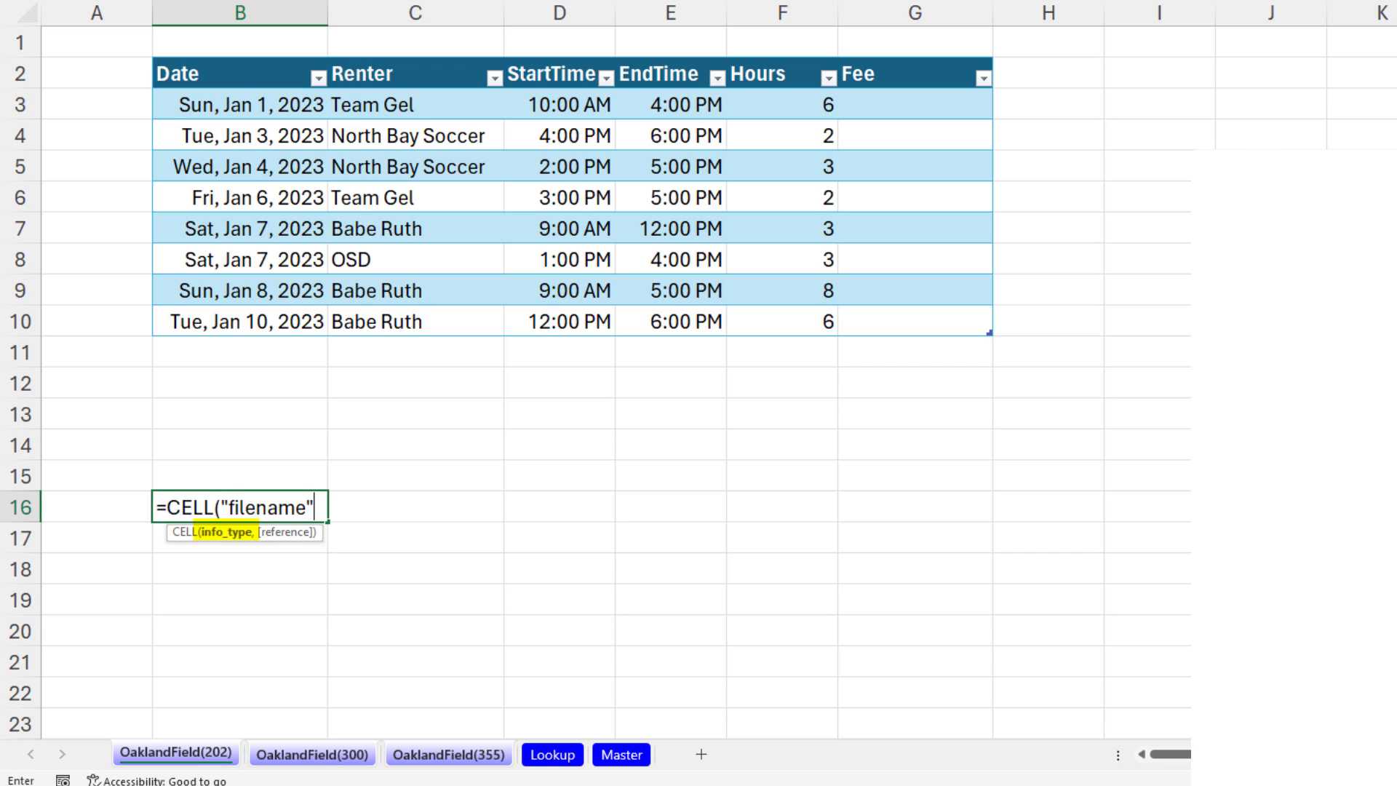
pyautogui.write(',')
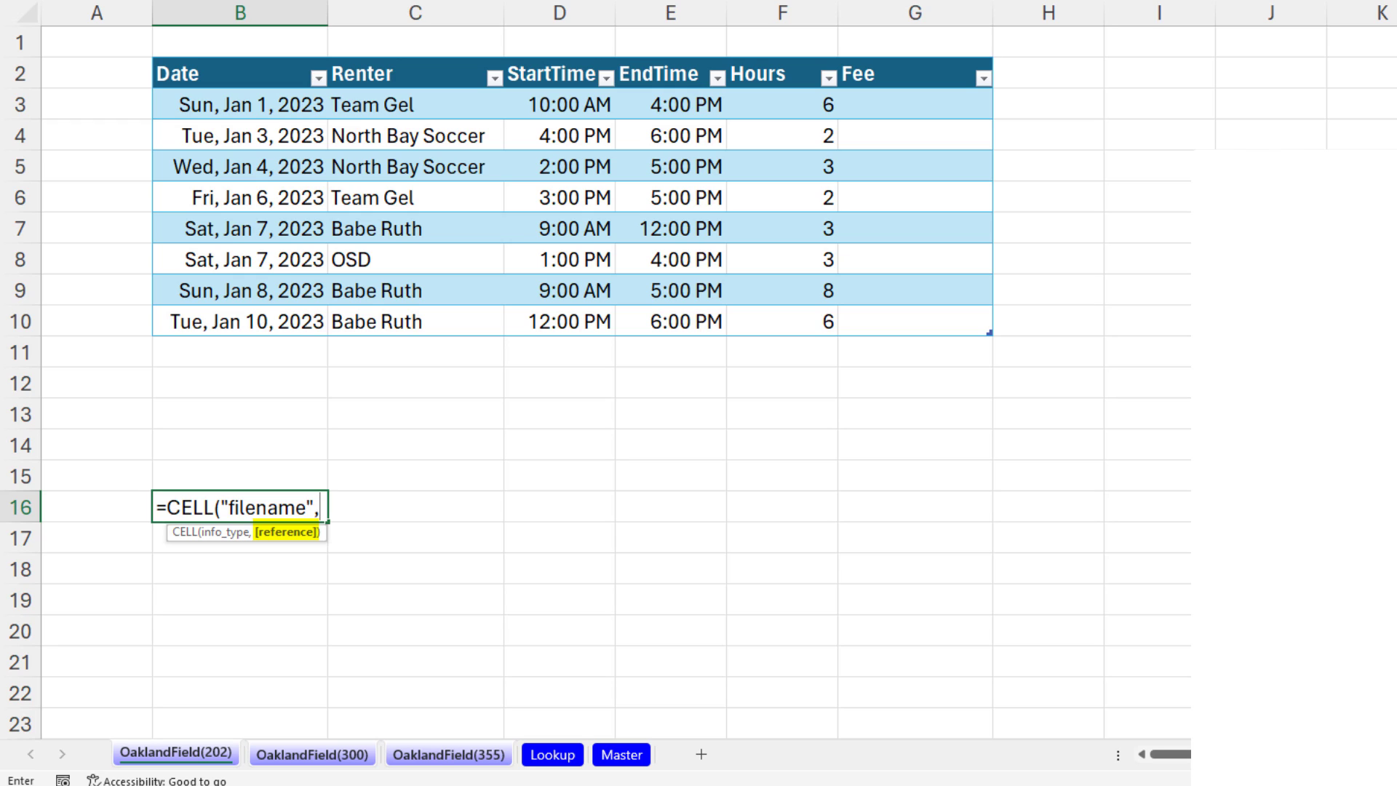
pyautogui.write('B16')
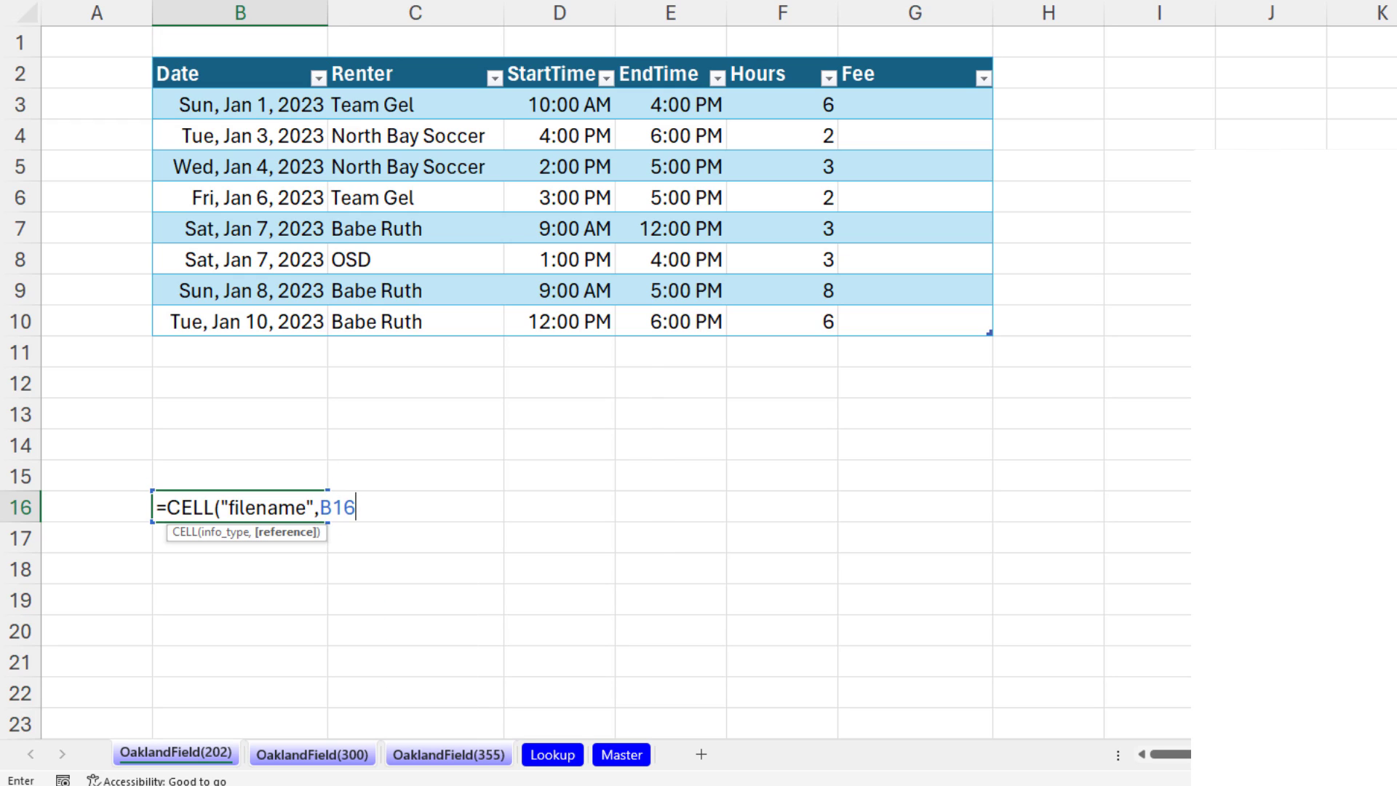
pyautogui.press('Return')
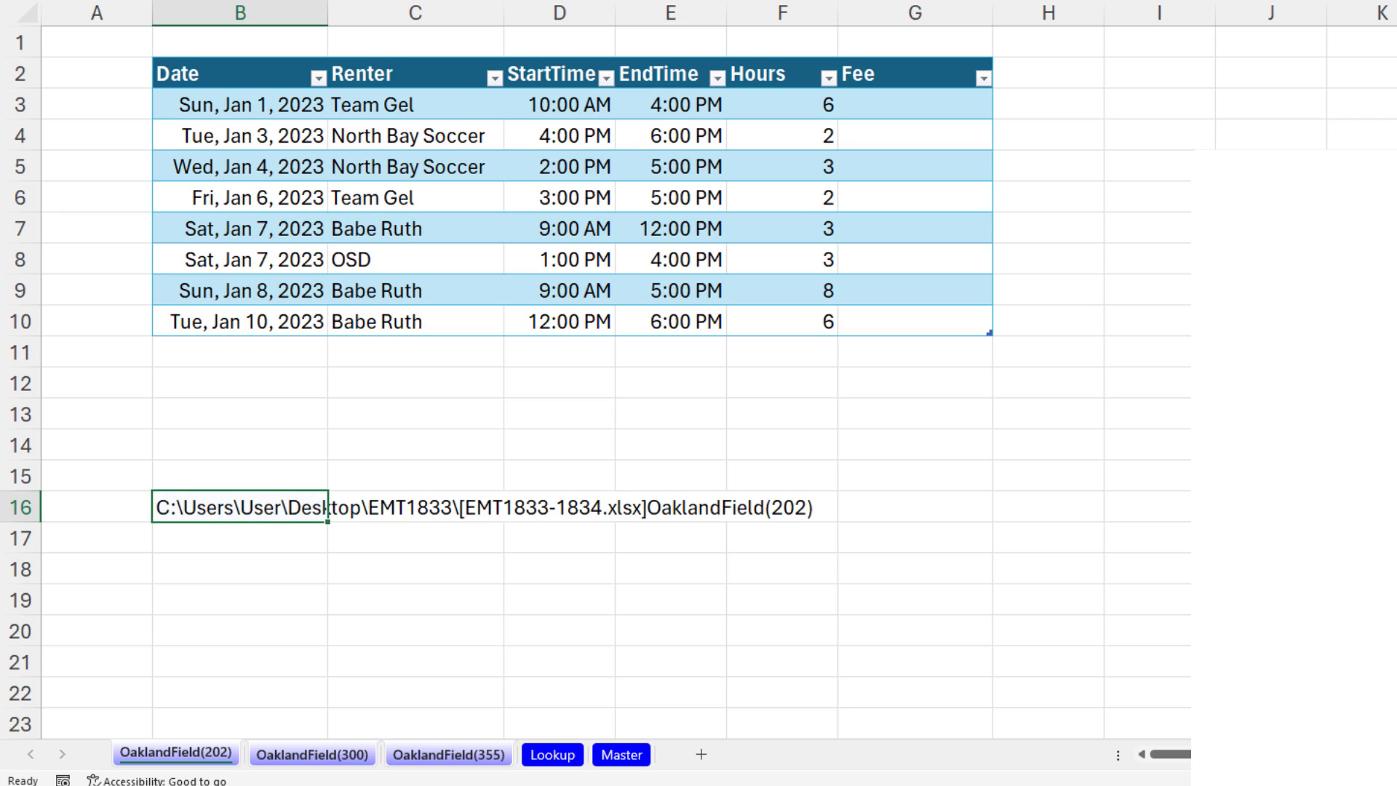
pyautogui.moveTo(181, 557)
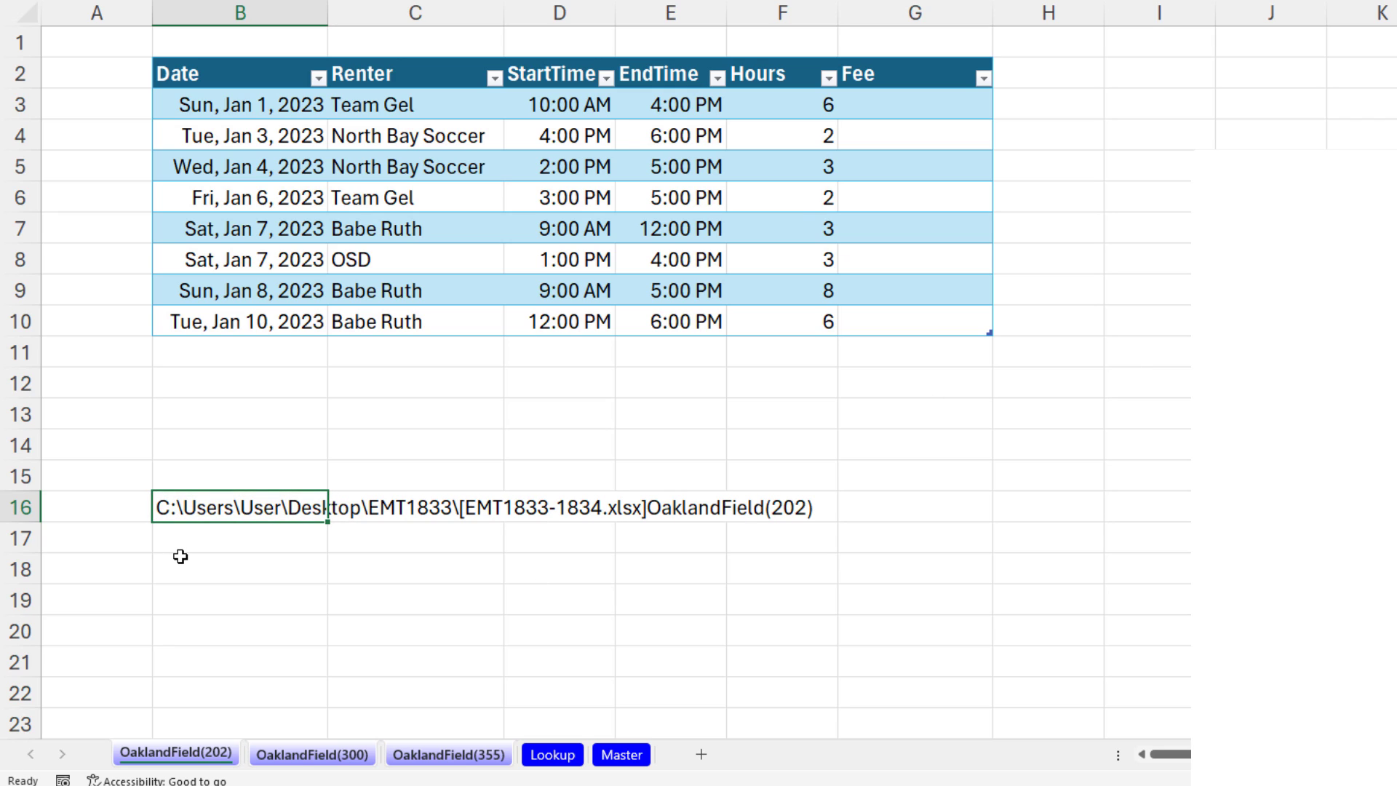
pyautogui.moveTo(731, 591)
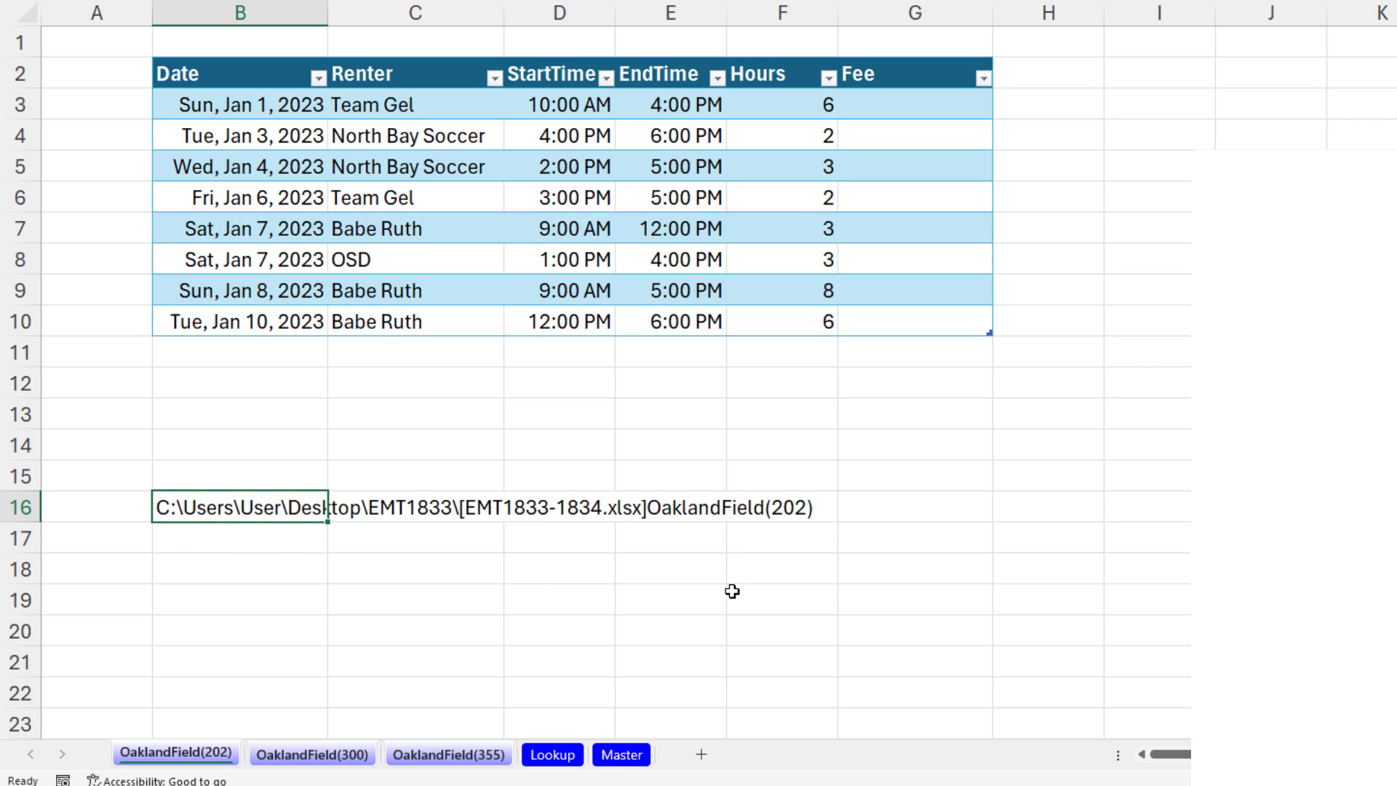
pyautogui.moveTo(702, 513)
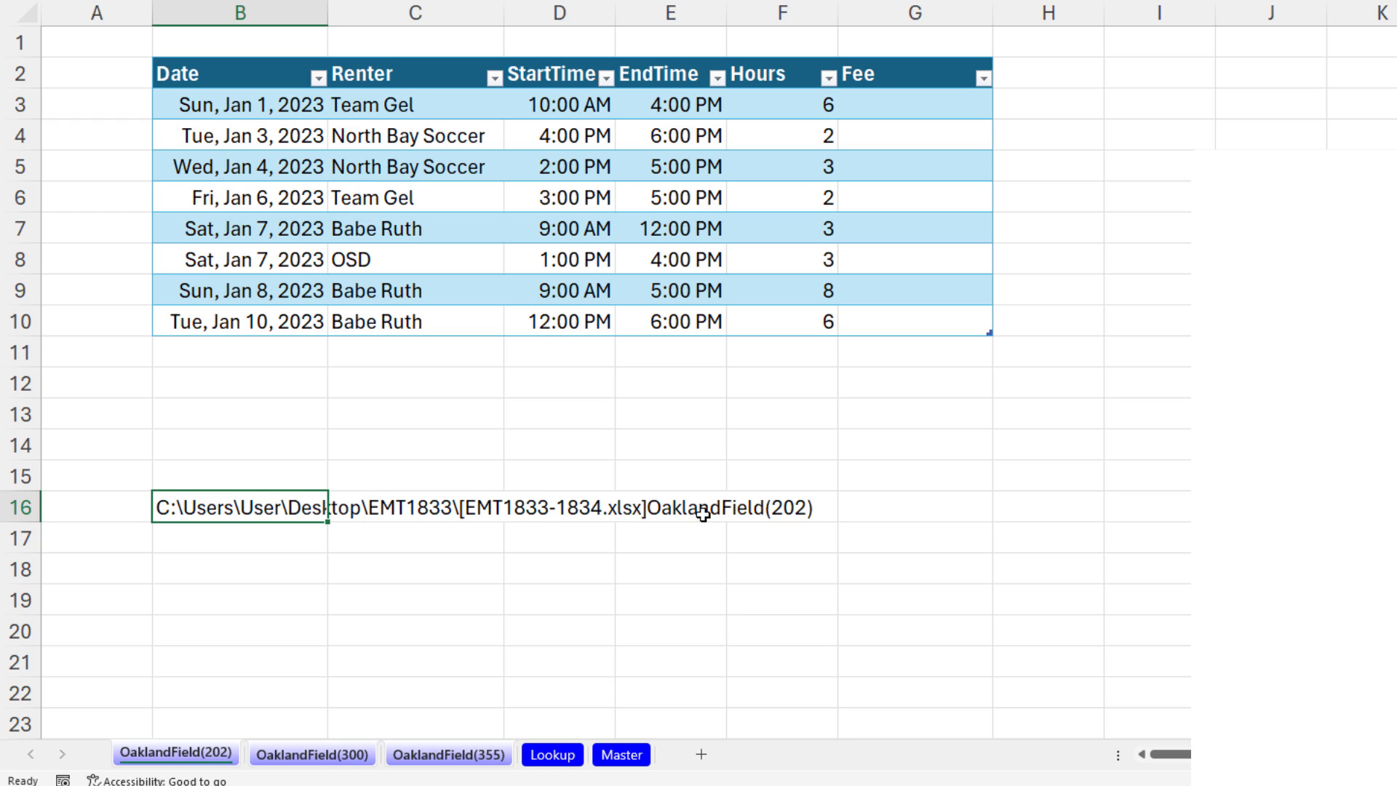
# Check that B16 on OaklandField(300) and OaklandField(355) ends with each sheet's own name.
pyautogui.click(312, 754)
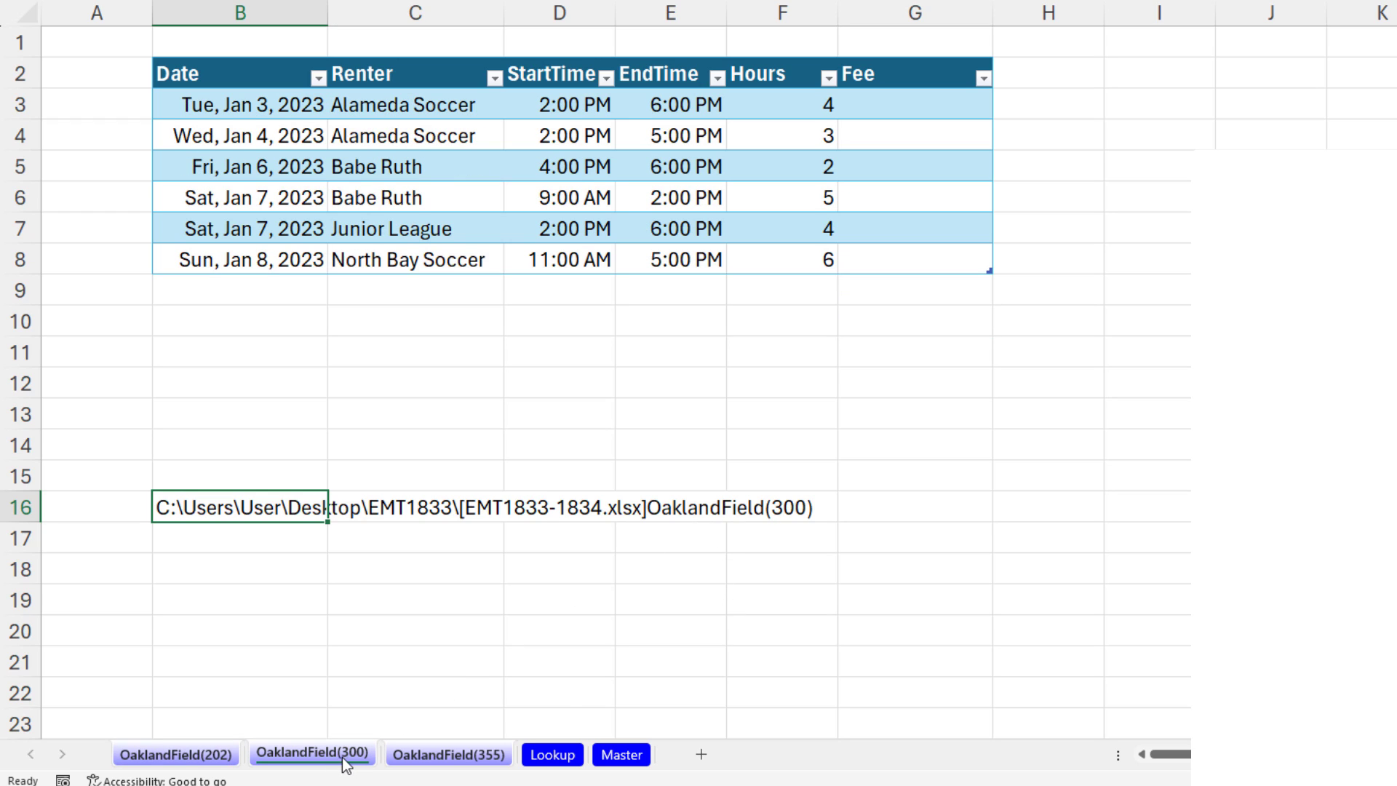
pyautogui.click(450, 753)
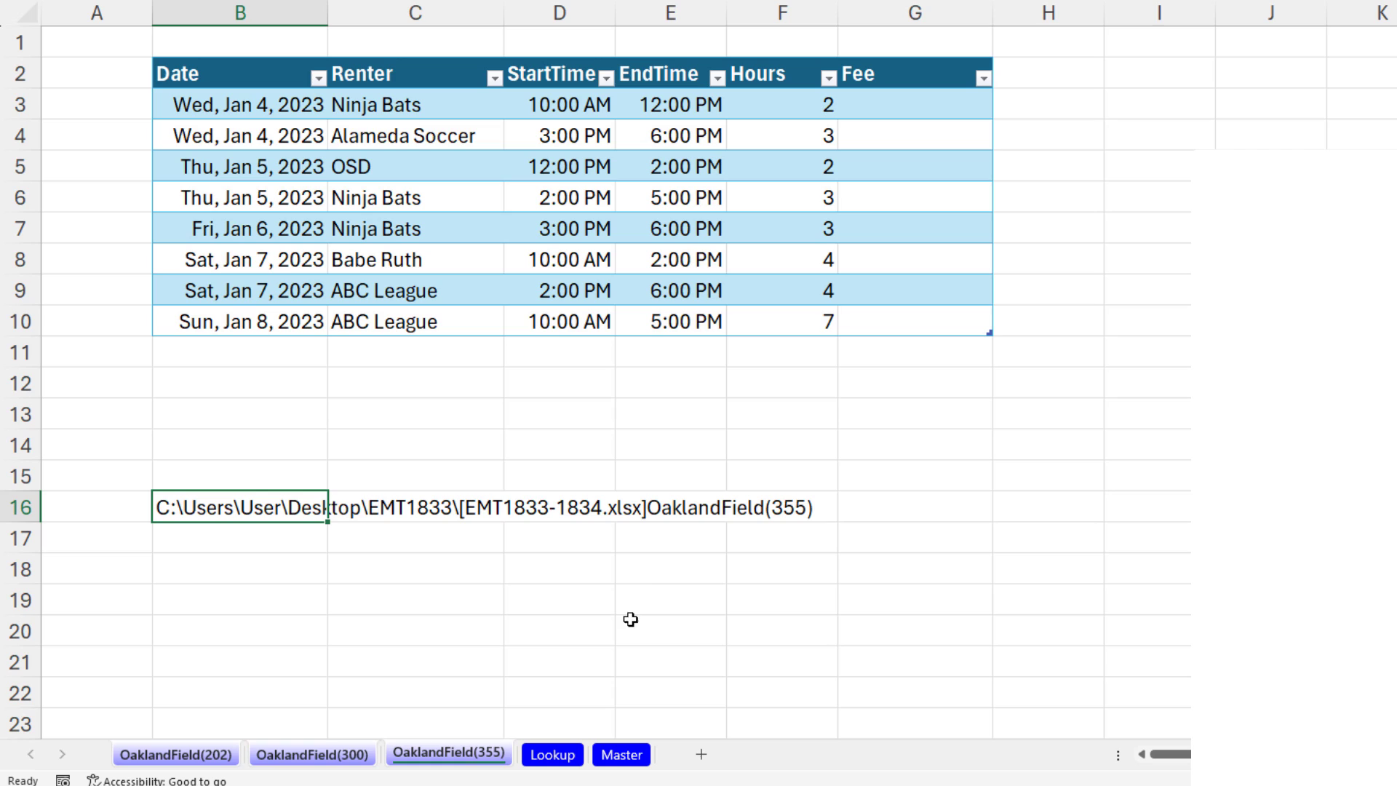
pyautogui.moveTo(720, 539)
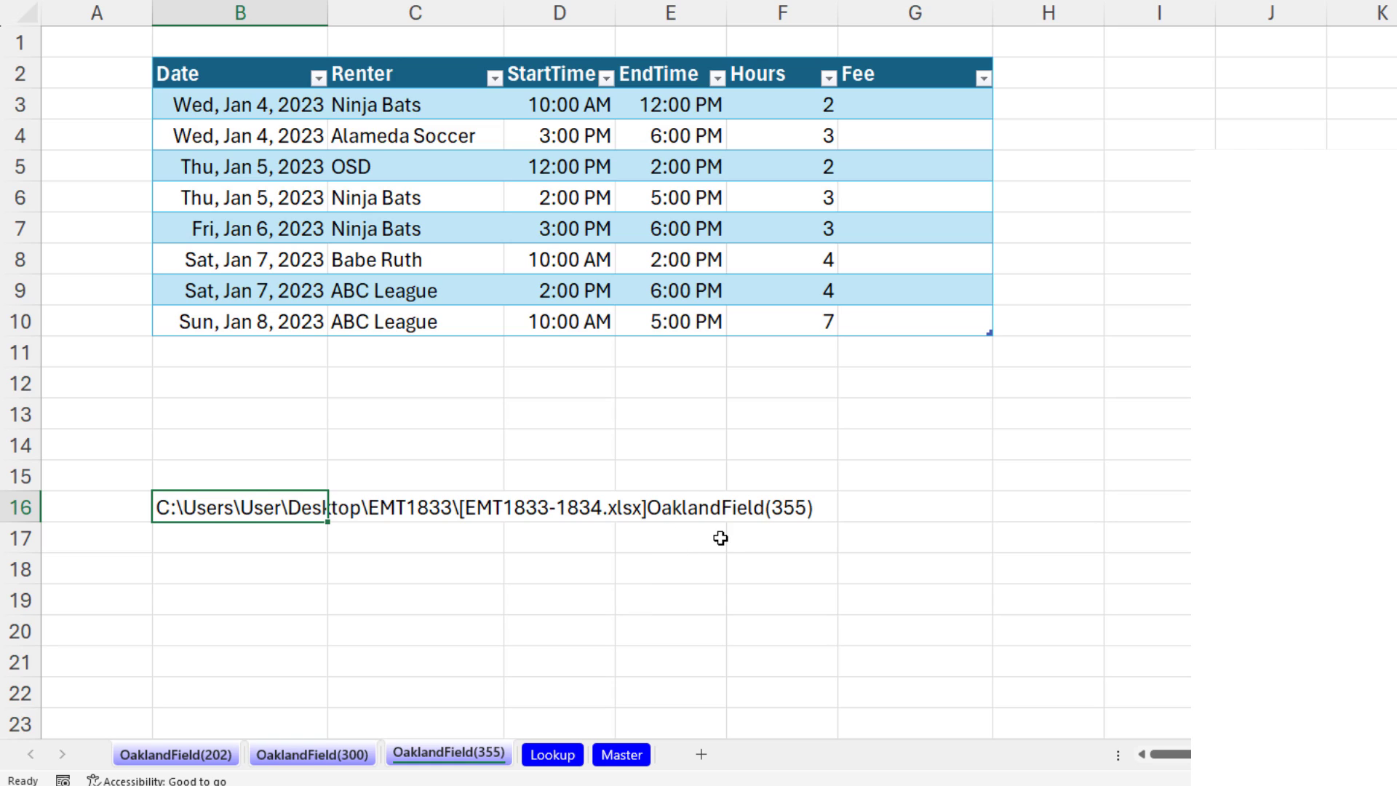
pyautogui.moveTo(555, 555)
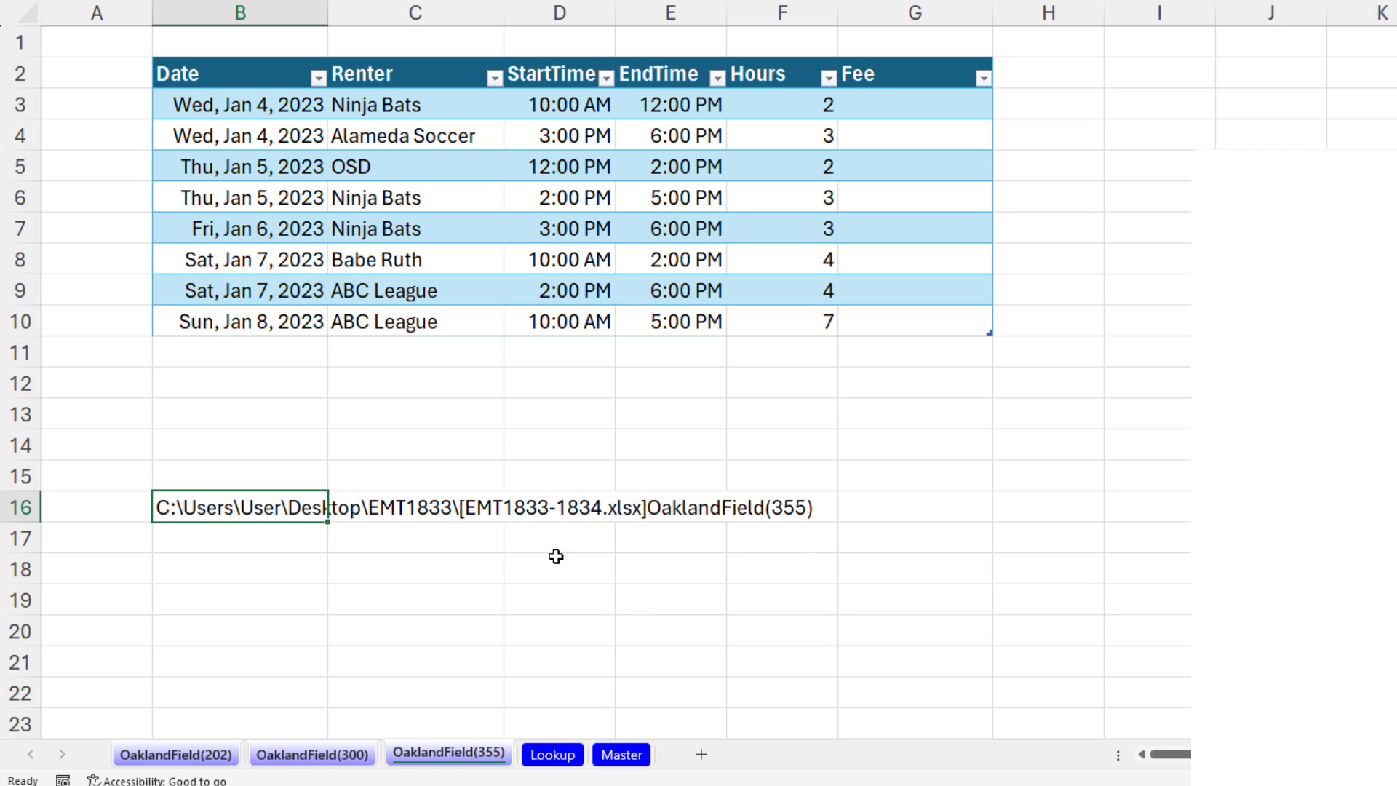
pyautogui.moveTo(313, 719)
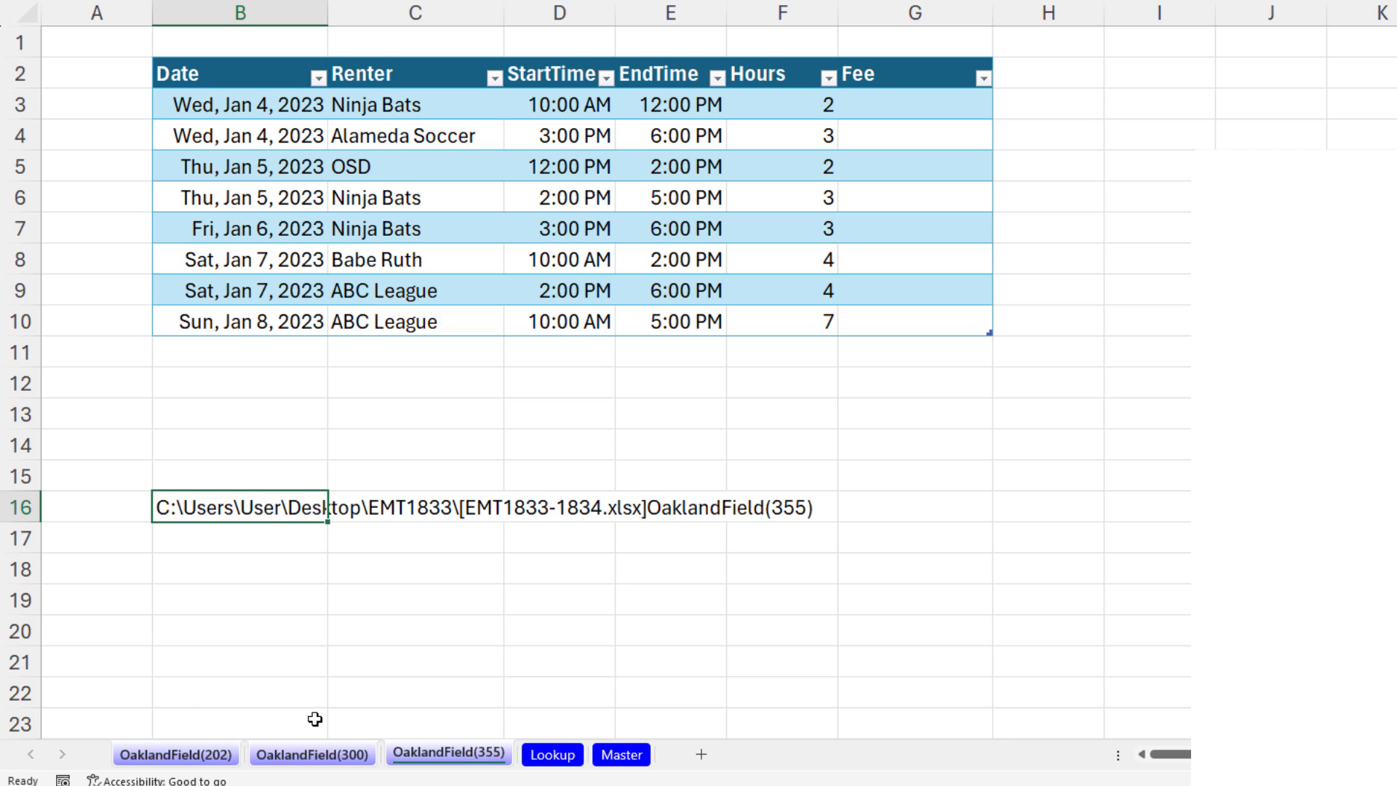
# Wrap B16 as =TEXTAFTER(CELL("filename",B16),"]") so it returns only the bare sheet name.
pyautogui.doubleClick(235, 507)
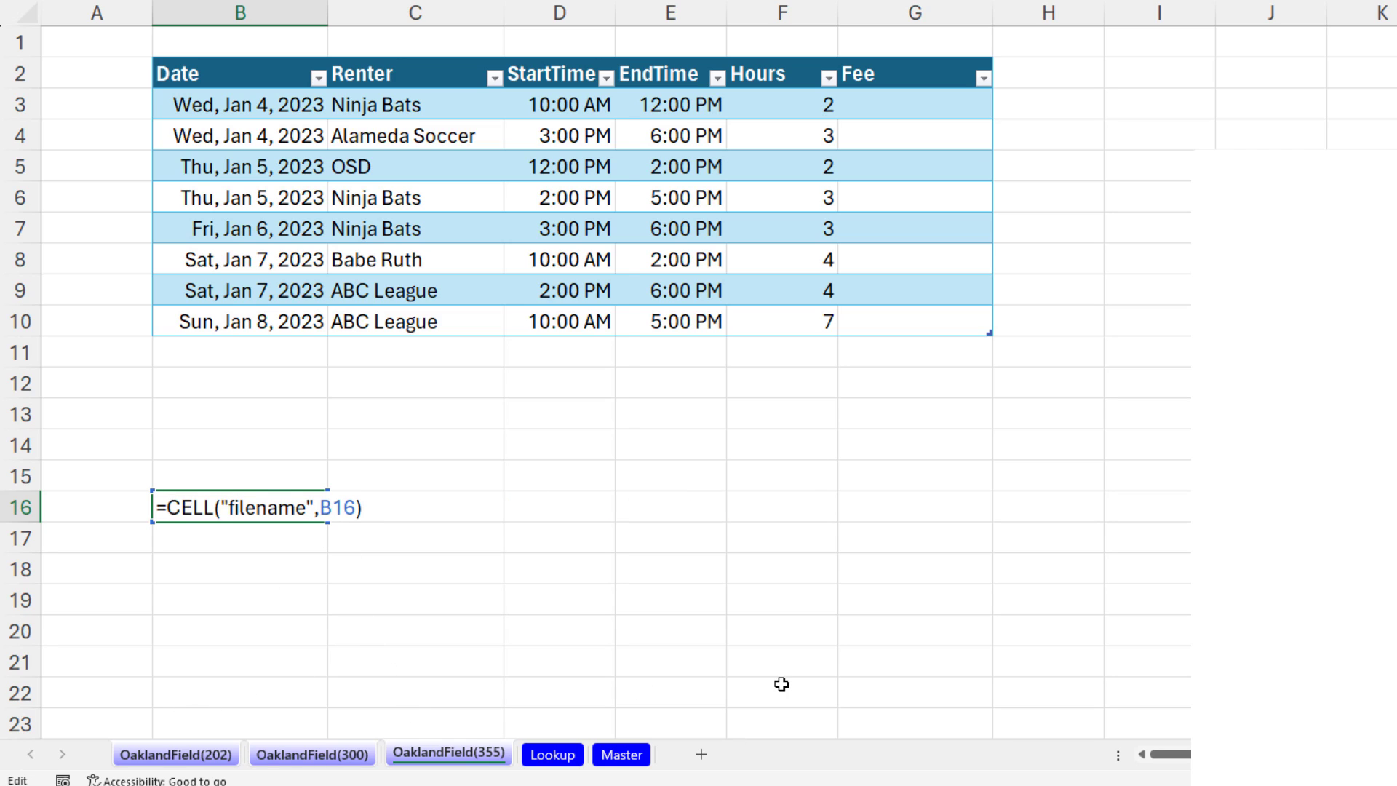
pyautogui.write('tex')
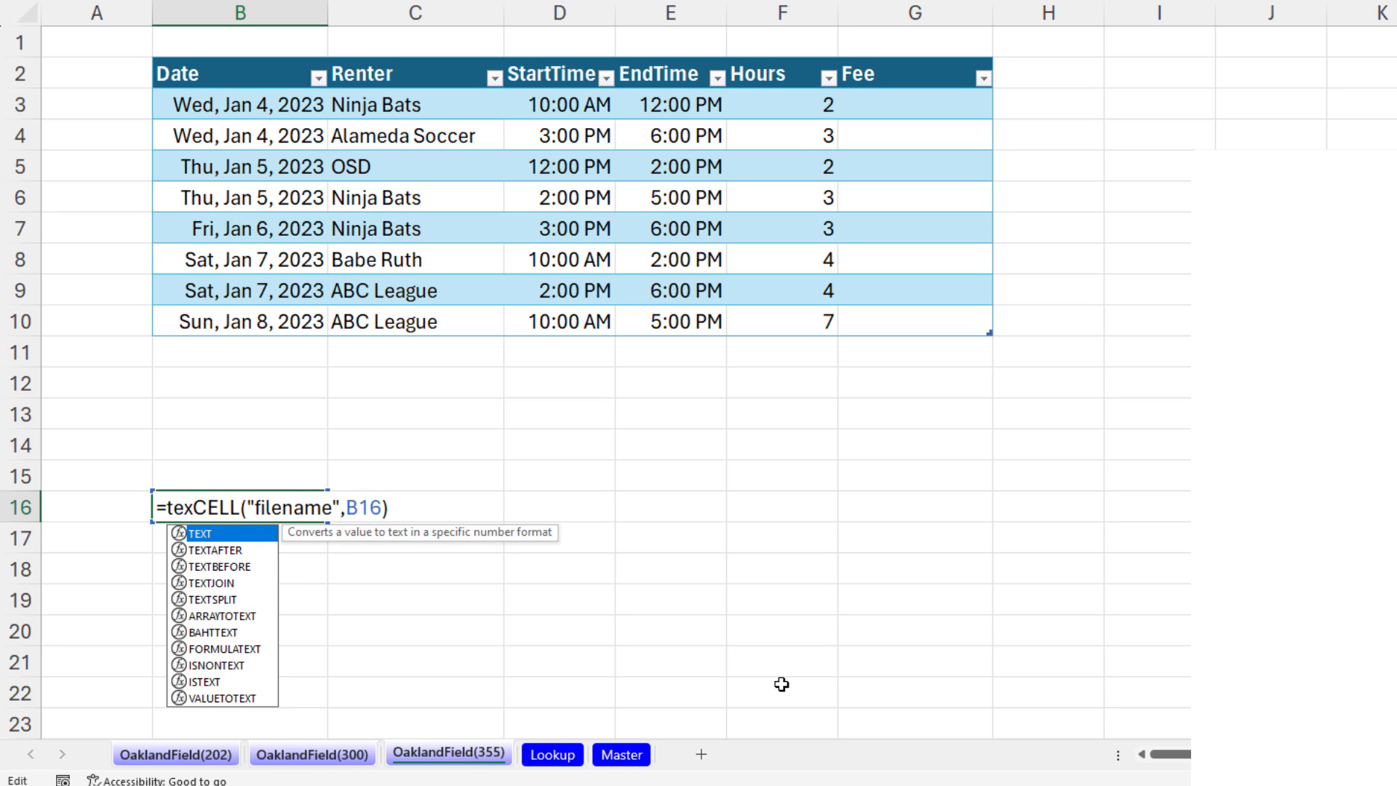
pyautogui.write('ta')
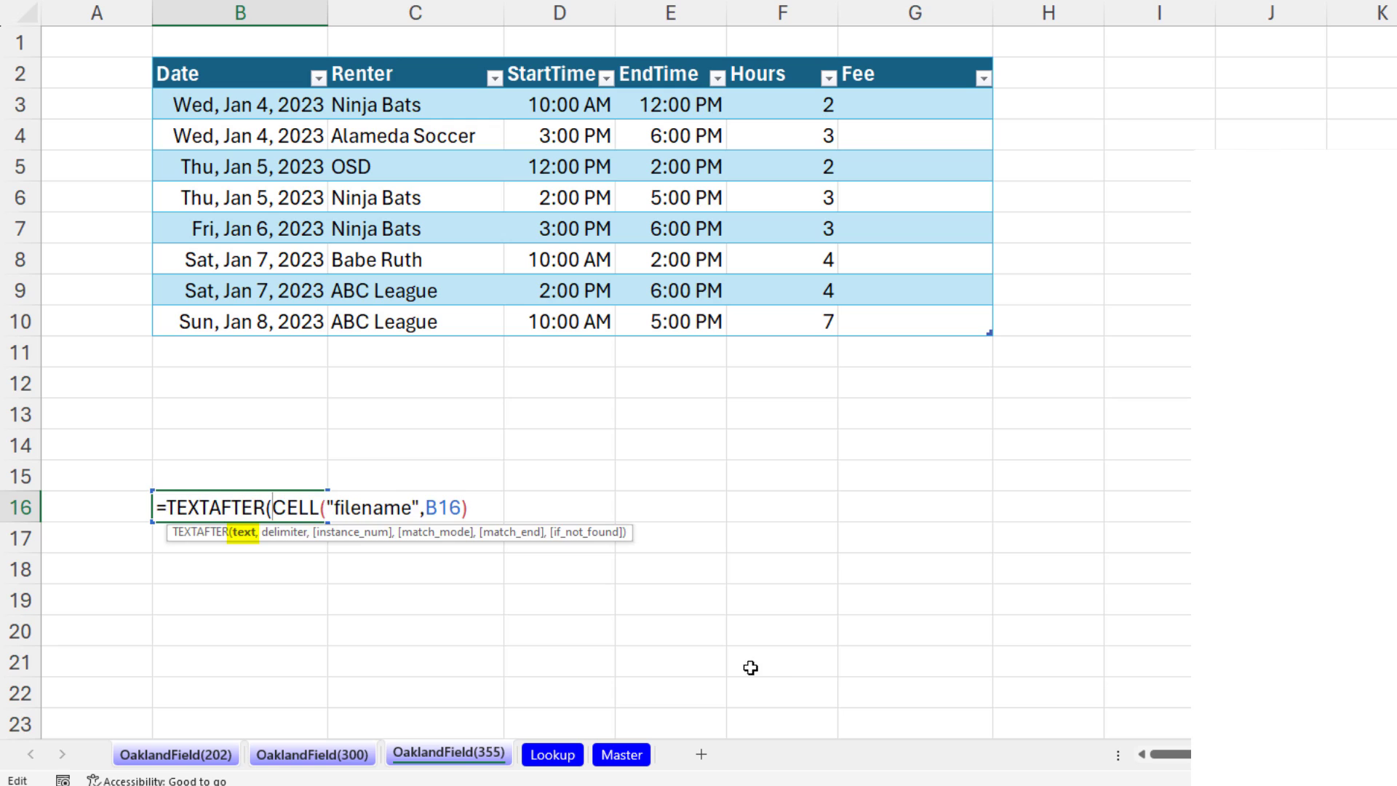
pyautogui.write(',')
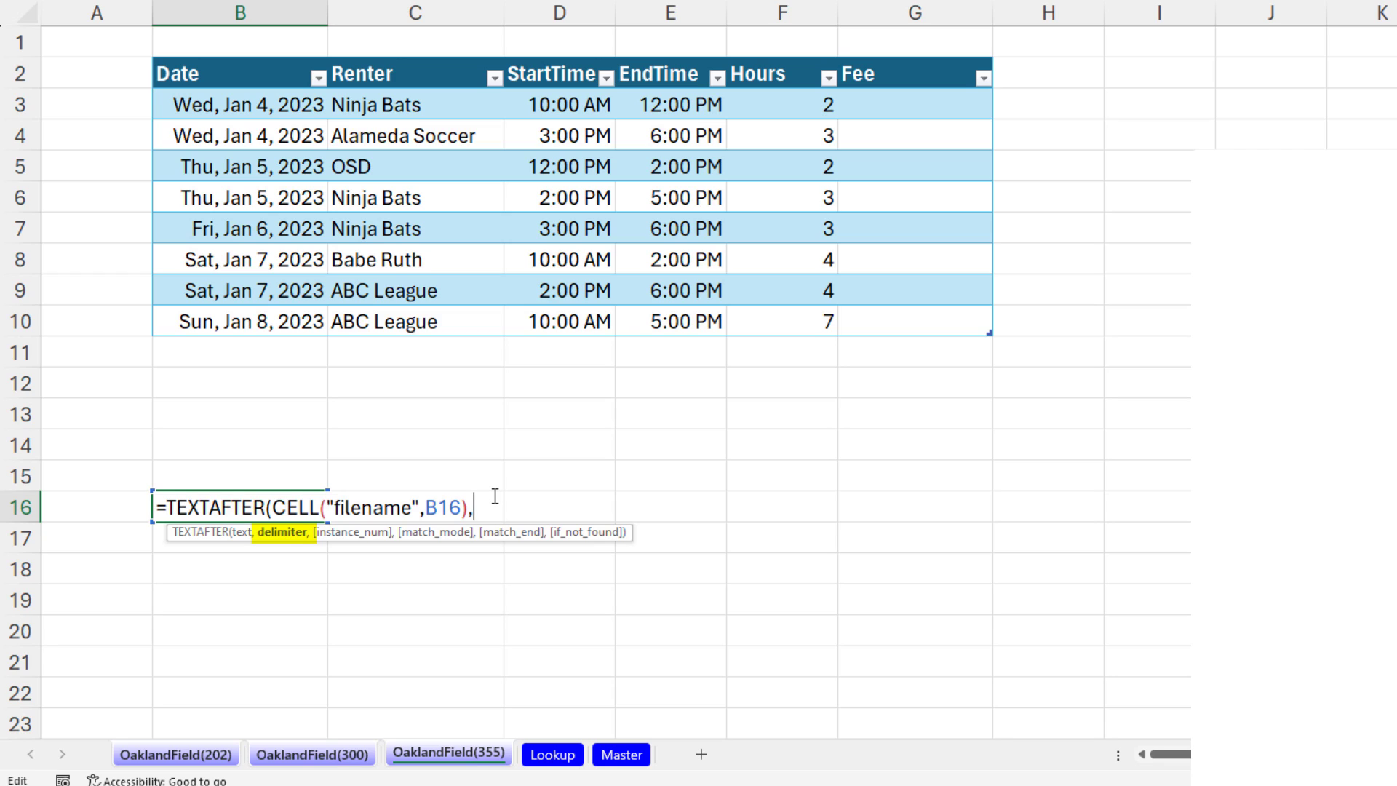
pyautogui.write('"')
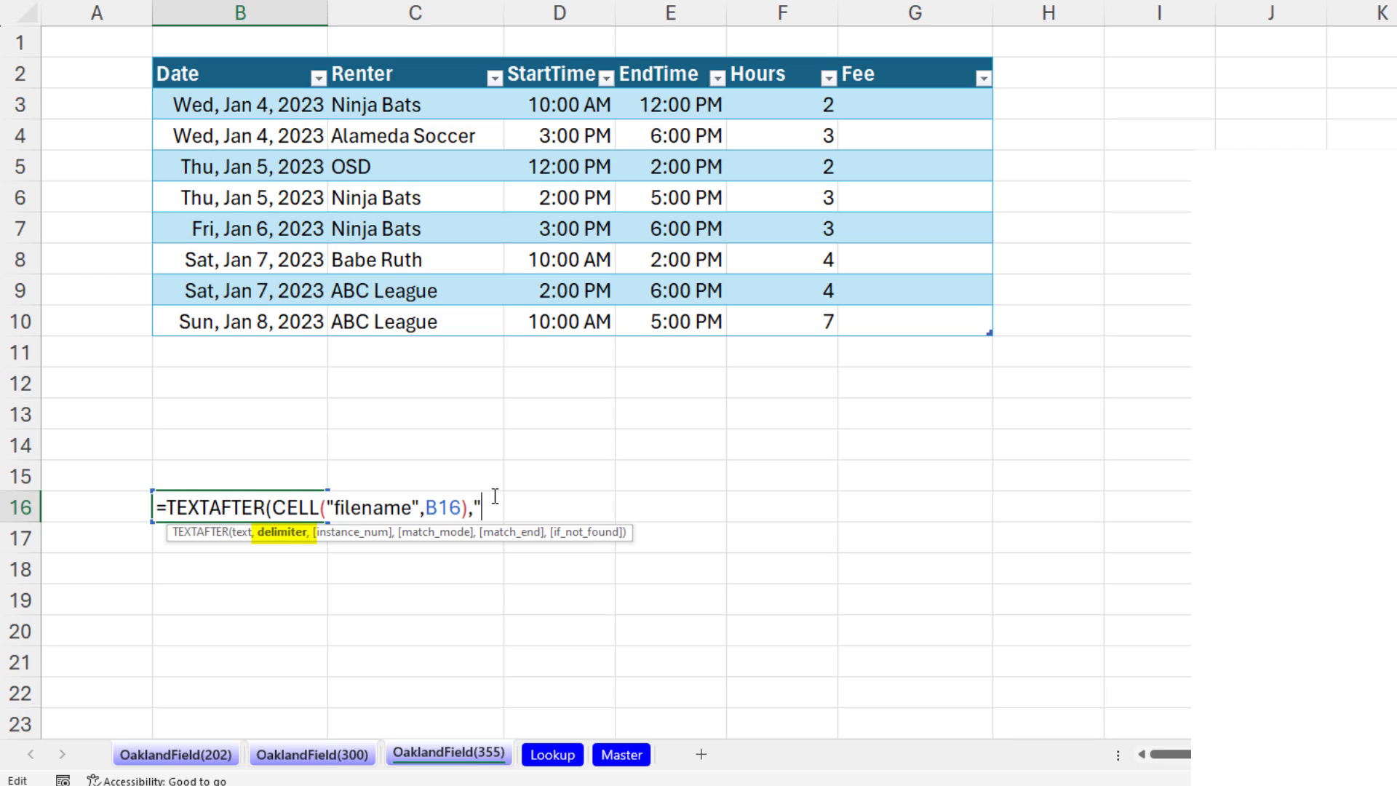
pyautogui.write(']')
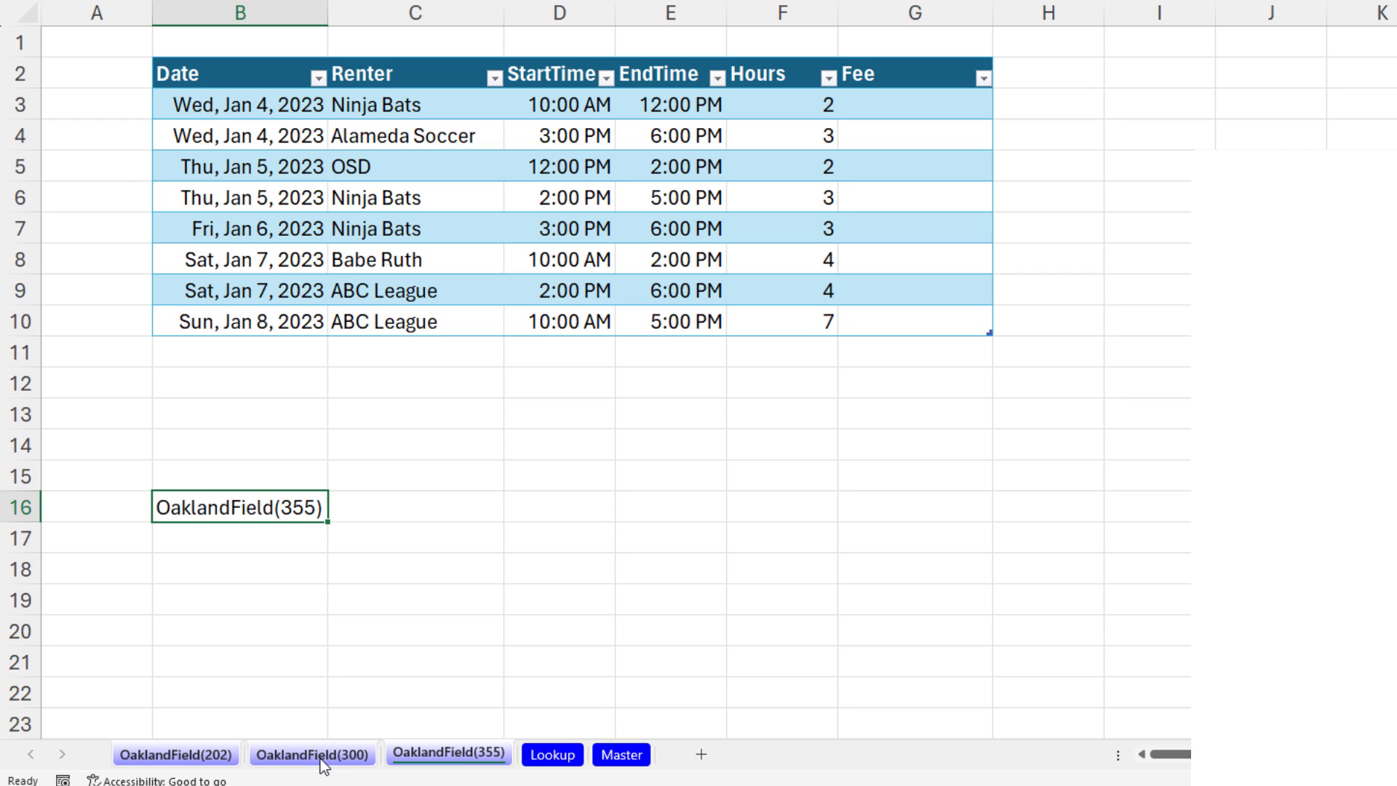
pyautogui.click(176, 754)
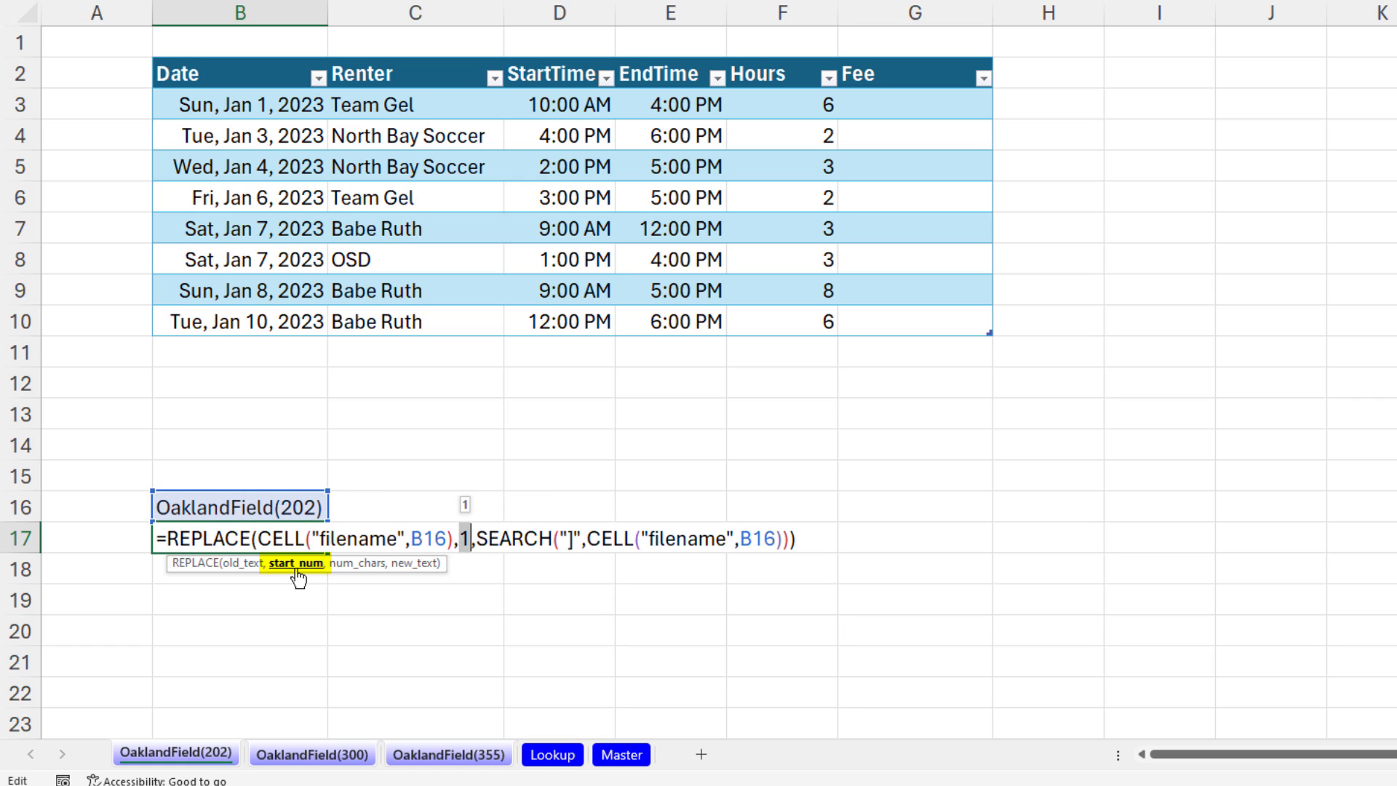
pyautogui.moveTo(350, 573)
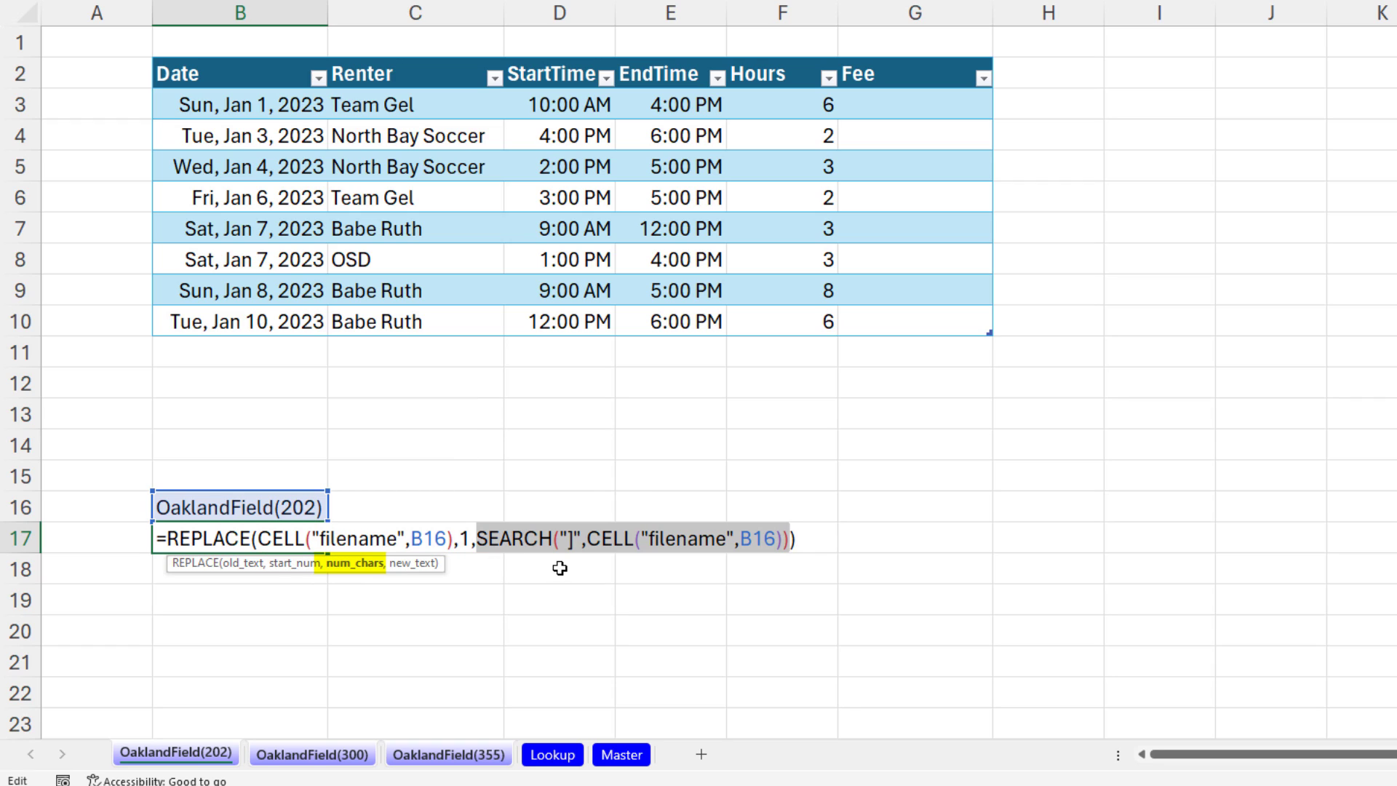
pyautogui.moveTo(573, 579)
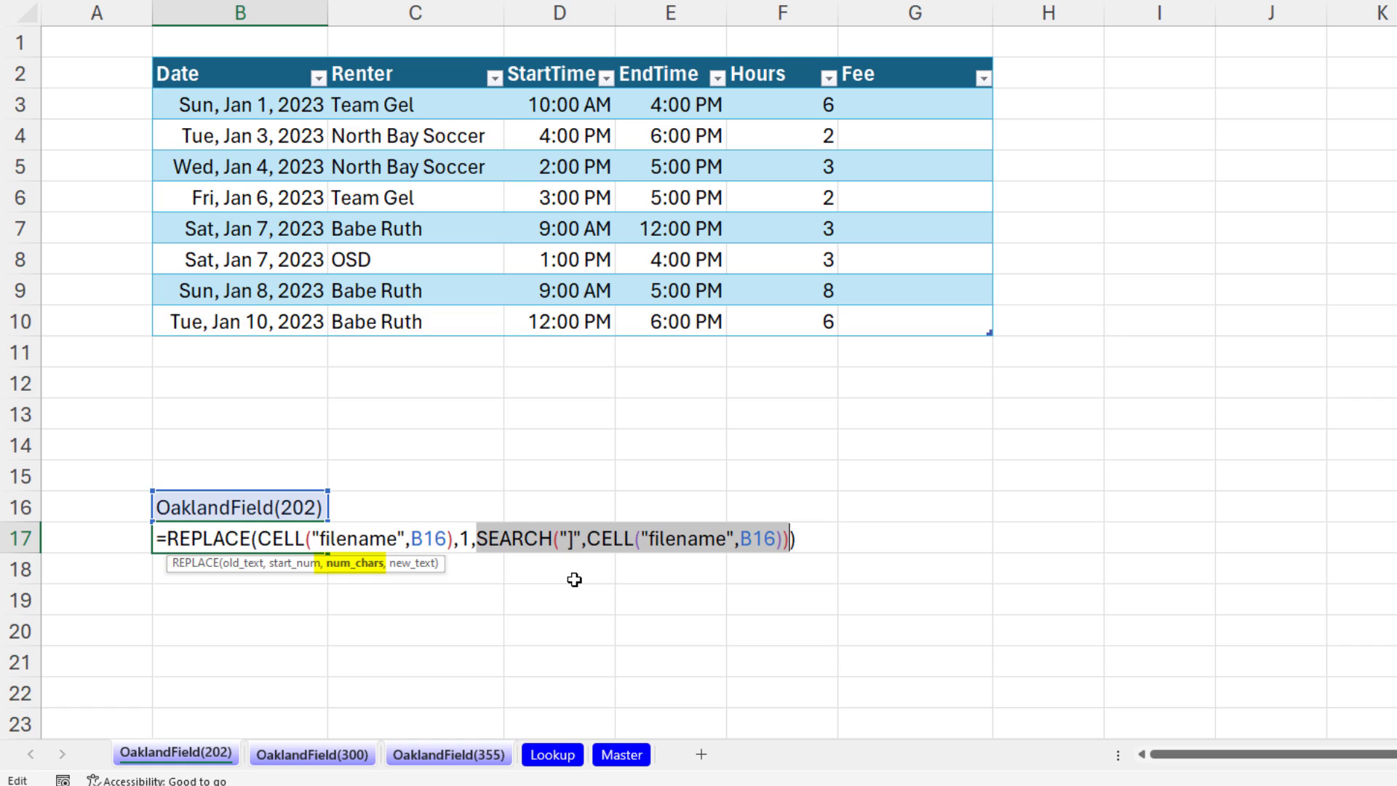
pyautogui.moveTo(478, 457)
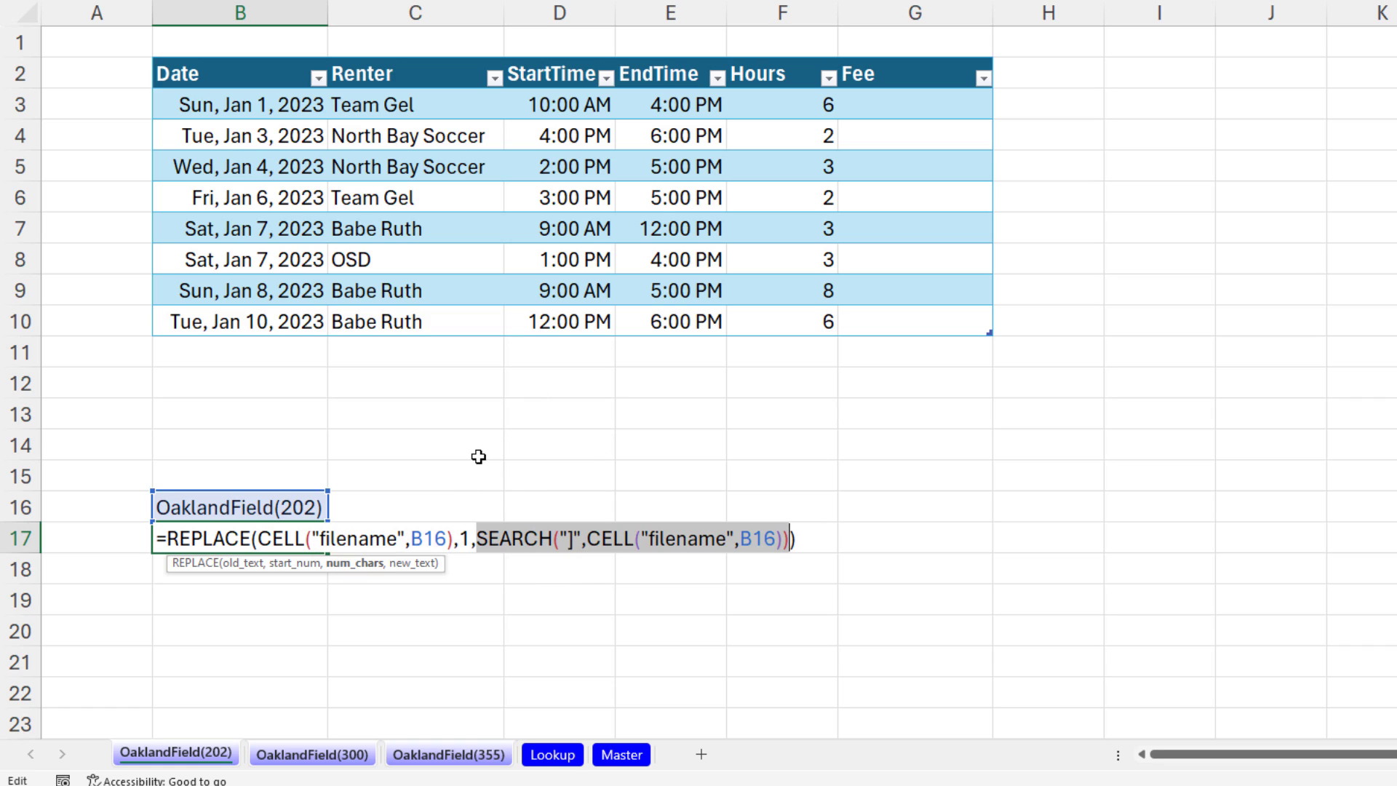
pyautogui.moveTo(883, 528)
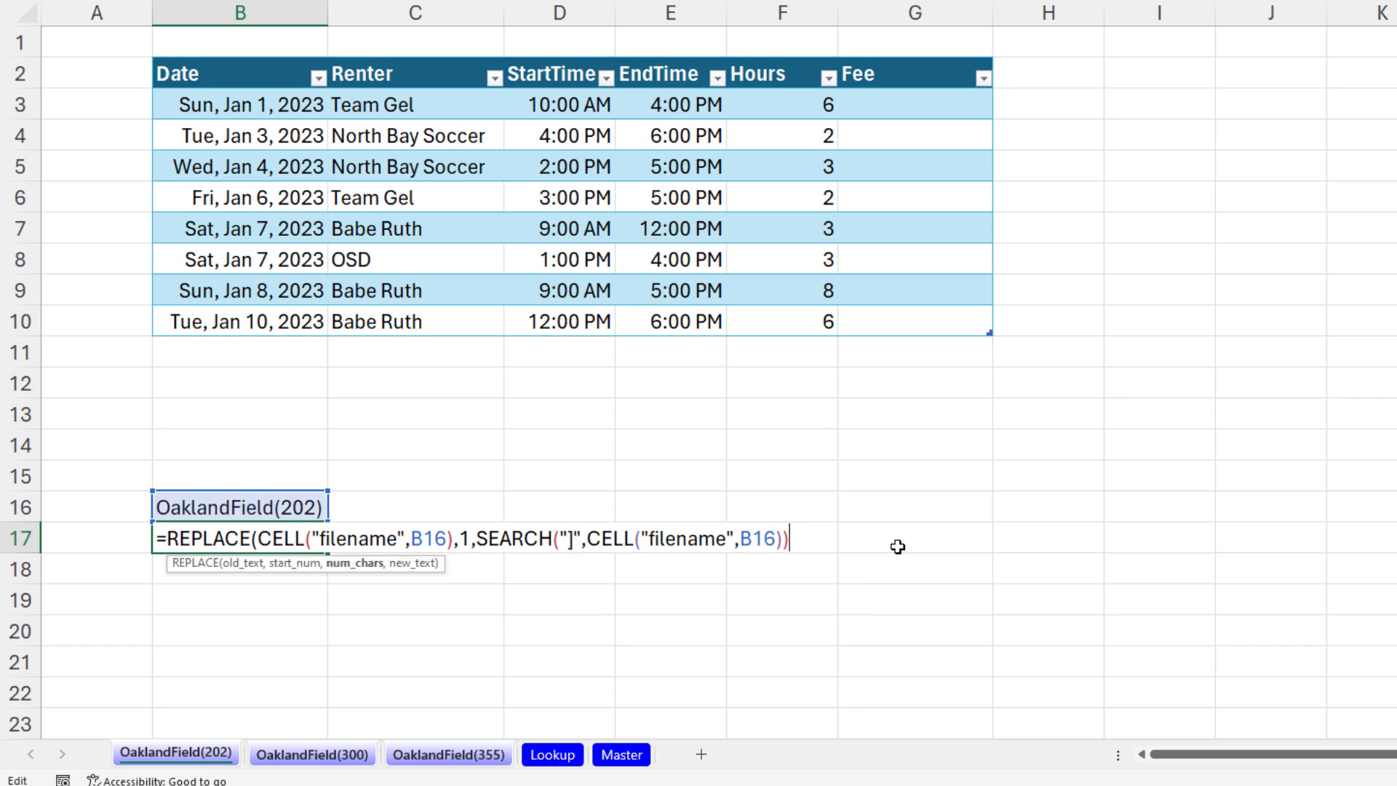
# Finish the REPLACE-and-SEARCH sheet-name formula in B17 and verify it on all three field sheets and Lookup.
pyautogui.write(',')
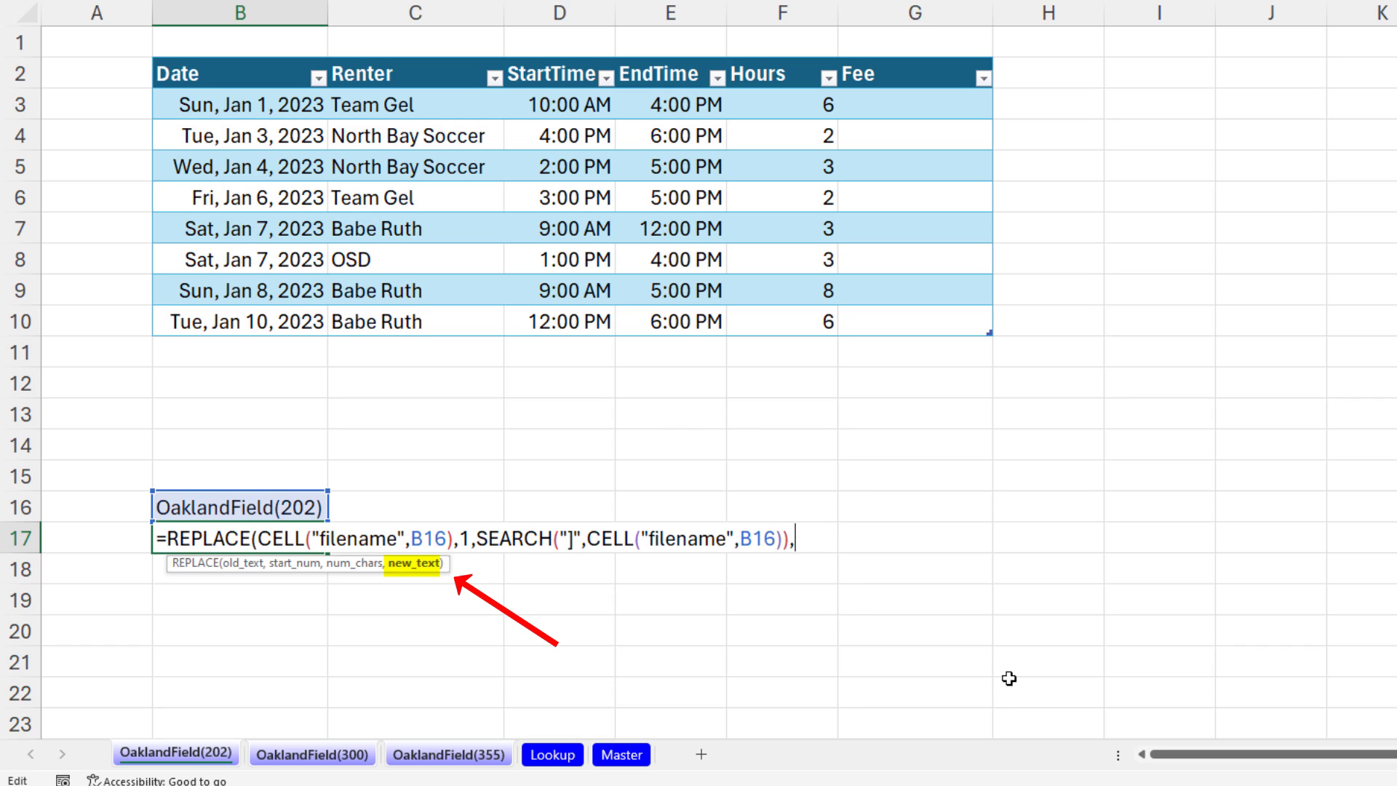
pyautogui.write('""')
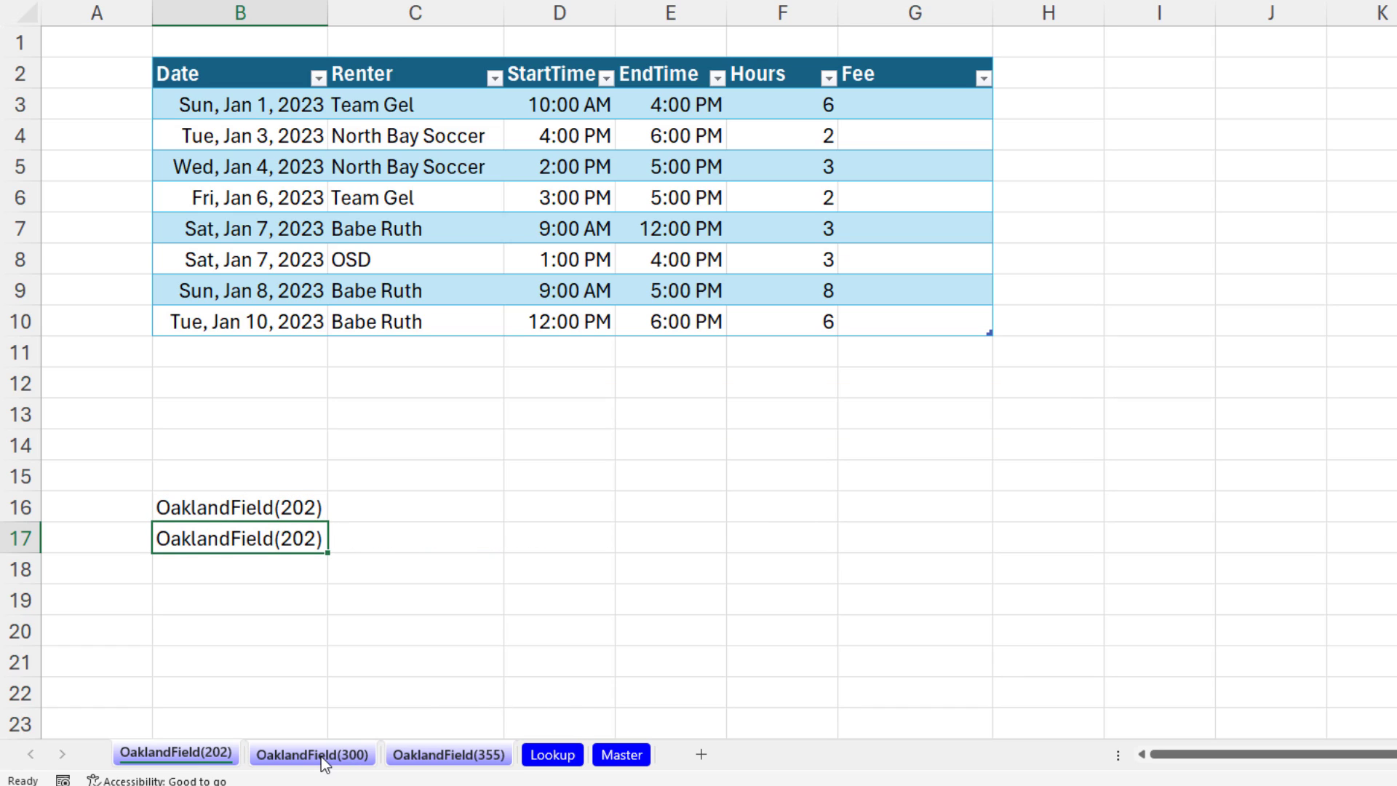
pyautogui.click(312, 753)
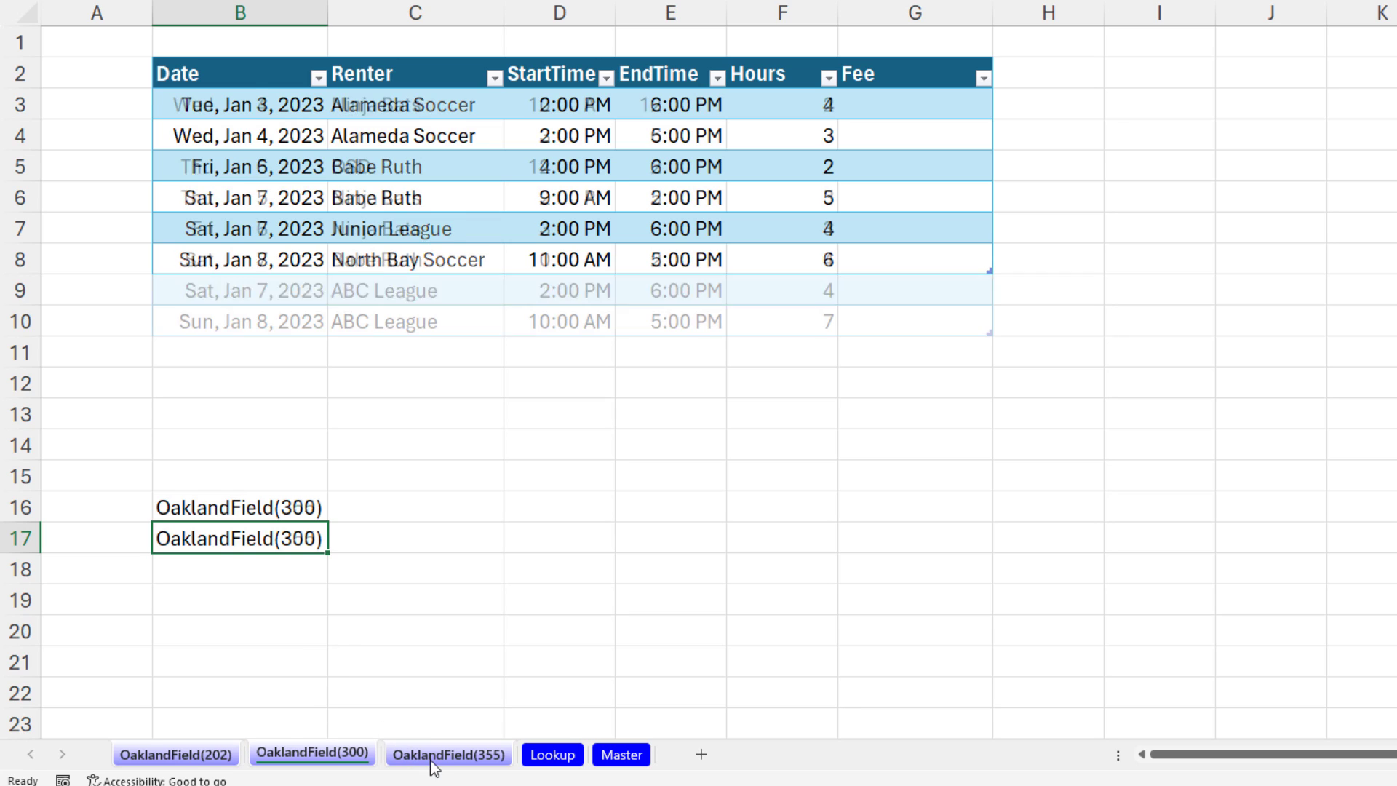
pyautogui.click(448, 754)
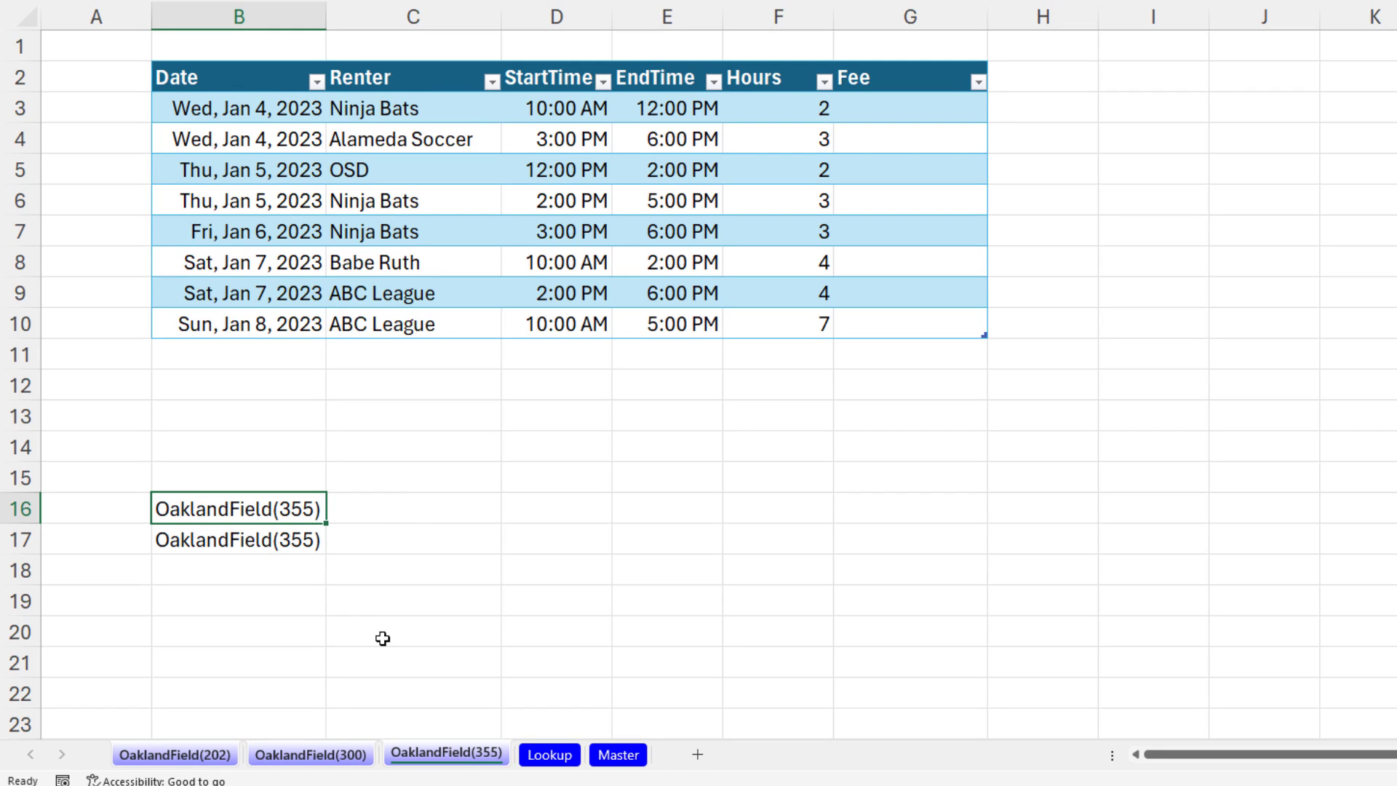
pyautogui.click(176, 754)
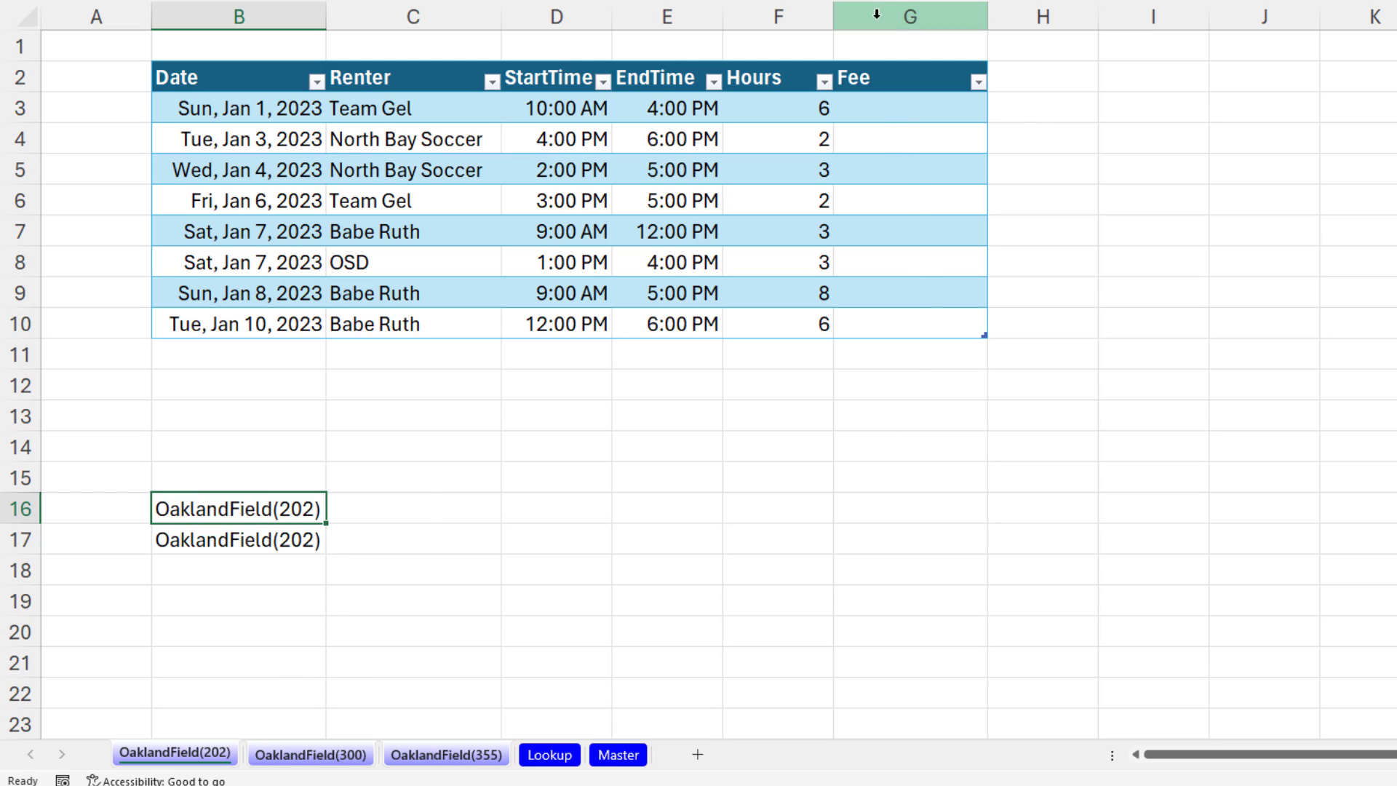
pyautogui.click(548, 755)
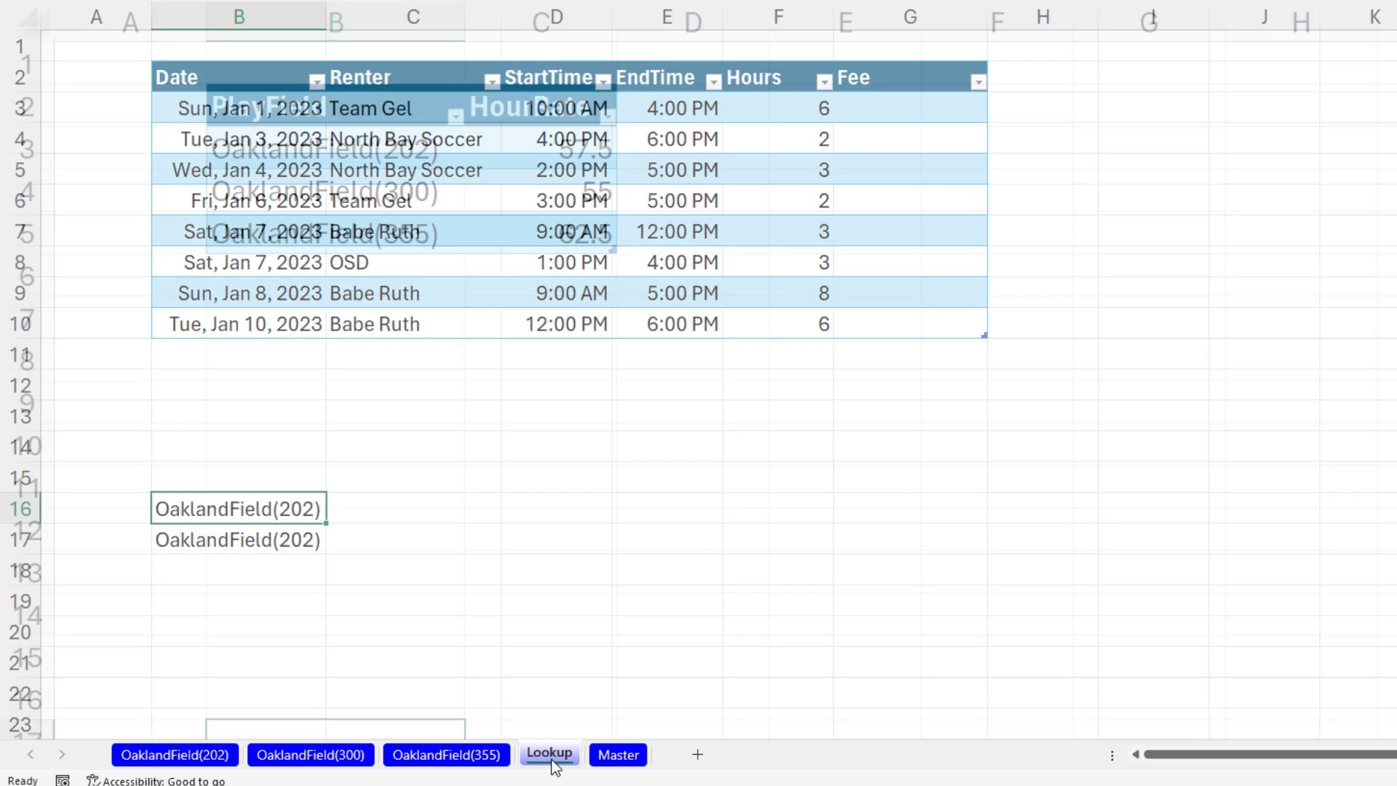
pyautogui.click(175, 755)
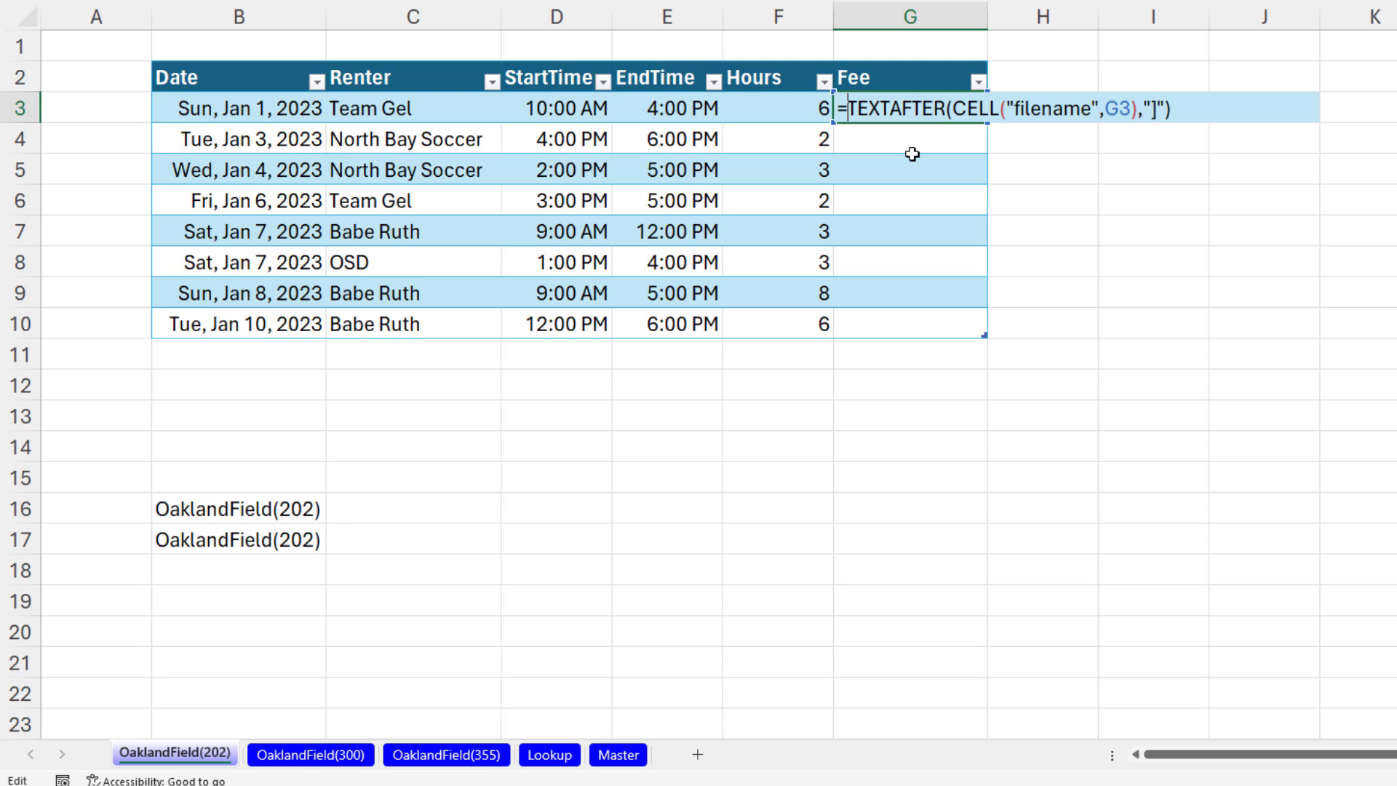
pyautogui.moveTo(854, 136)
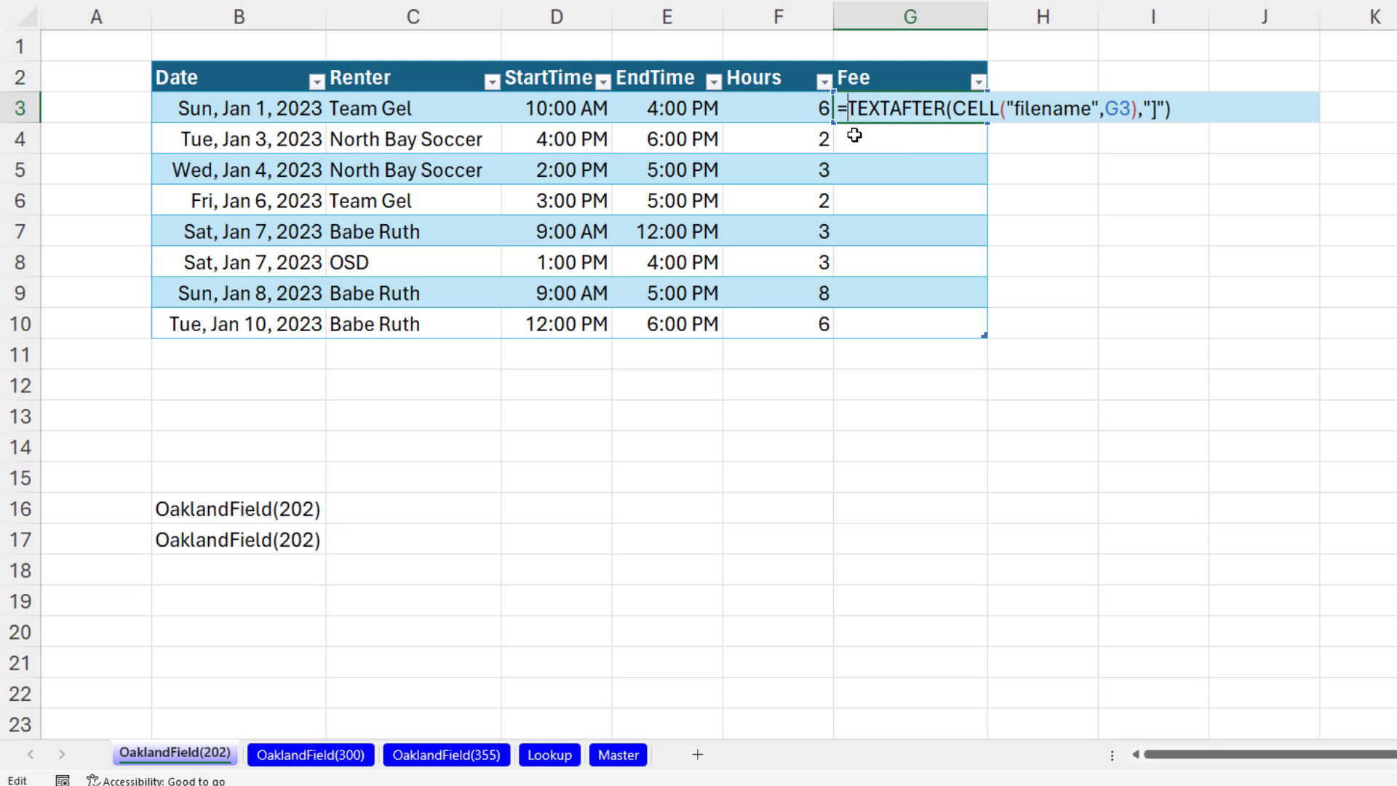
pyautogui.moveTo(867, 140)
pyautogui.write('XLOOKUP(')
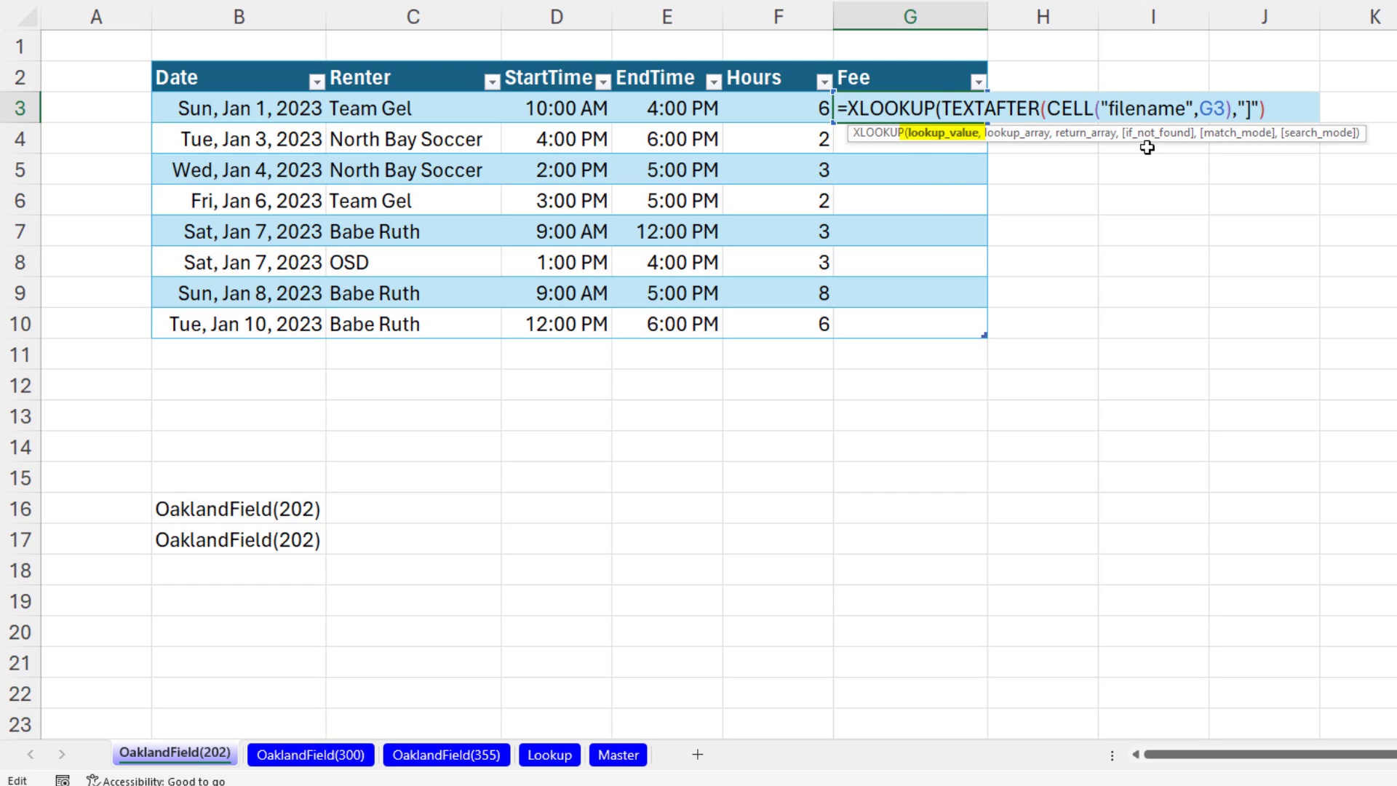
pyautogui.moveTo(1085, 146)
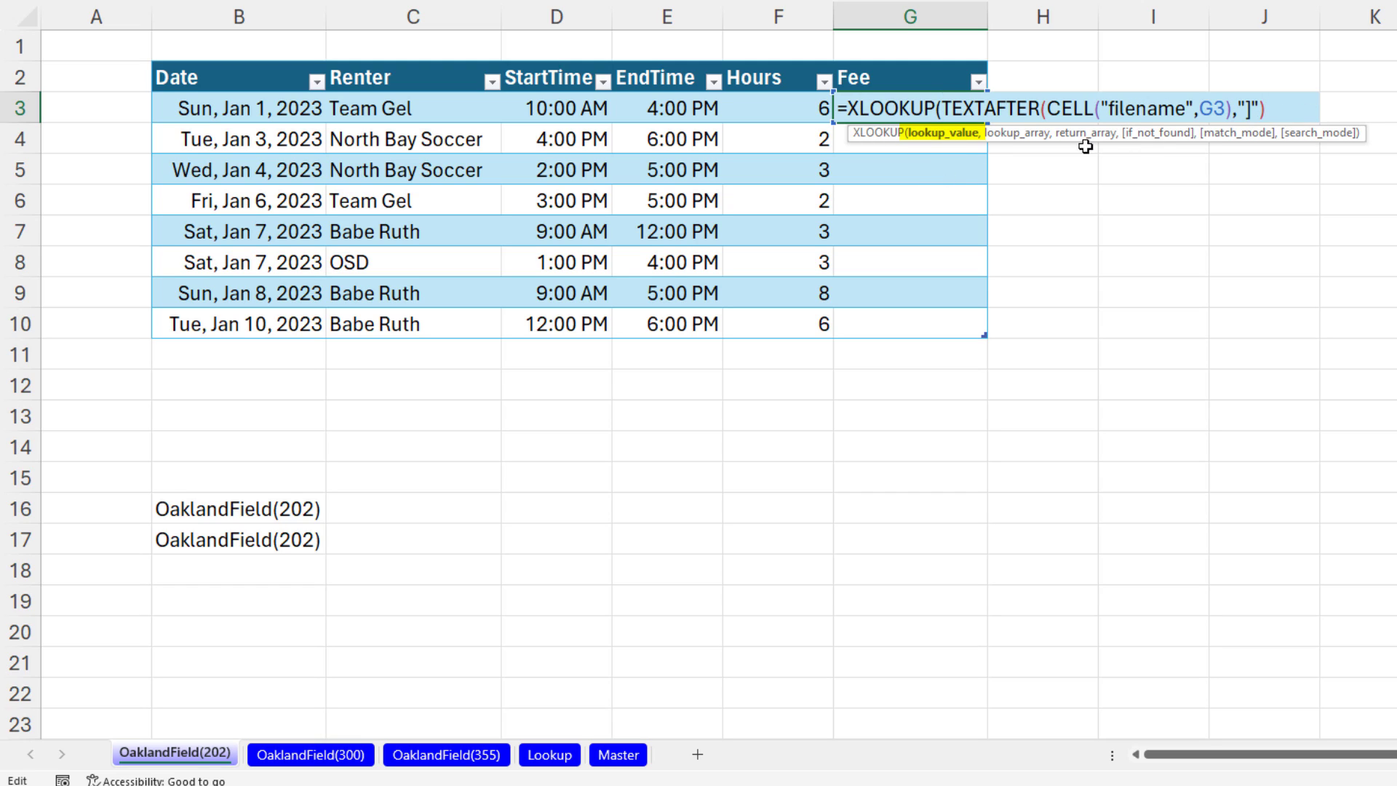
# Fill the XLOOKUP rate formula down the Fee column, getting $57.50 in the first row and #N/A below.
pyautogui.write(',')
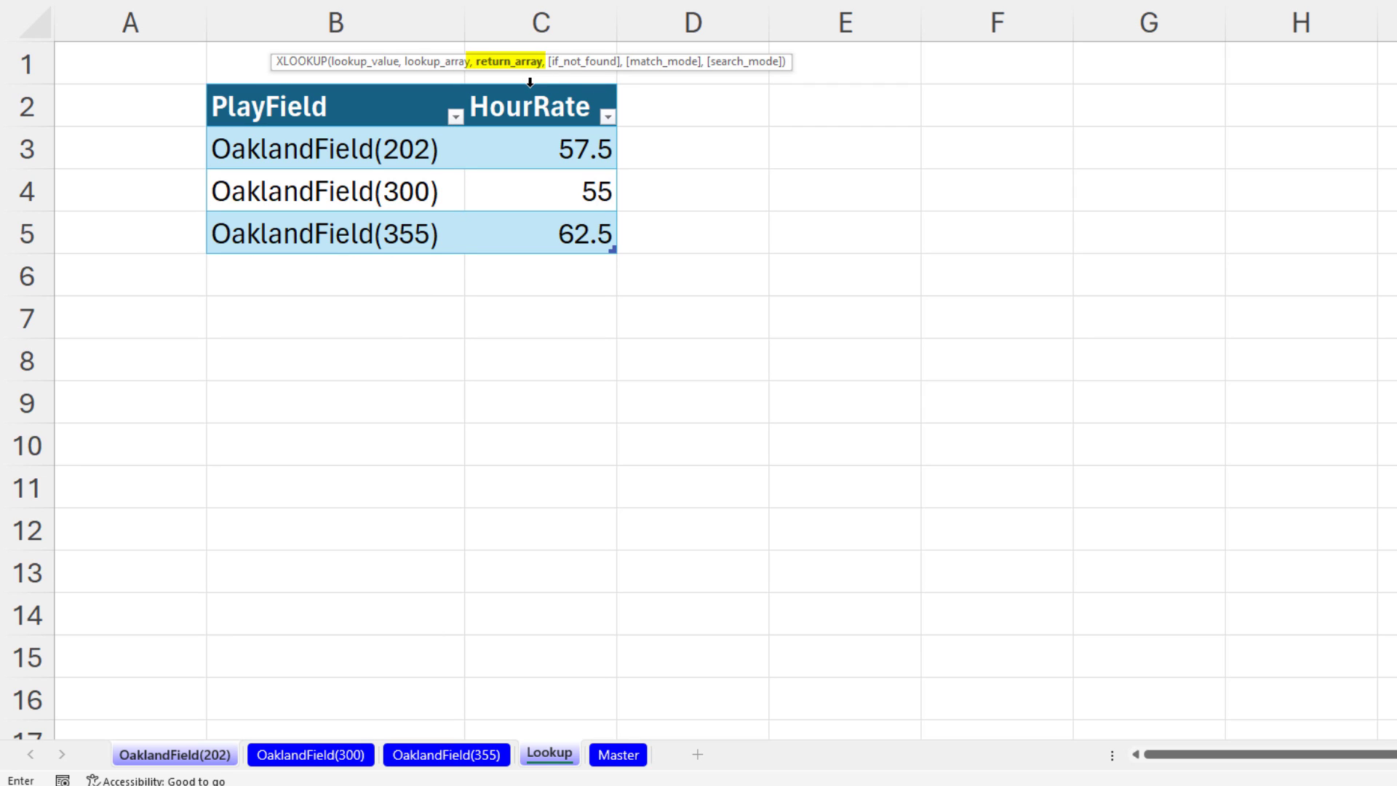
pyautogui.press('Escape')
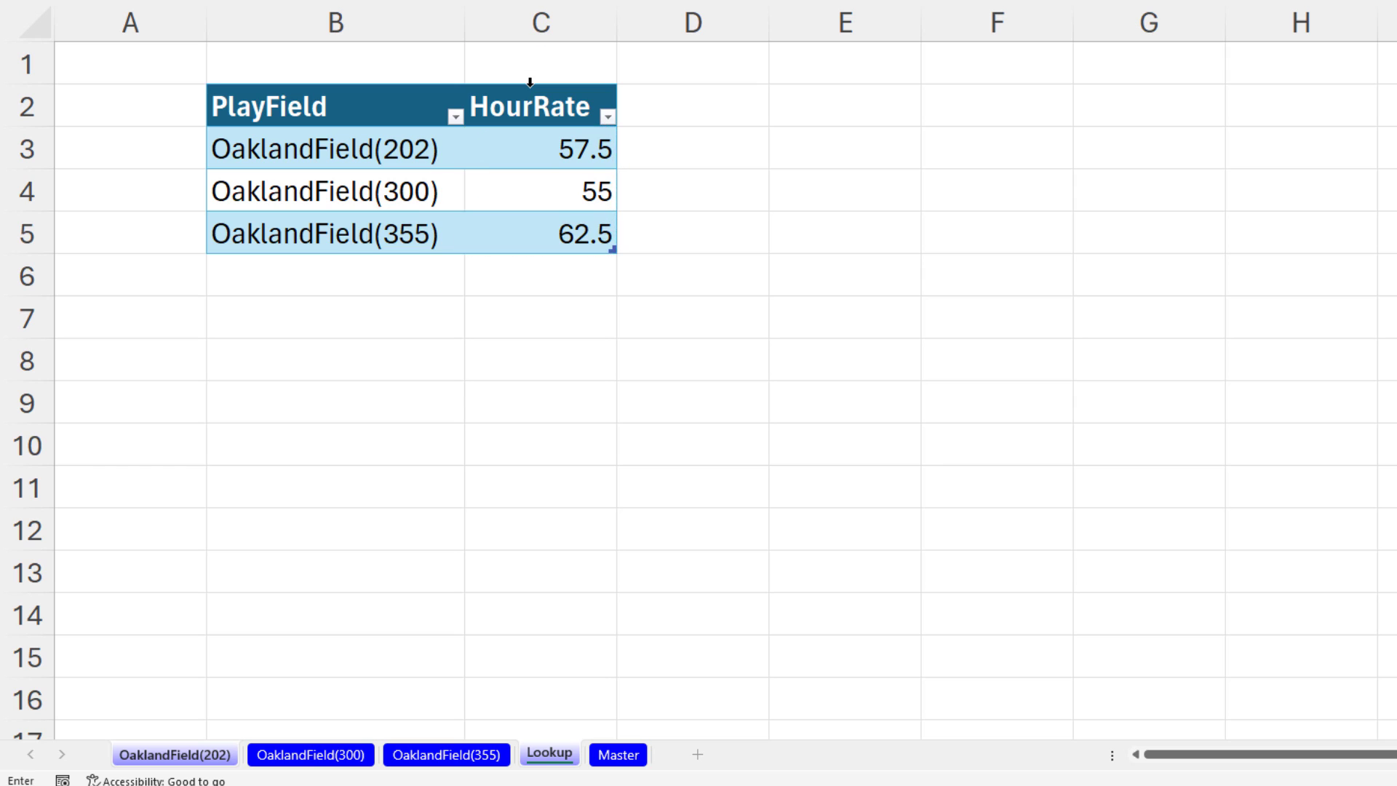
pyautogui.click(174, 753)
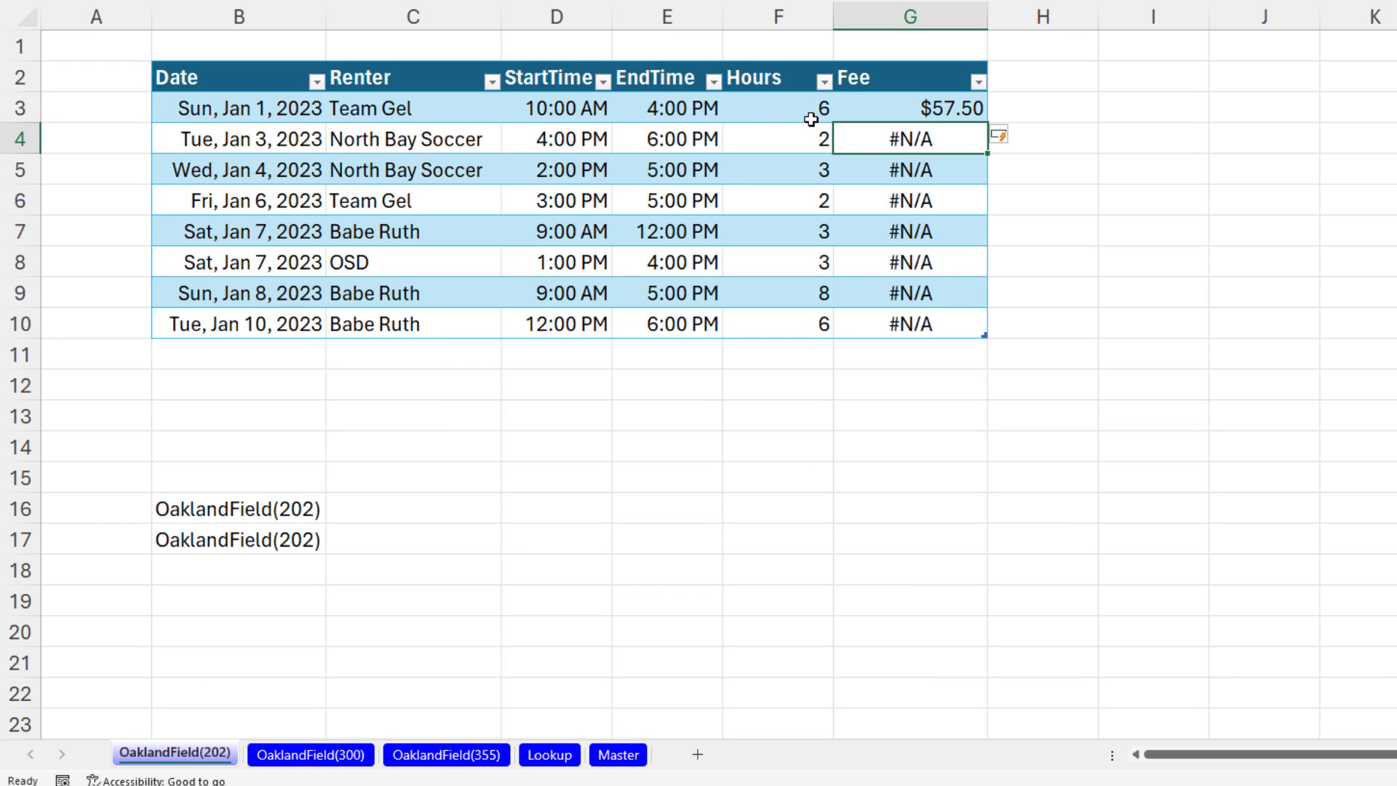
pyautogui.click(907, 107)
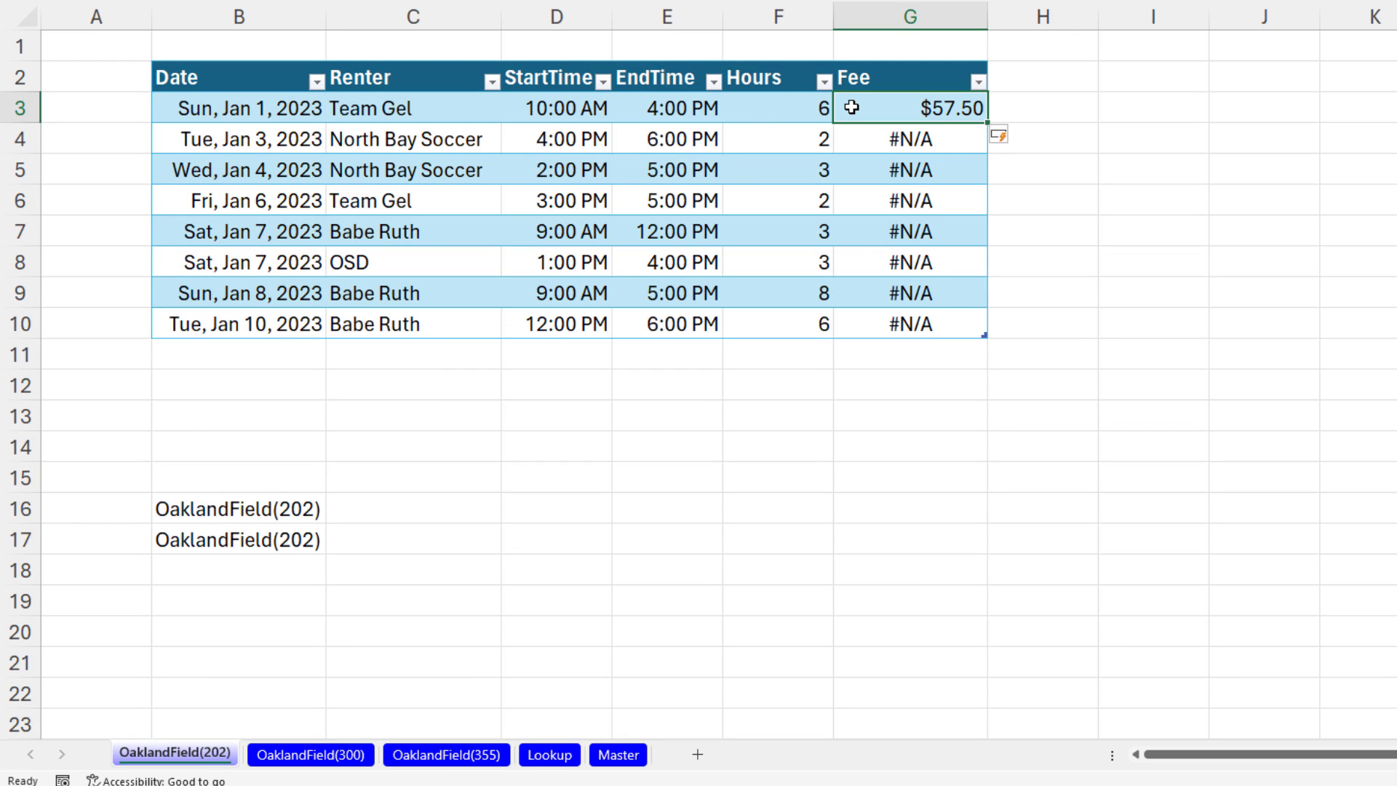
# Make Lookup!B3:B5 and Lookup!C3:C5 absolute and multiply the rate by Hours (F3) for each row's fee.
pyautogui.doubleClick(908, 107)
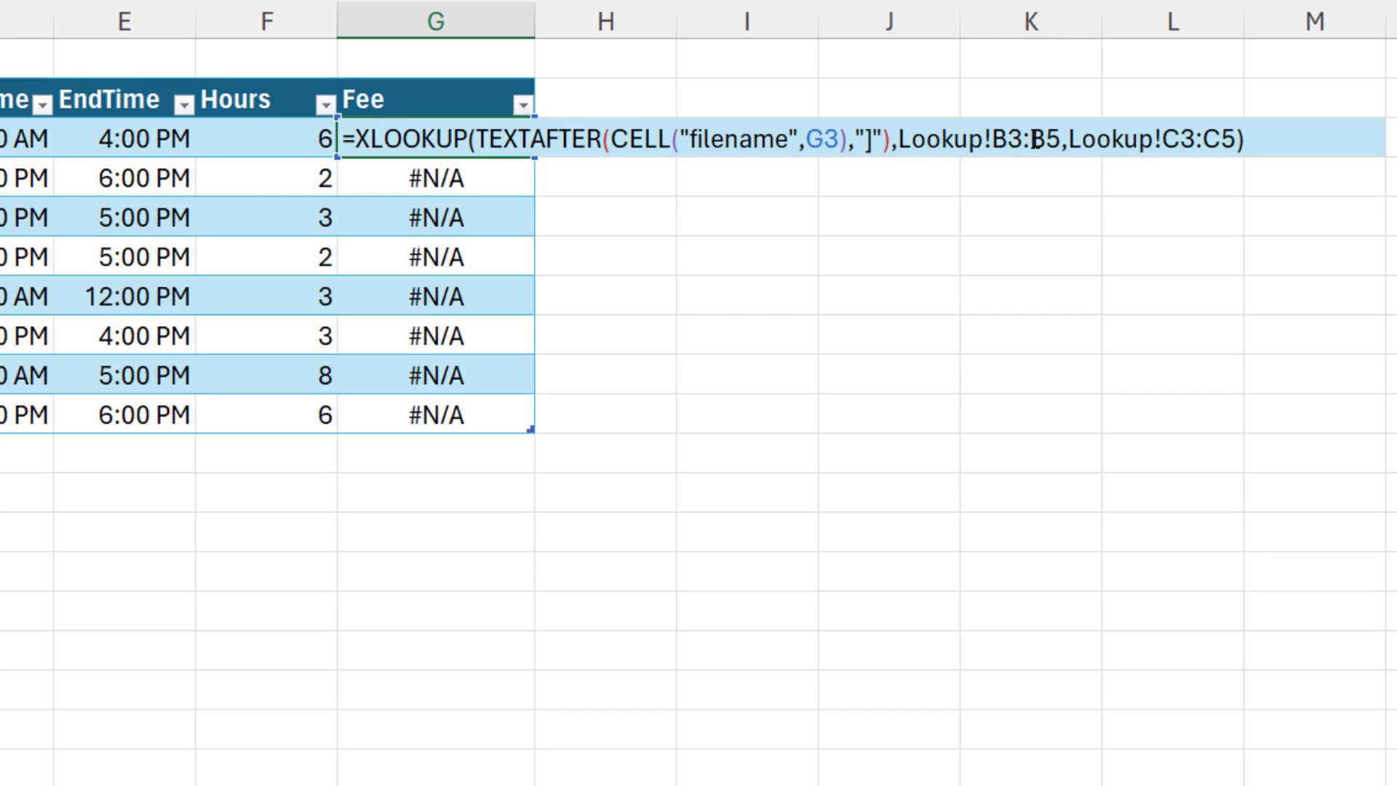
pyautogui.press('f4')
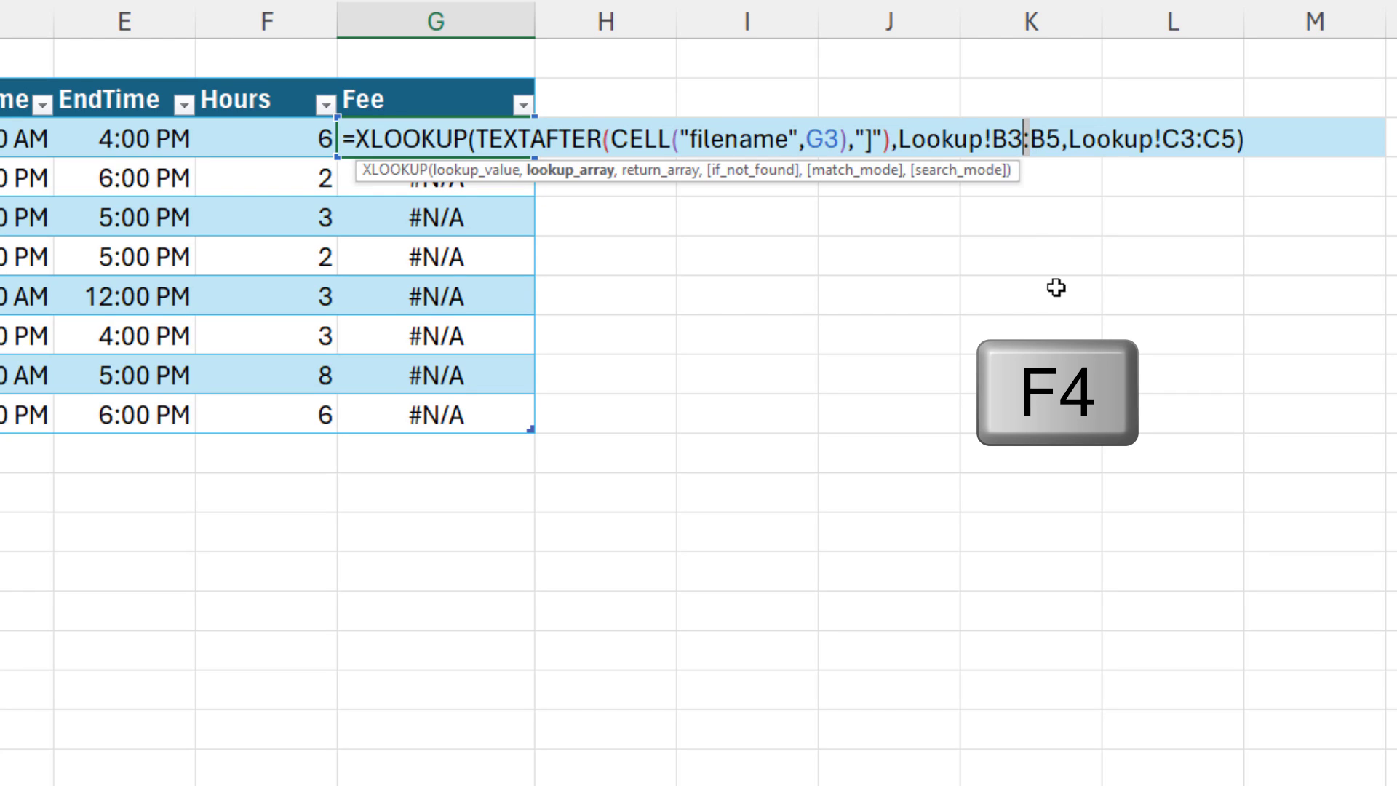
pyautogui.press('f4')
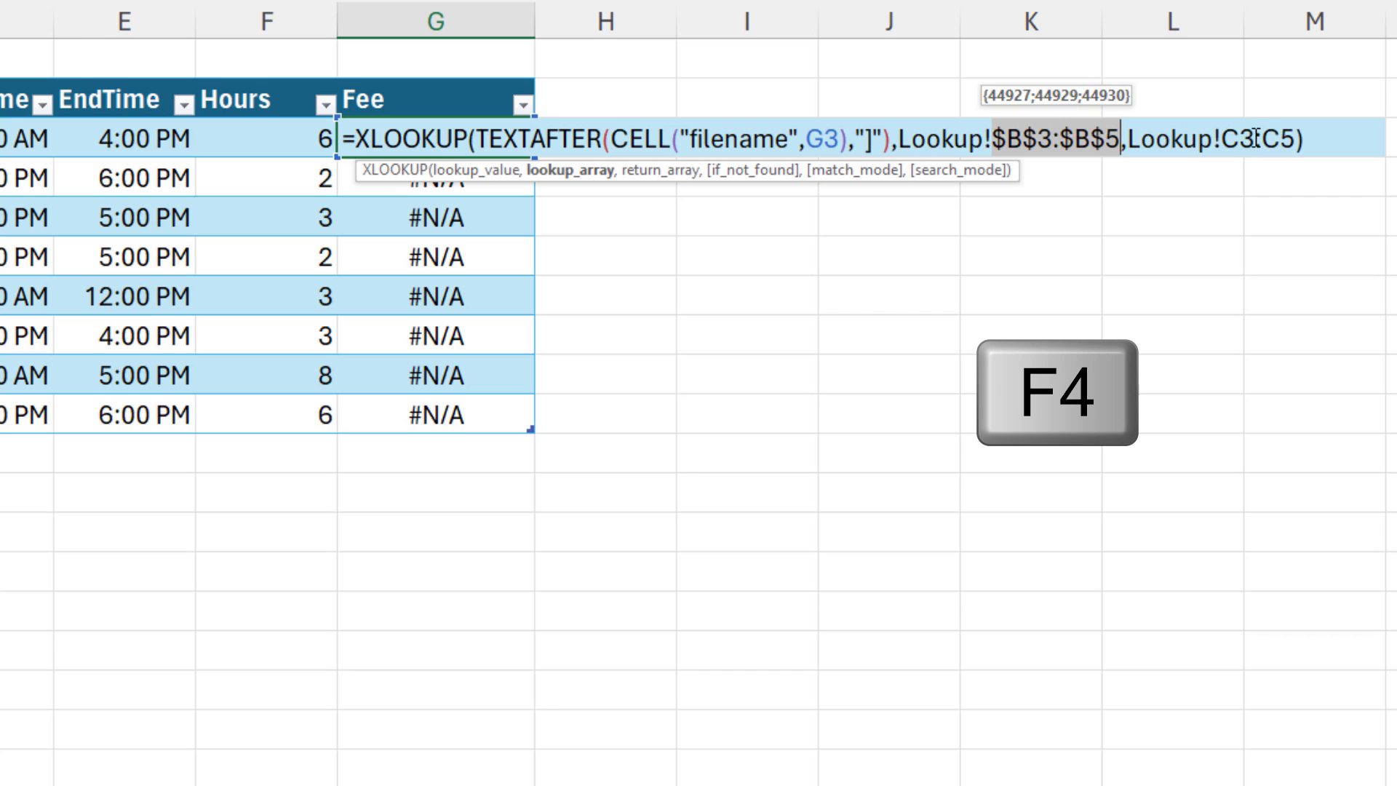
pyautogui.press('f4')
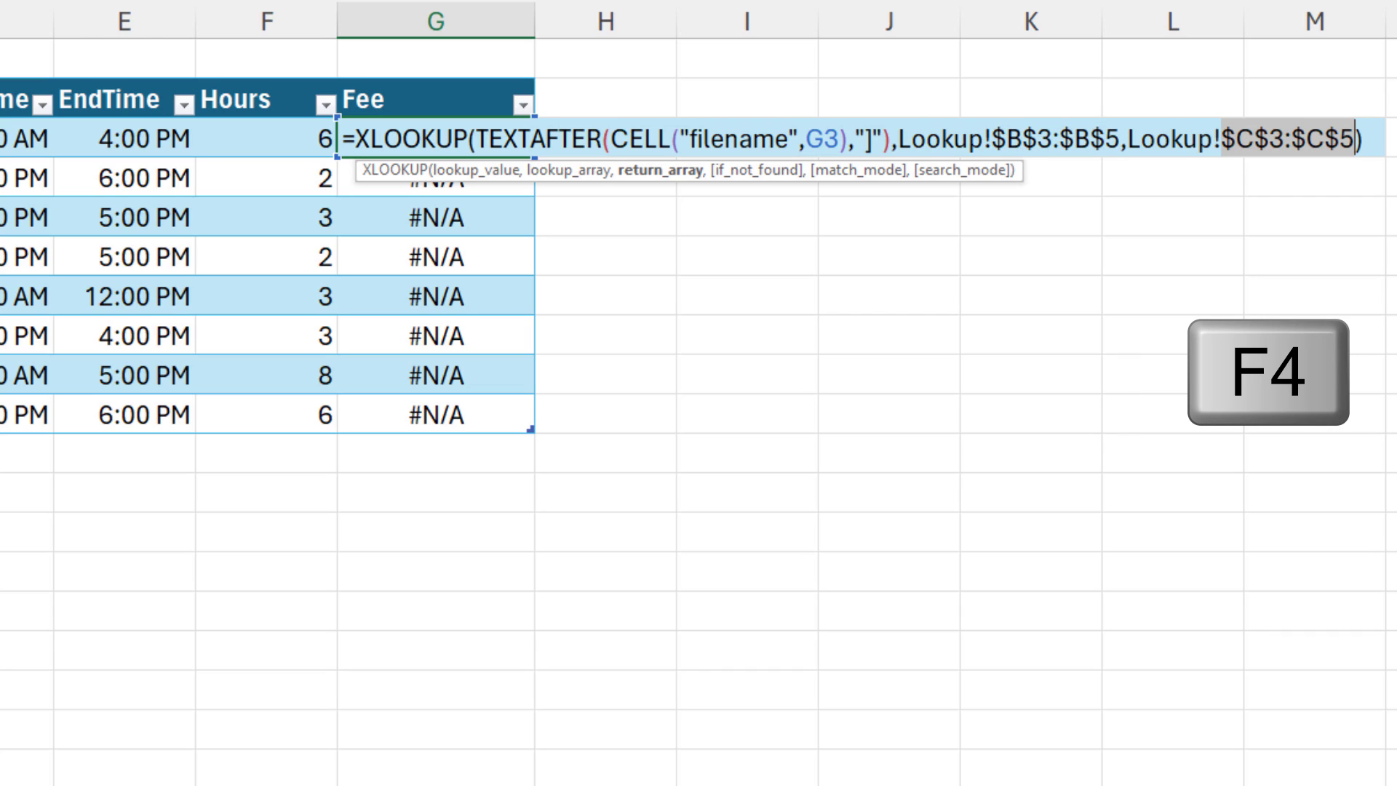
pyautogui.press('f4')
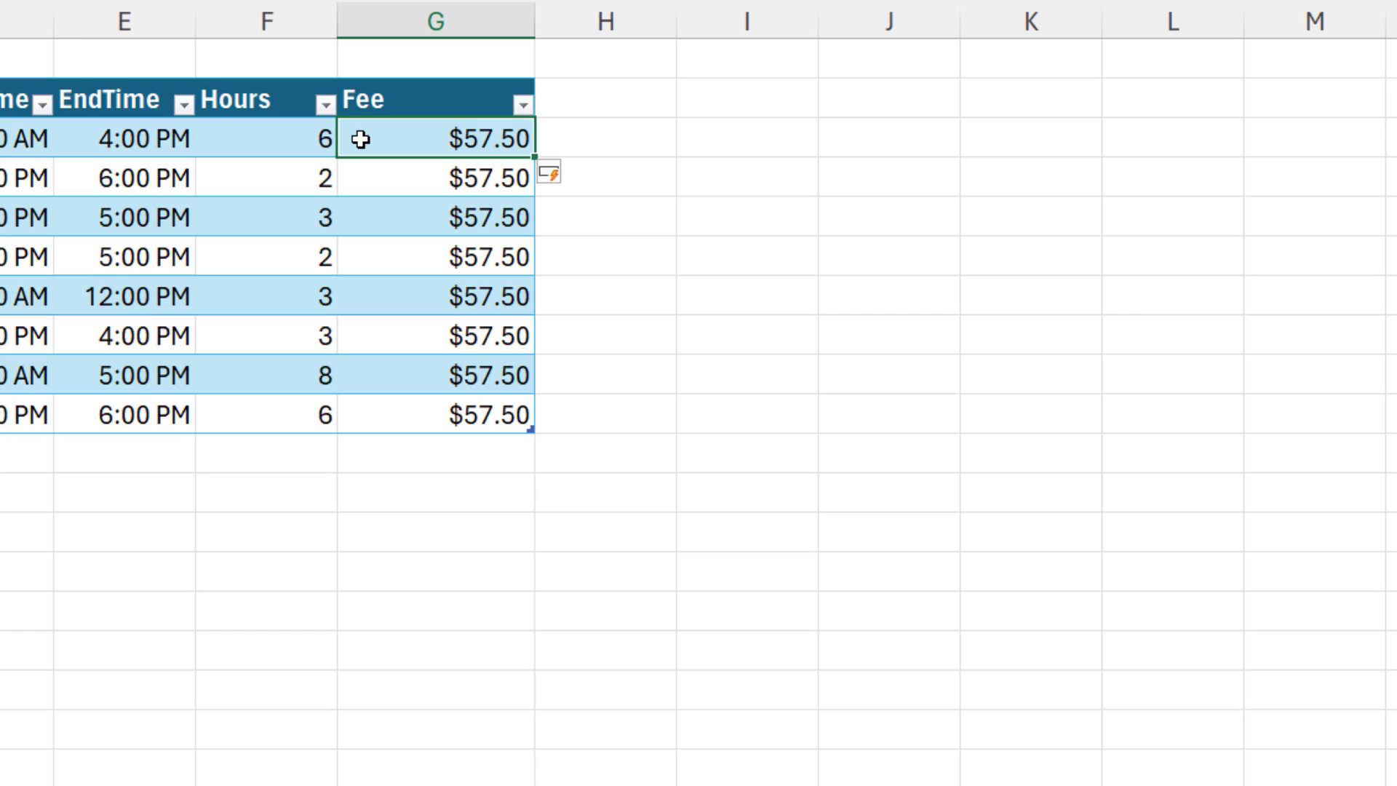
pyautogui.doubleClick(436, 138)
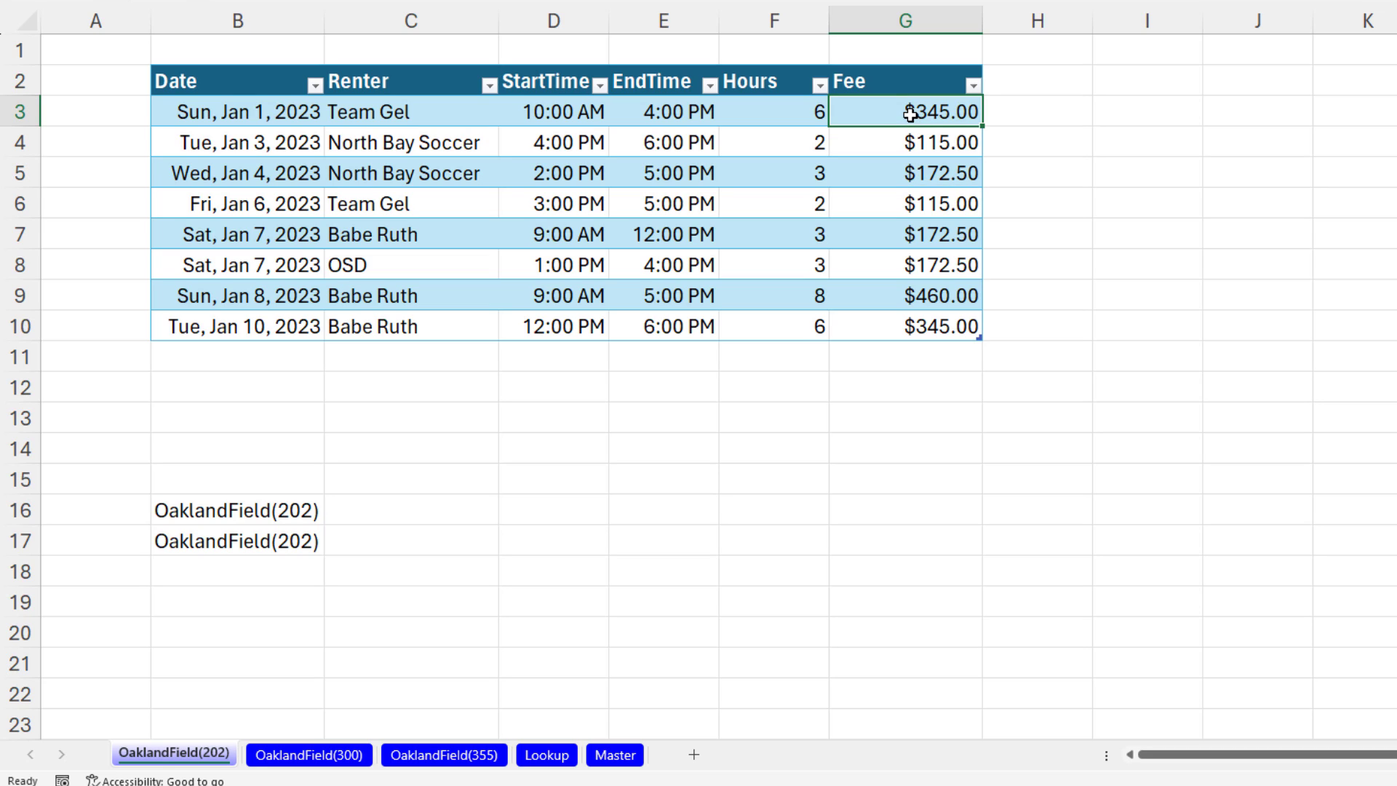
# Copy the finished Fee formula and paste it into the OaklandField(300) Fee column, giving $125.00 to $437.50.
pyautogui.doubleClick(900, 110)
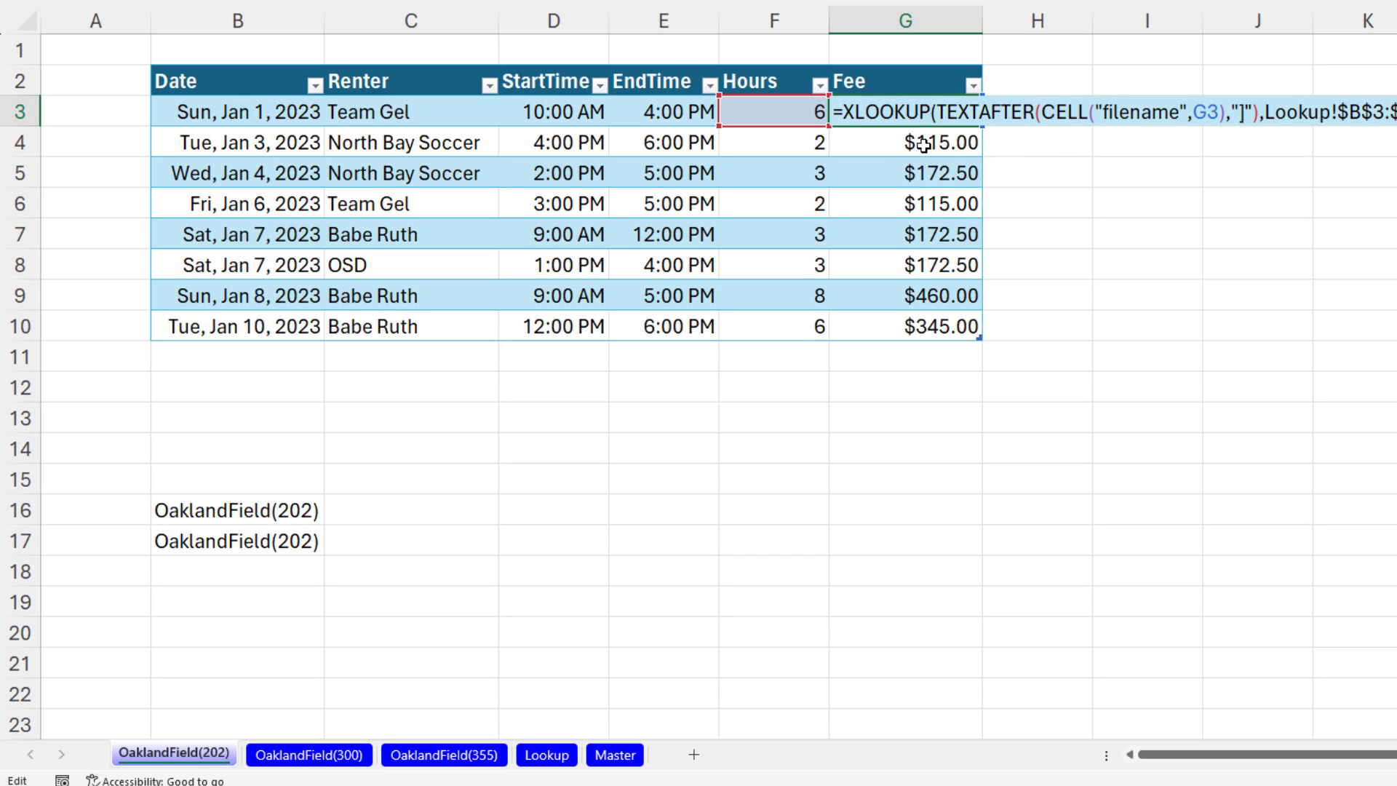
pyautogui.press('ctrl+c')
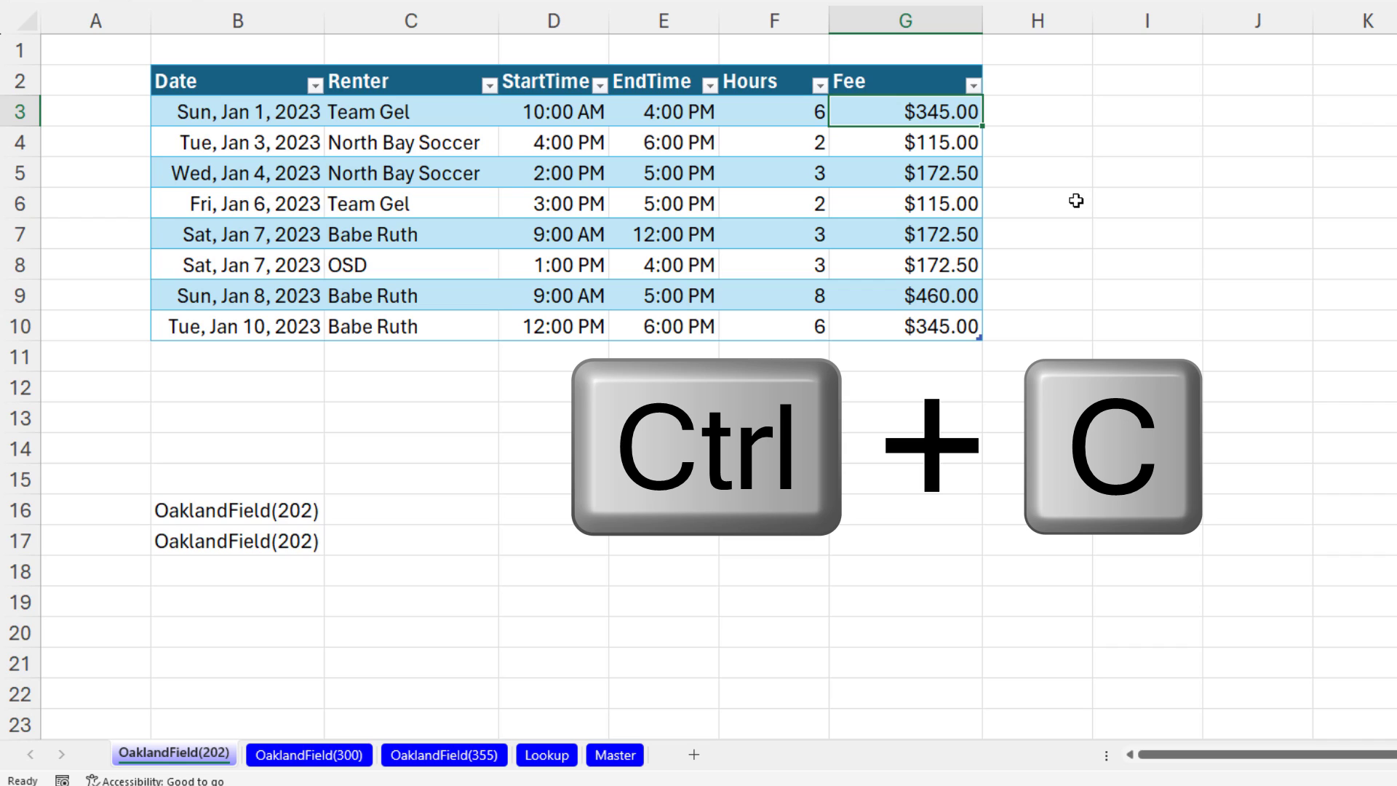
pyautogui.click(308, 755)
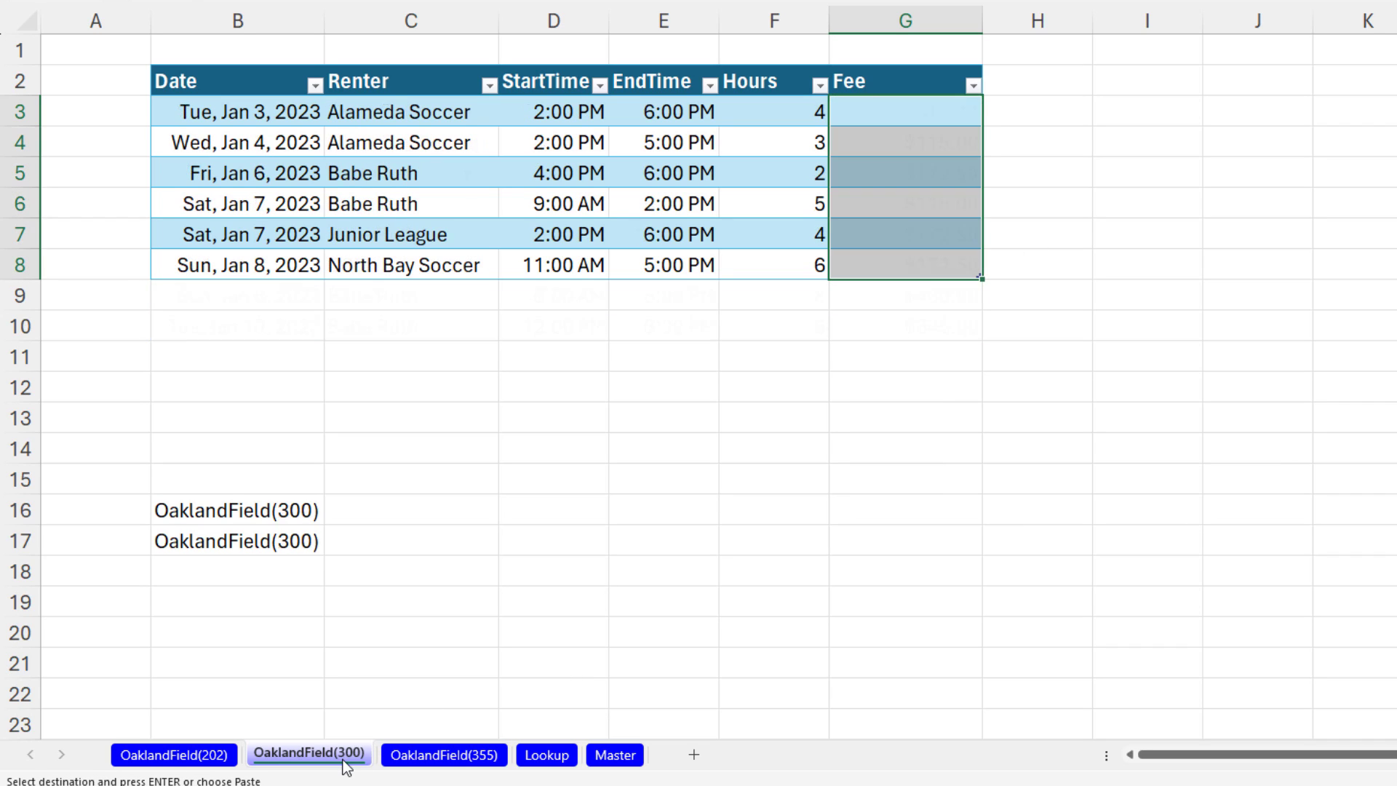
pyautogui.press('ctrl+v')
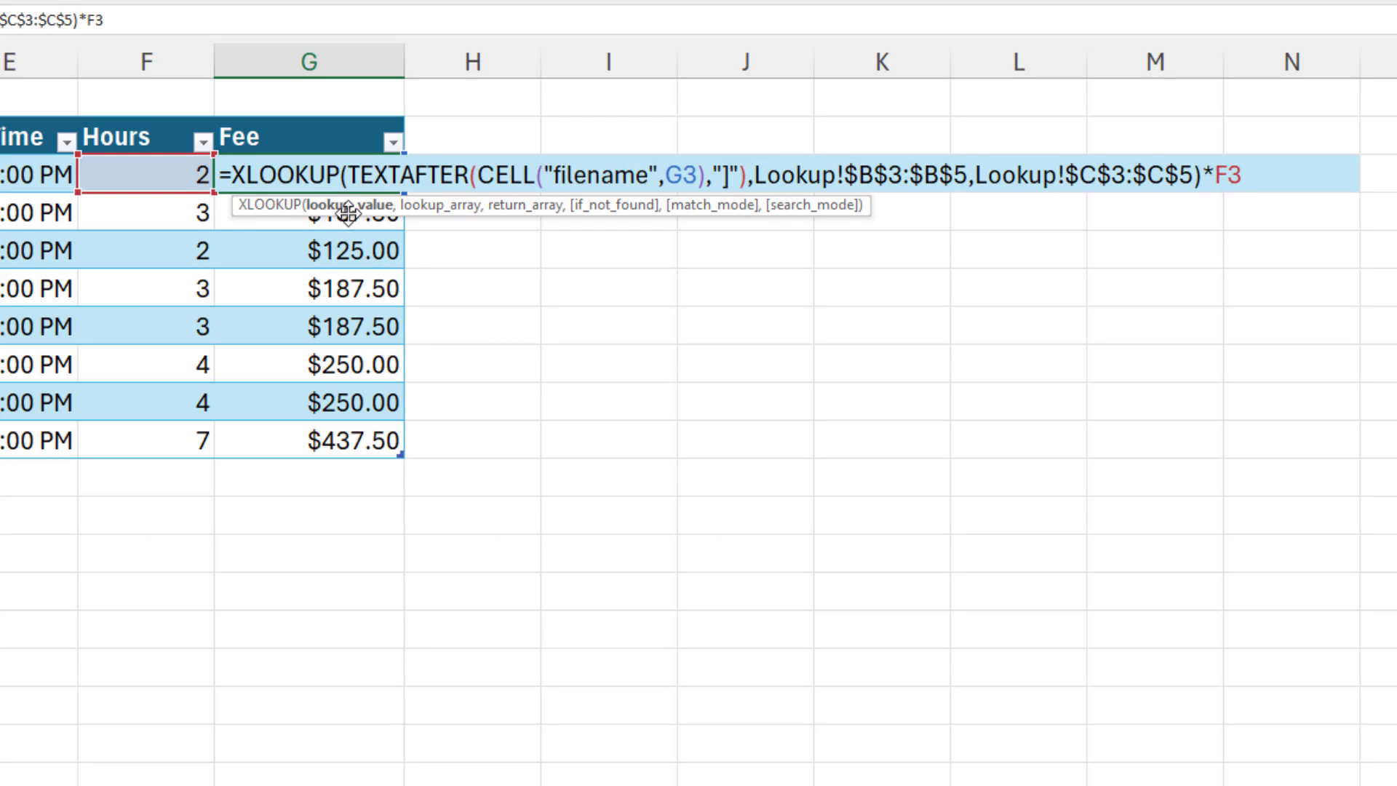
# Evaluate the OaklandField(355) formula parts with F9 to confirm the lookup returns the 62.5 rate, then discard.
pyautogui.press('F9')
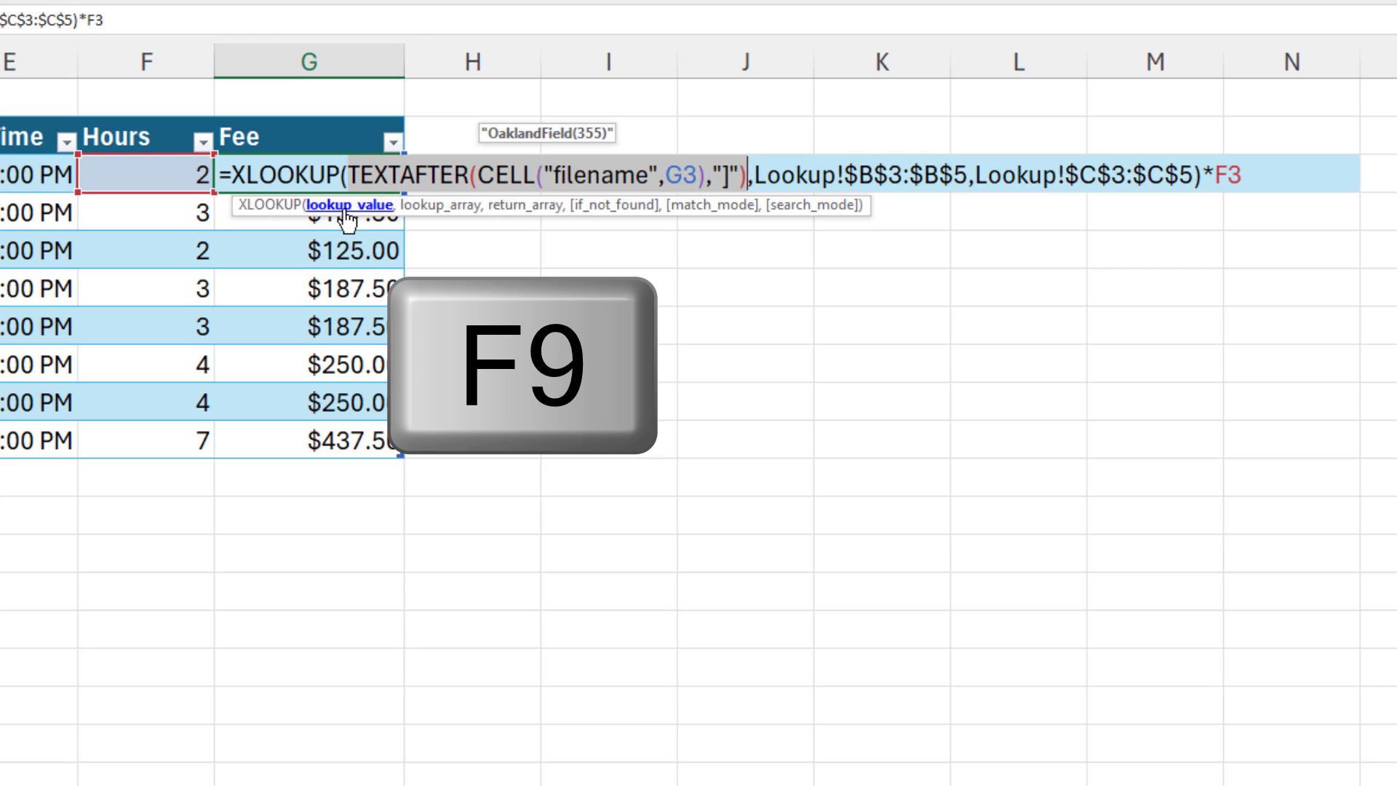
pyautogui.press('F9')
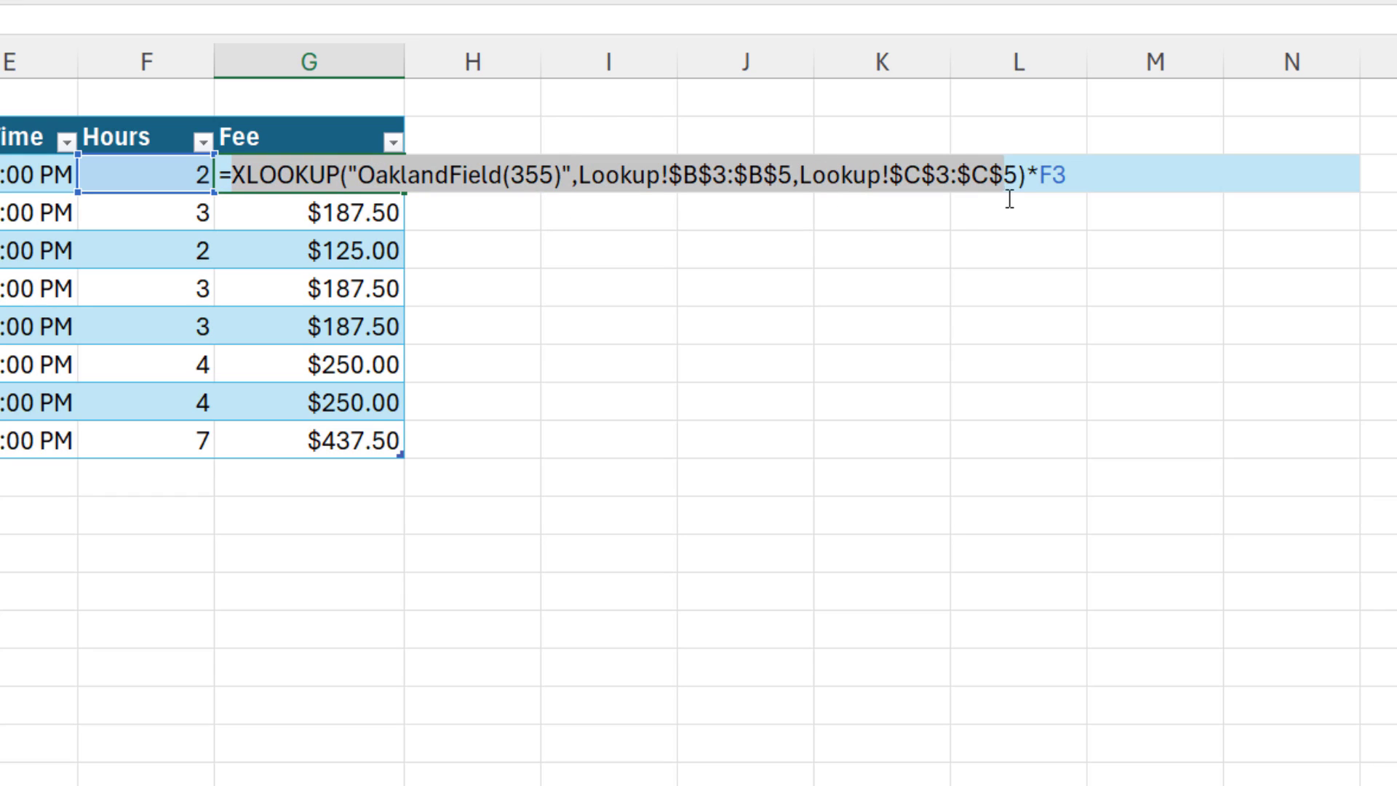
pyautogui.press('F9')
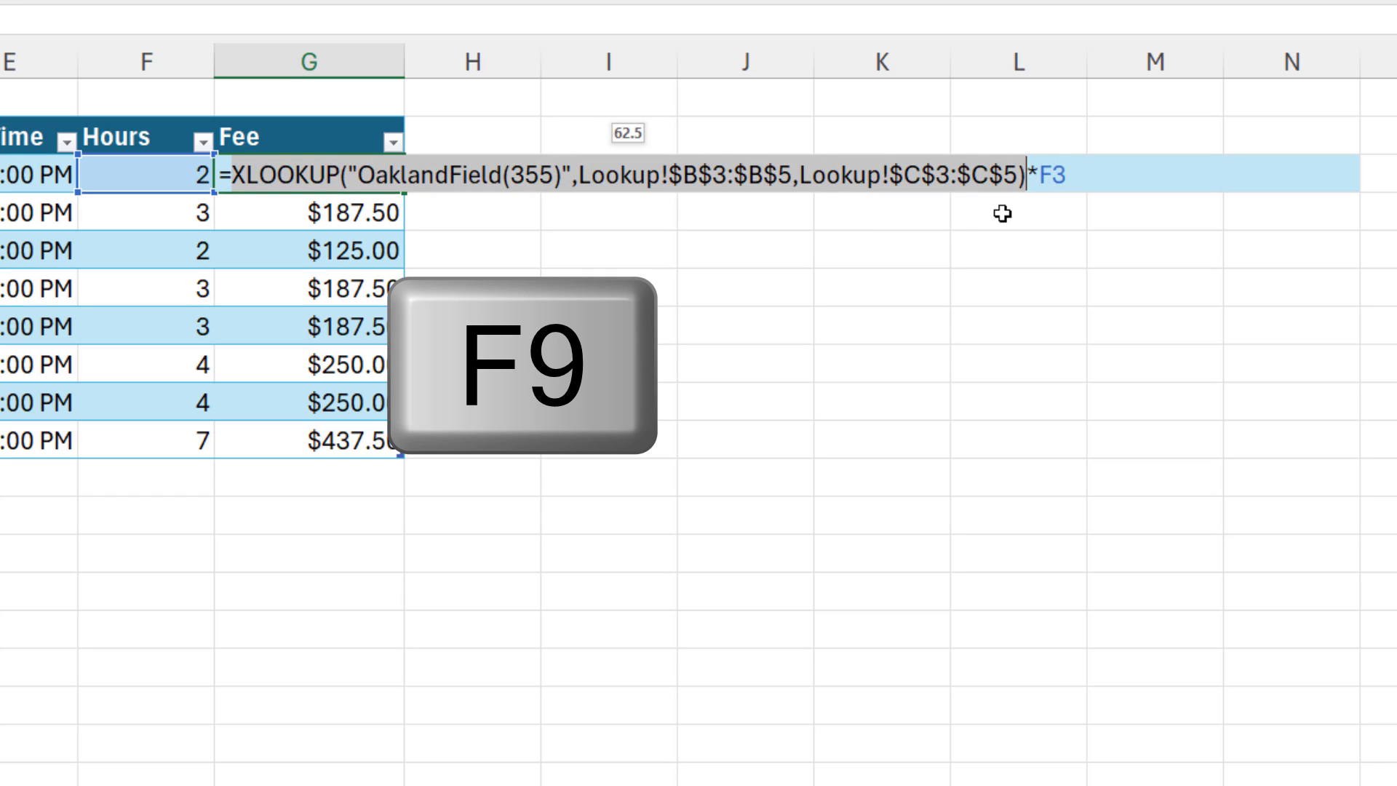
pyautogui.press('f9')
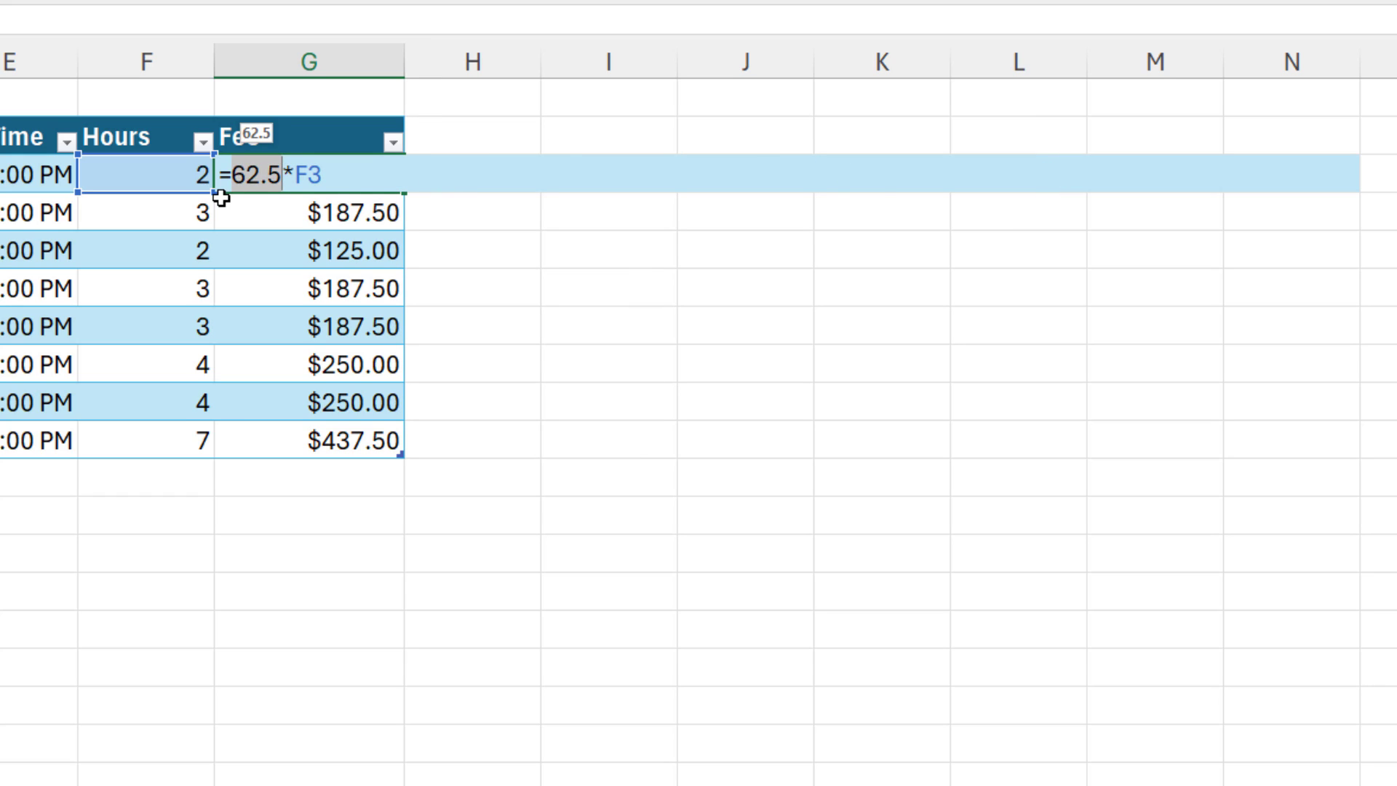
pyautogui.moveTo(431, 112)
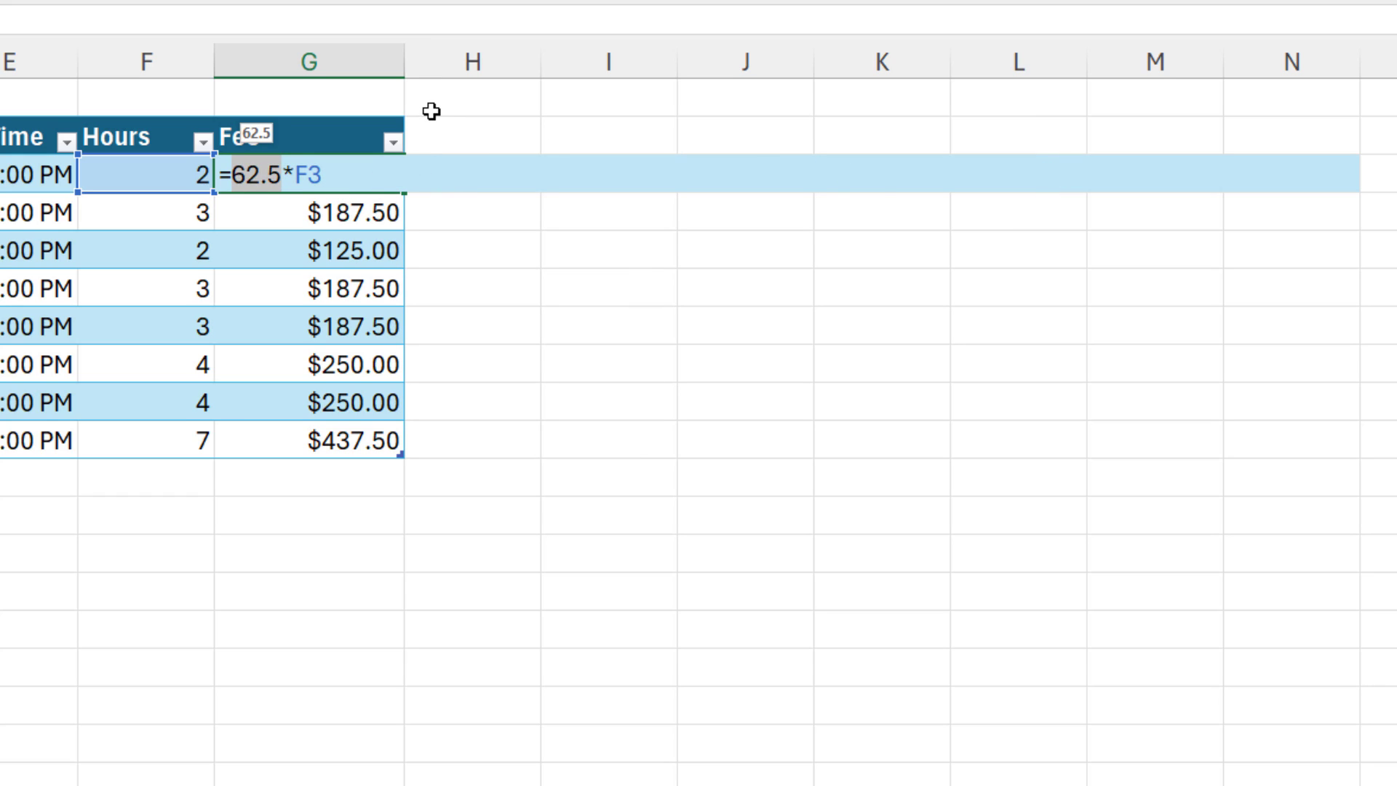
pyautogui.press('Escape')
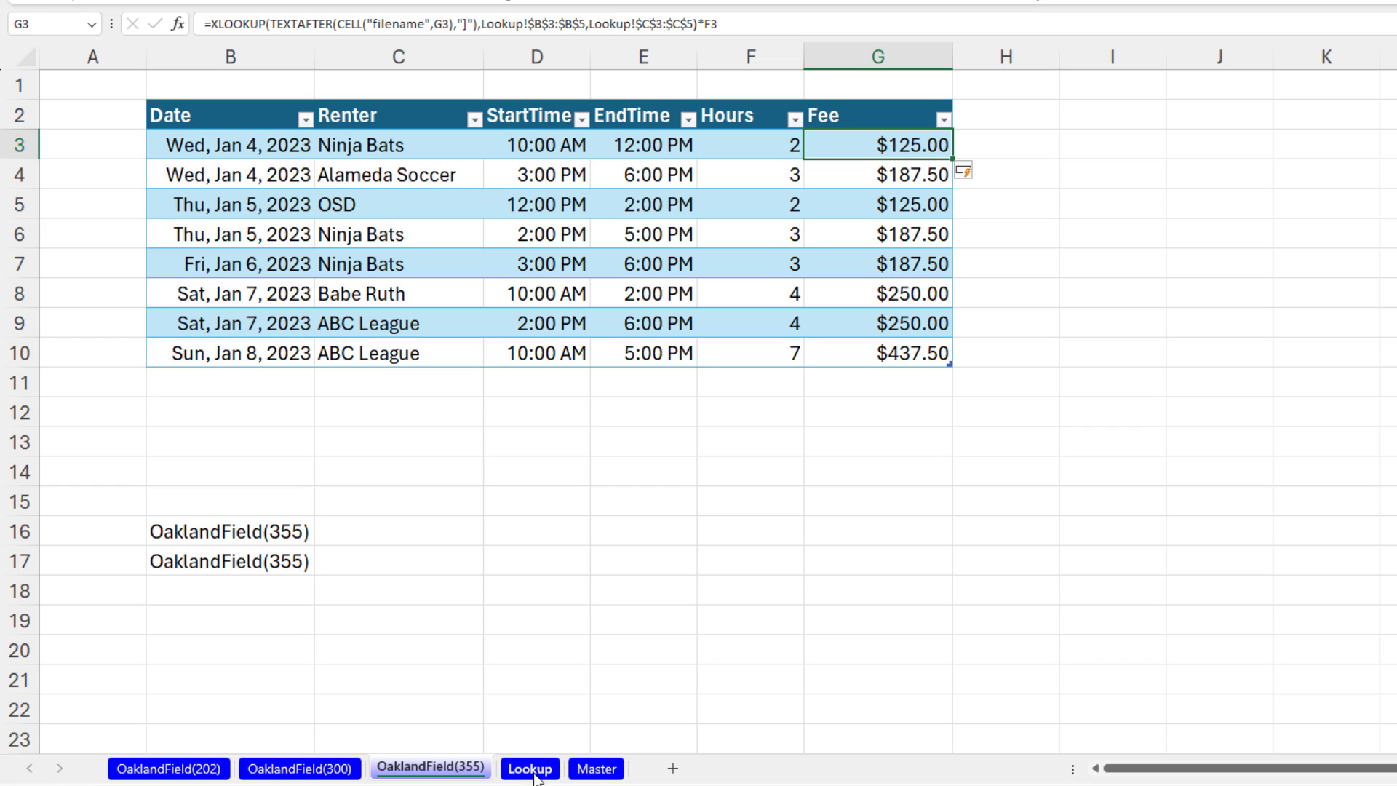
# Check the rates on the Lookup sheet and return to the OaklandField(202) sheet.
pyautogui.click(528, 768)
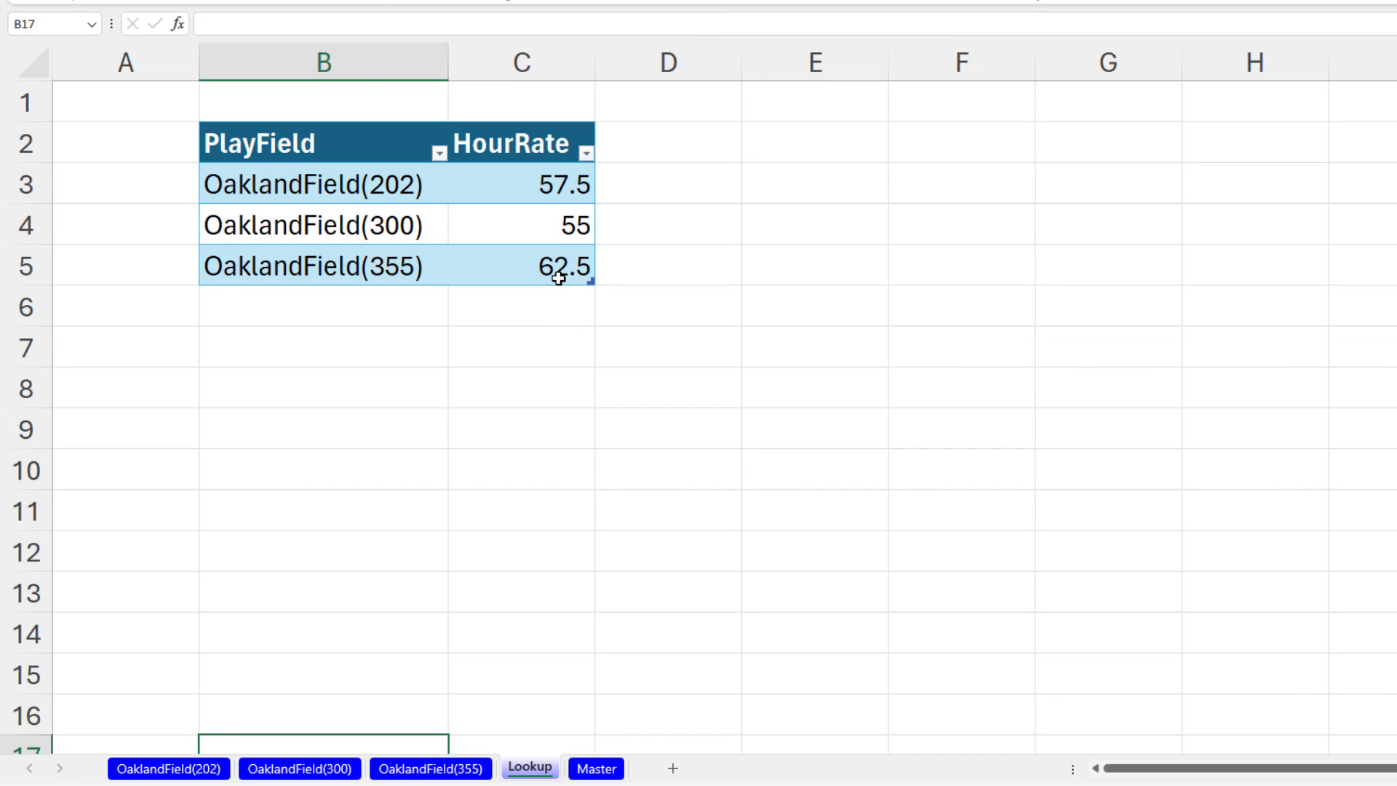
pyautogui.moveTo(390, 279)
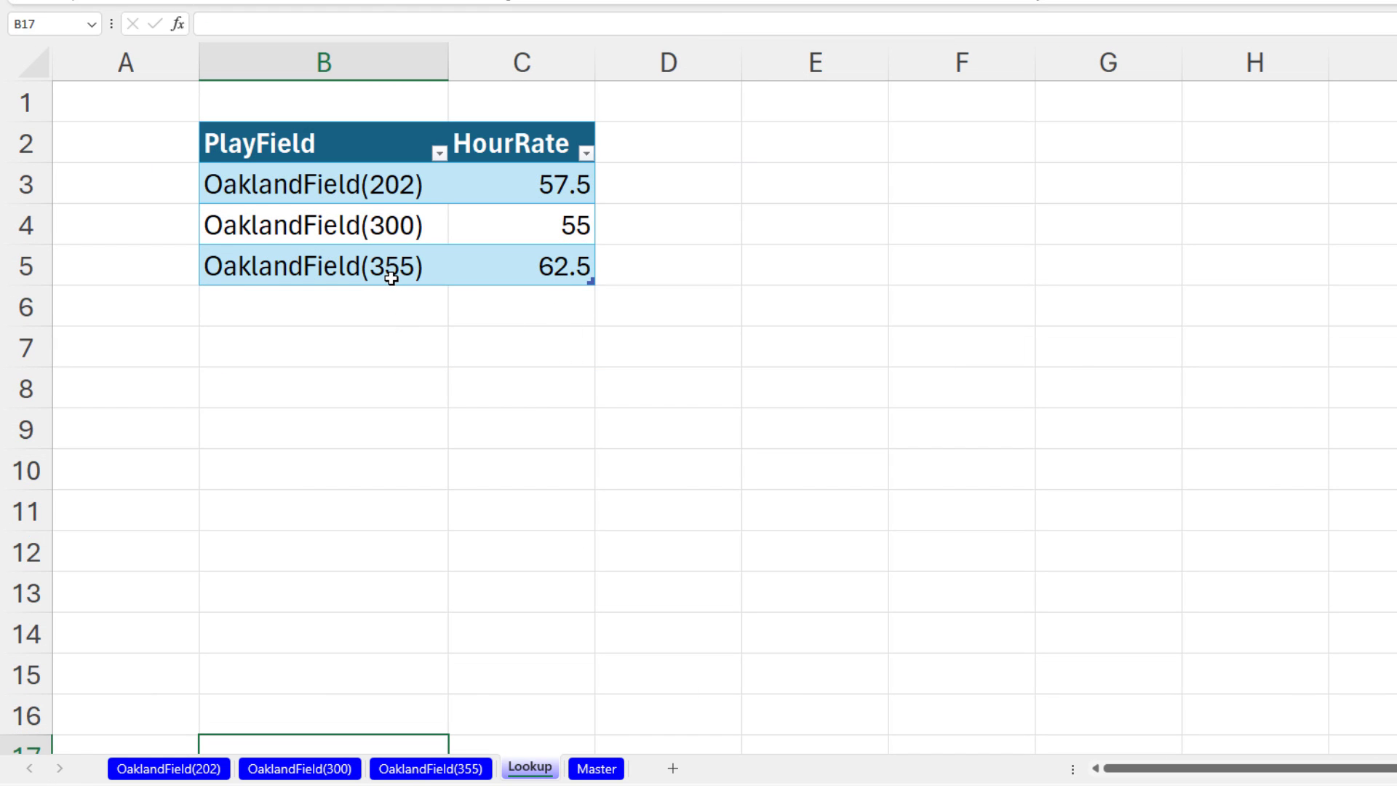
pyautogui.click(167, 768)
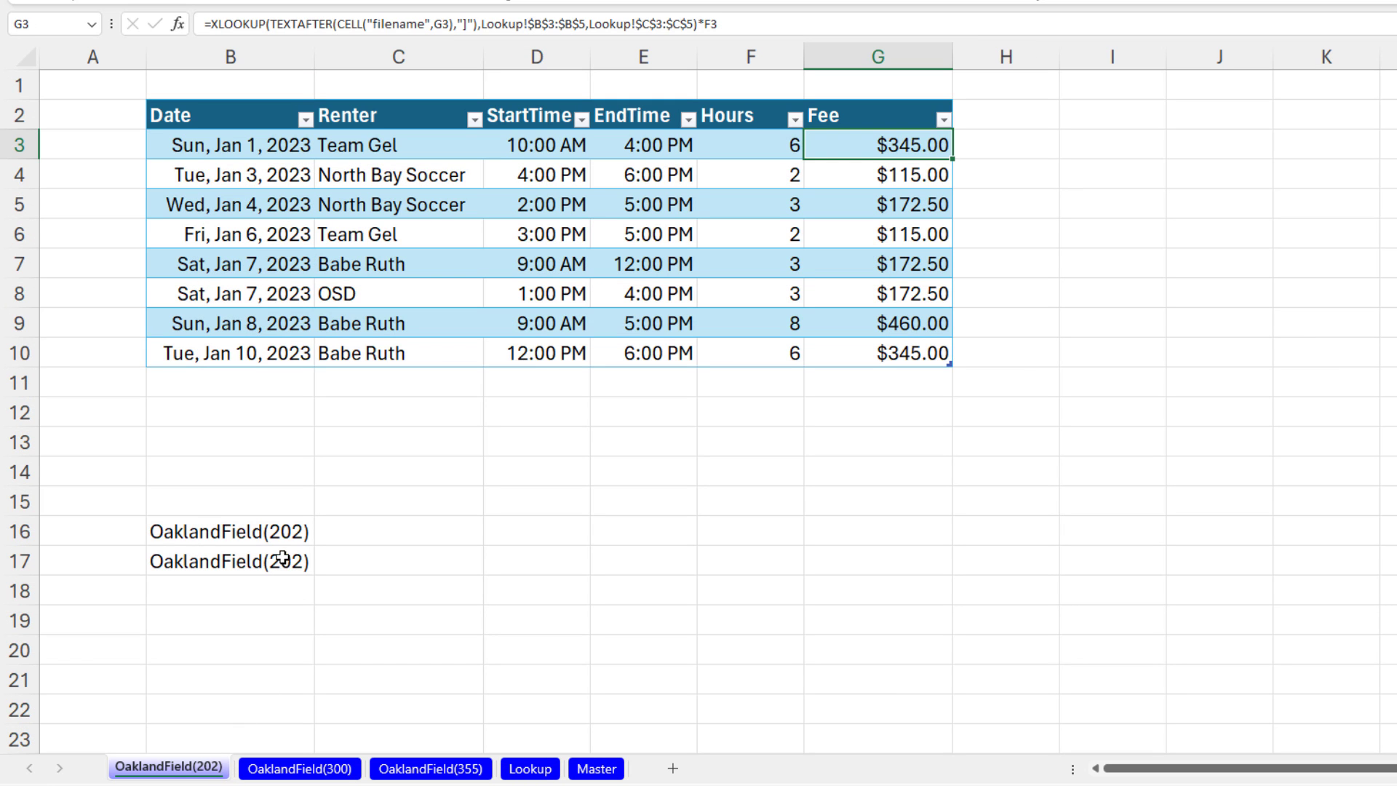